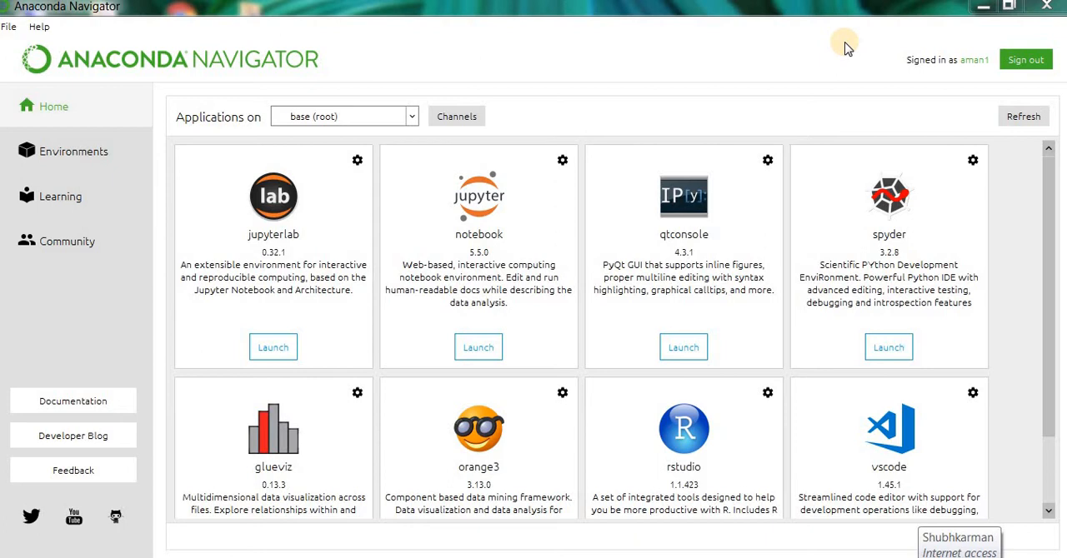
{"action": "mouse_move", "coordinate": [260, 97]}
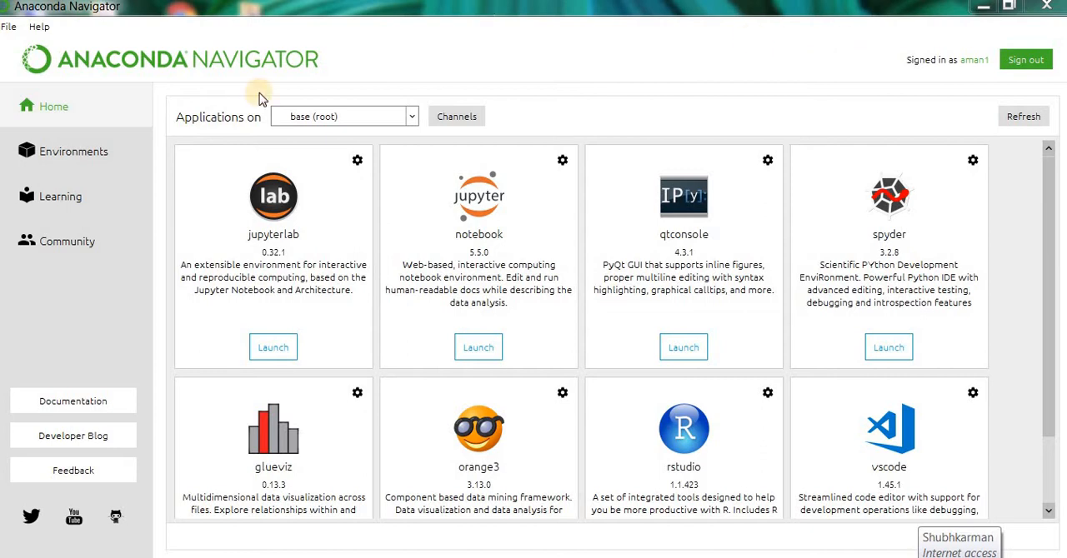
{"action": "mouse_move", "coordinate": [349, 63]}
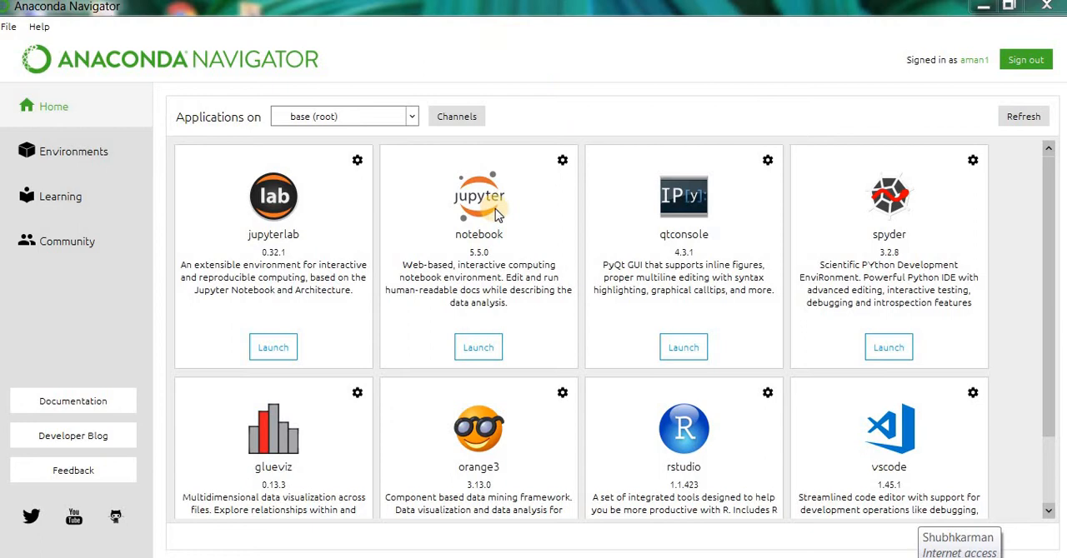
{"action": "mouse_move", "coordinate": [457, 253]}
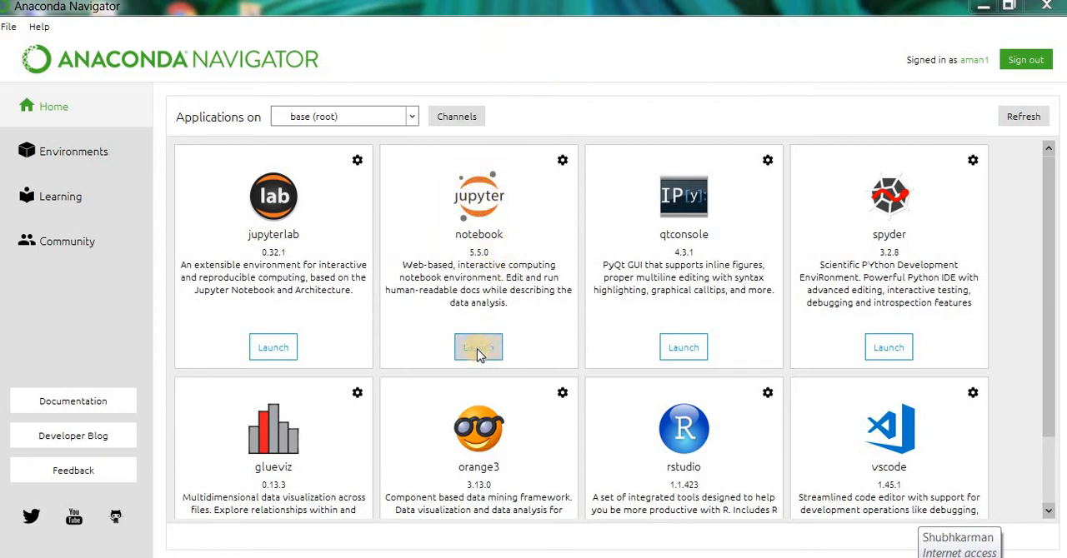
Step: Launch Jupyter Notebook from the Anaconda Navigator Home page
{"action": "left_click", "coordinate": [479, 347]}
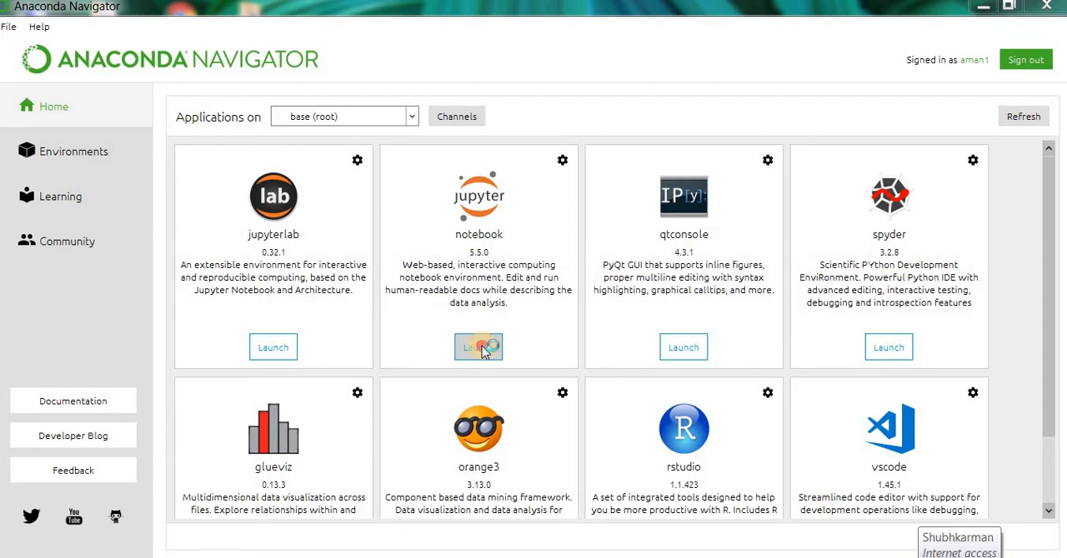
{"action": "left_click", "coordinate": [478, 347]}
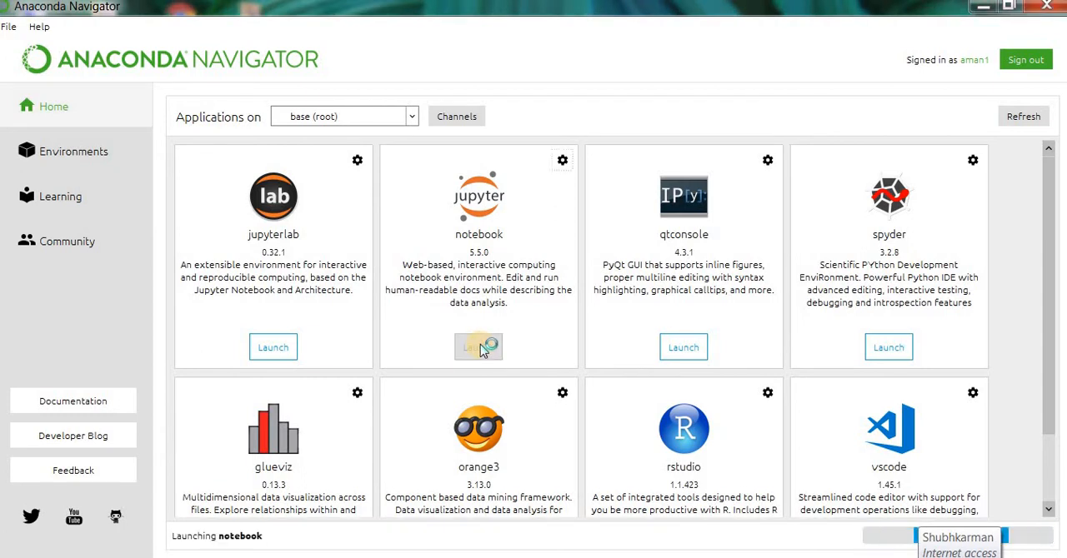
{"action": "left_click", "coordinate": [478, 347]}
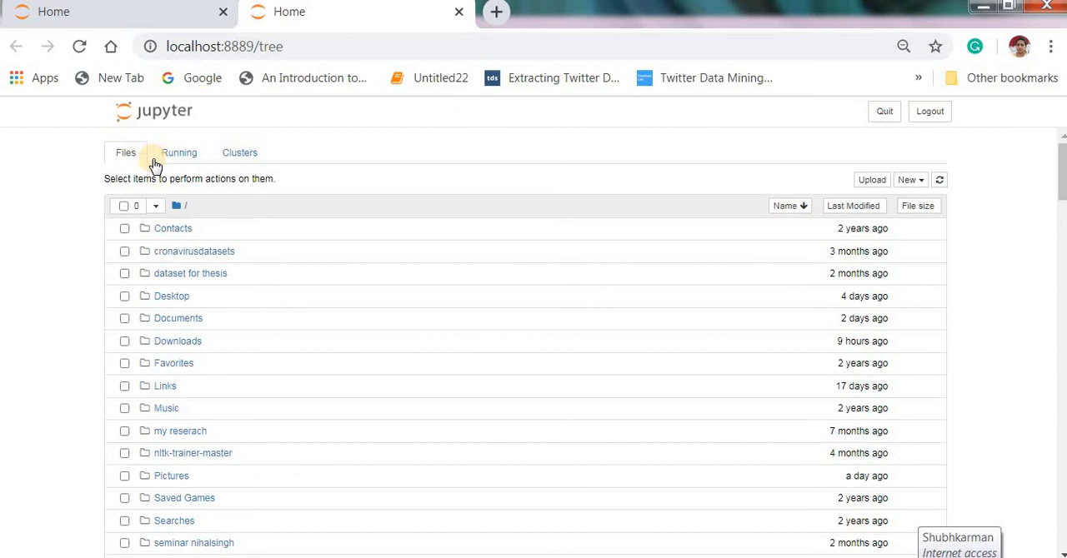
{"action": "mouse_move", "coordinate": [853, 200]}
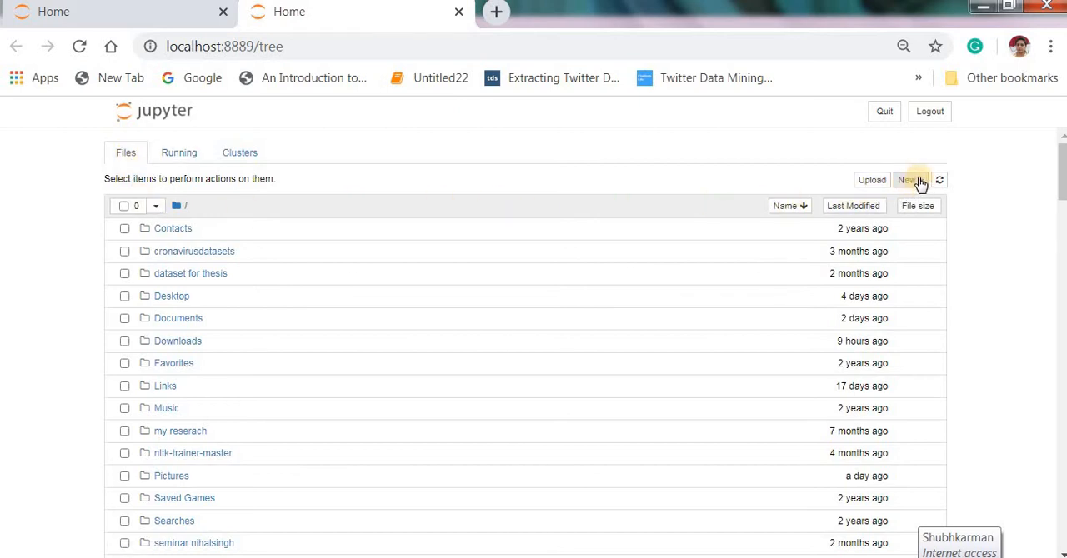
Step: Create a new Python 3 notebook from the Files tab New menu
{"action": "left_click", "coordinate": [910, 180]}
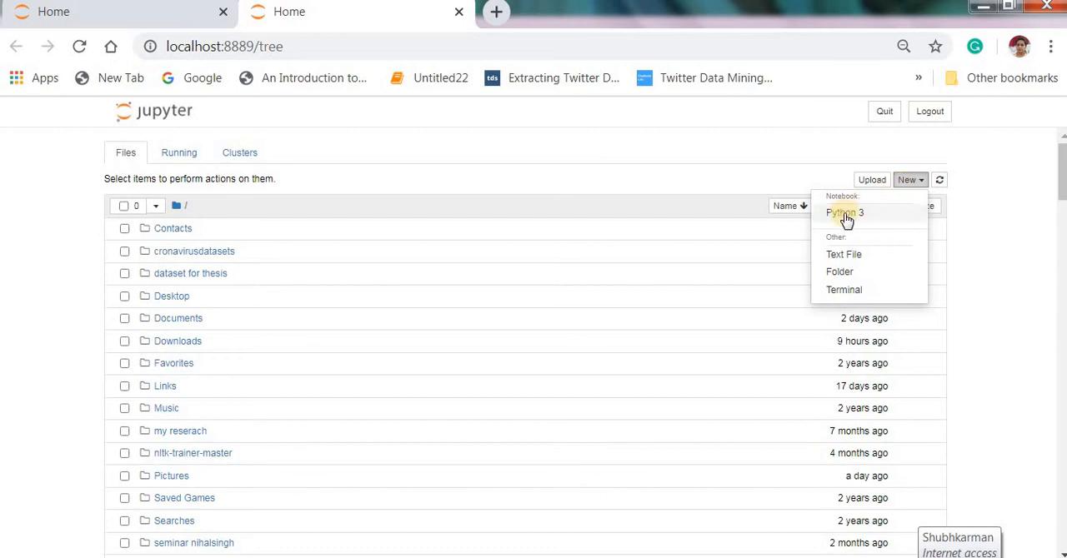
{"action": "left_click", "coordinate": [844, 213]}
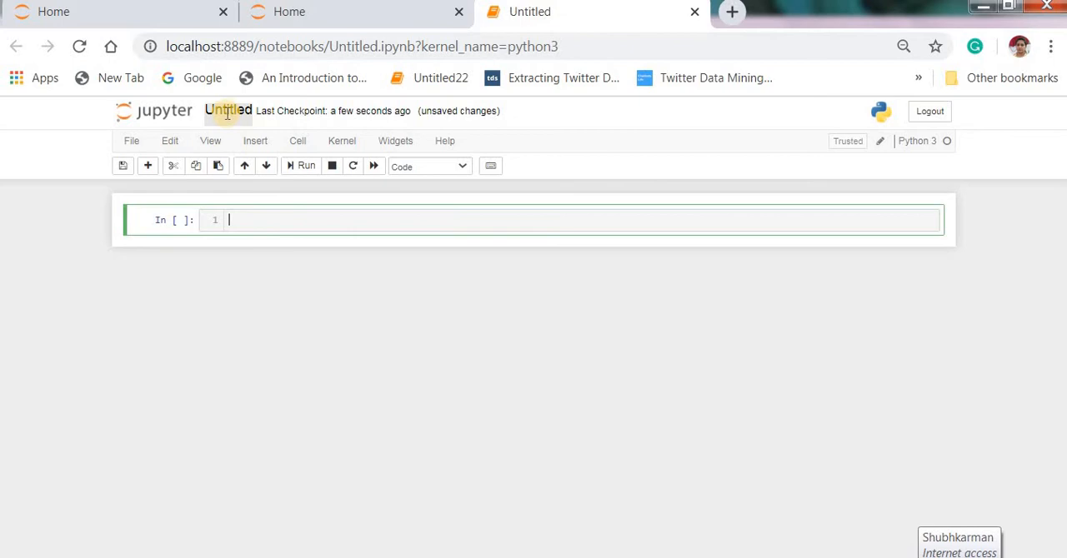
Step: Rename the untitled notebook to 'how to download tweets from twitter'
{"action": "left_click", "coordinate": [227, 110]}
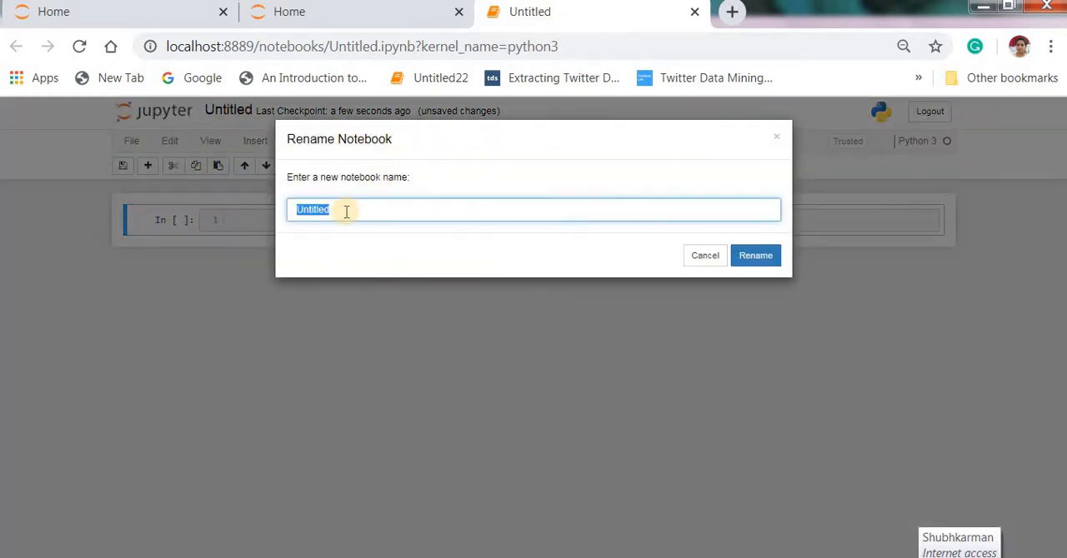
{"action": "type", "text": "how to dow"}
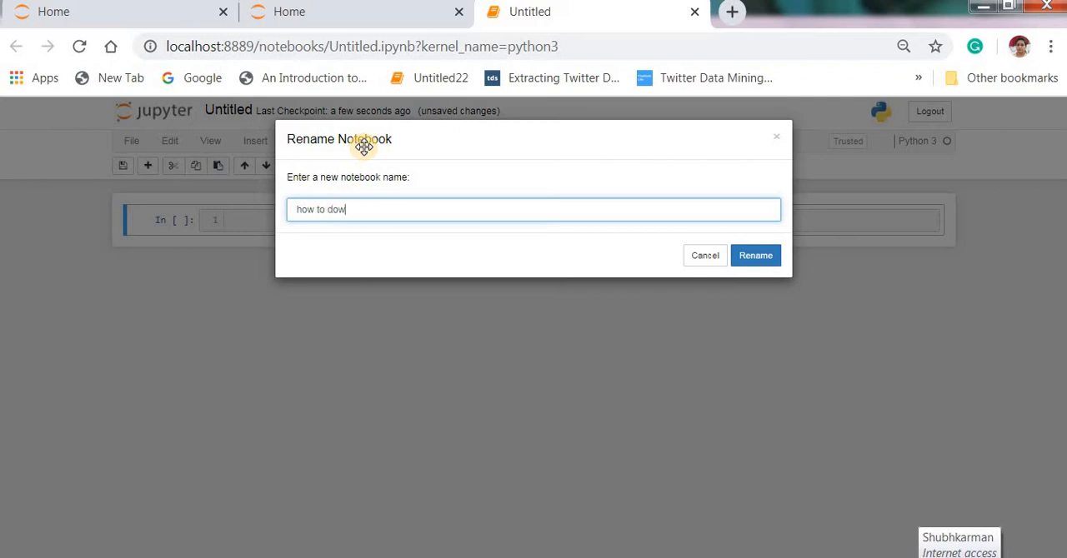
{"action": "type", "text": "nload"}
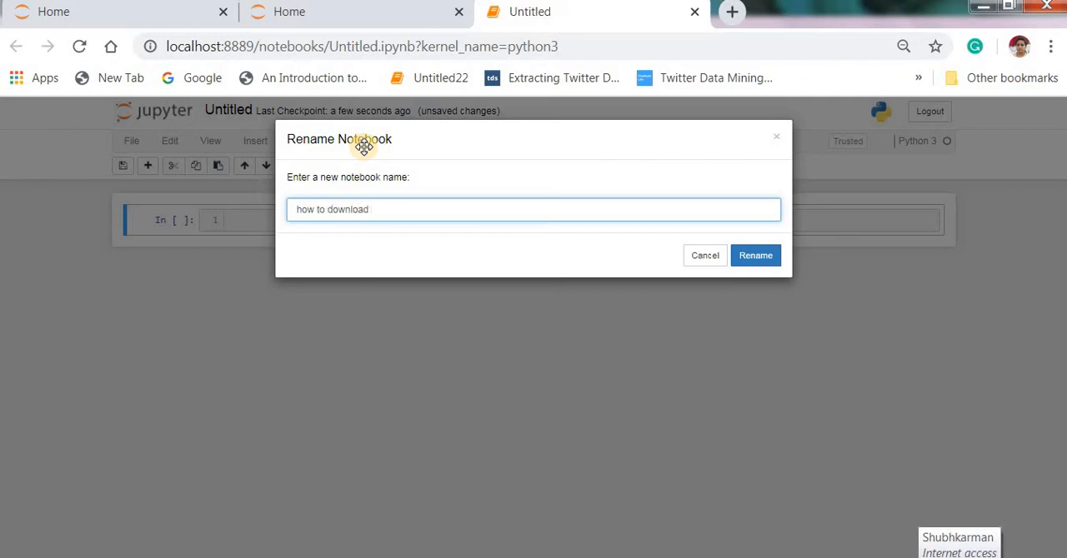
{"action": "type", "text": "tweets"}
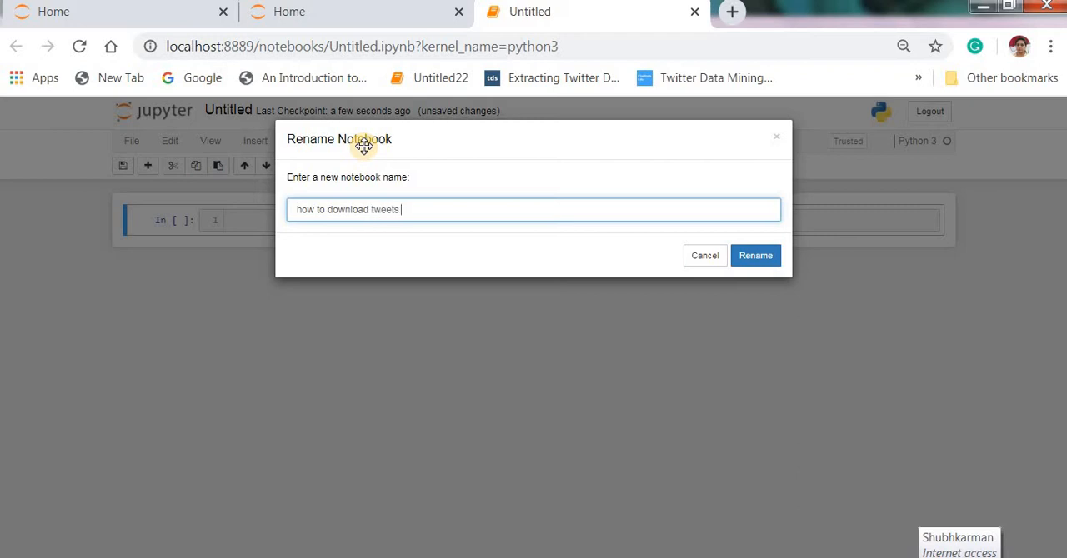
{"action": "type", "text": "from"}
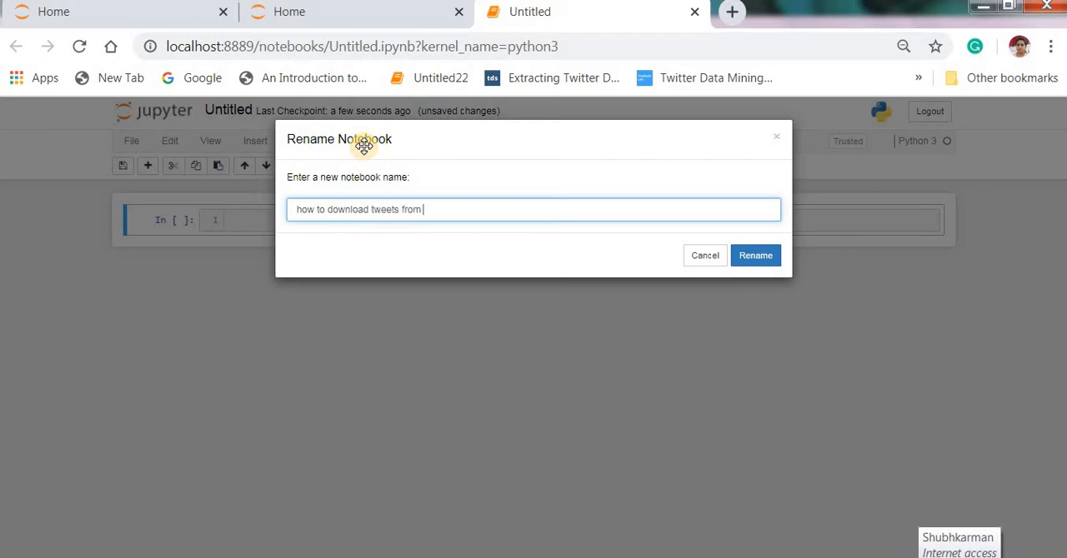
{"action": "type", "text": "twitter"}
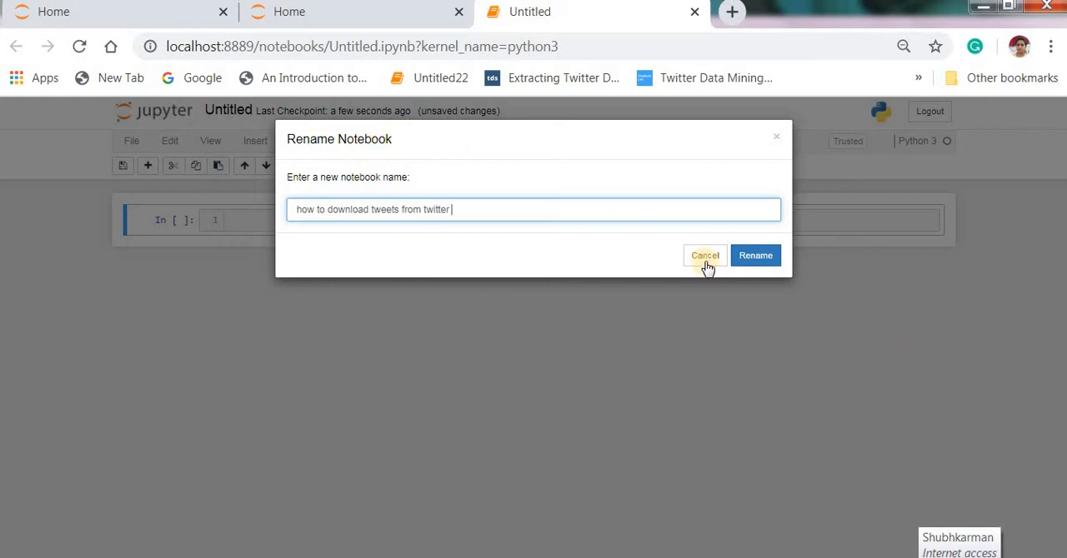
{"action": "left_click", "coordinate": [754, 255]}
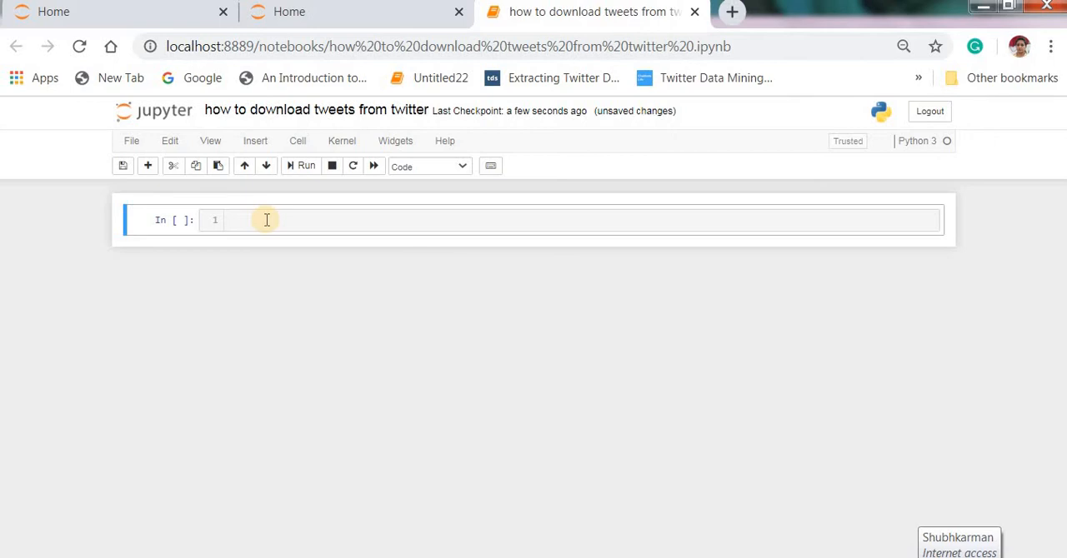
Step: Enter 'from twitterscraper import query_tweets' in the first cell and run it
{"action": "left_click", "coordinate": [263, 220]}
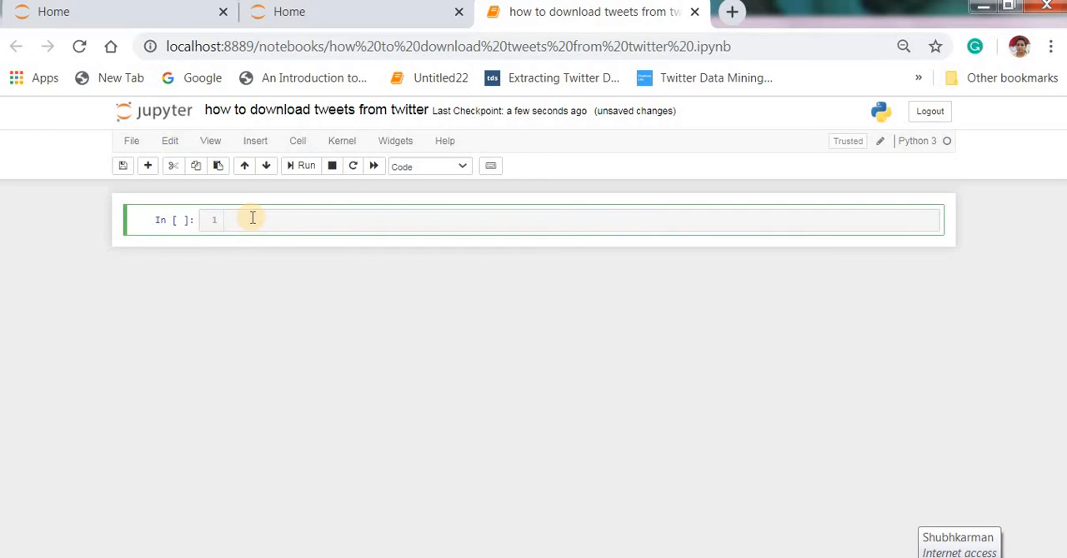
{"action": "type", "text": "from t"}
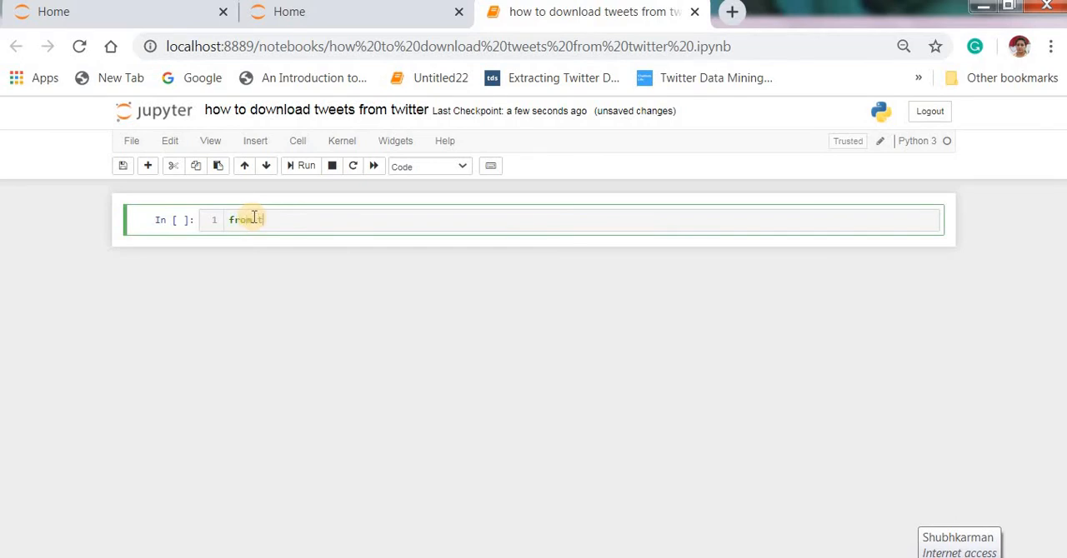
{"action": "type", "text": "twitterscra"}
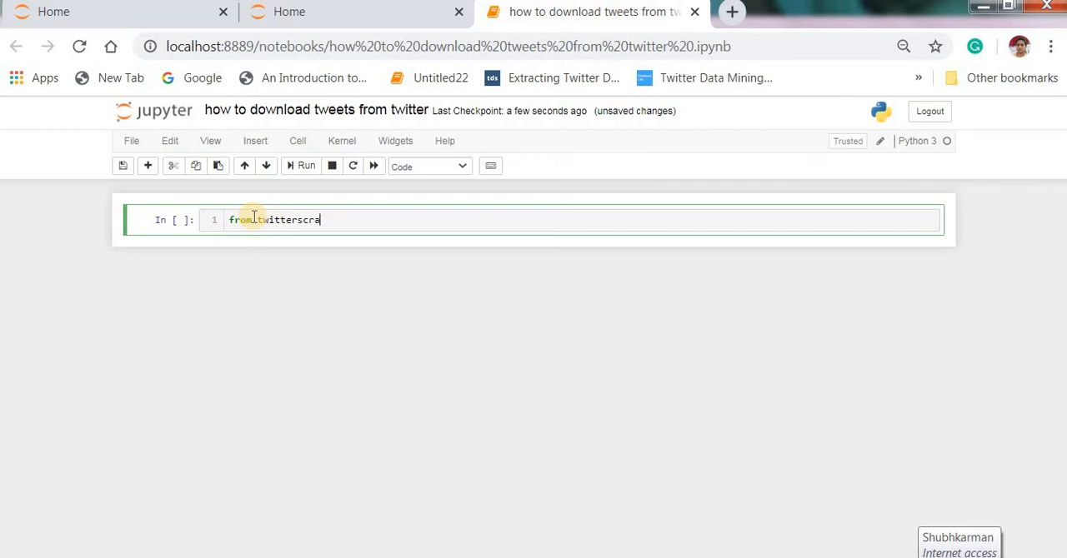
{"action": "type", "text": "per"}
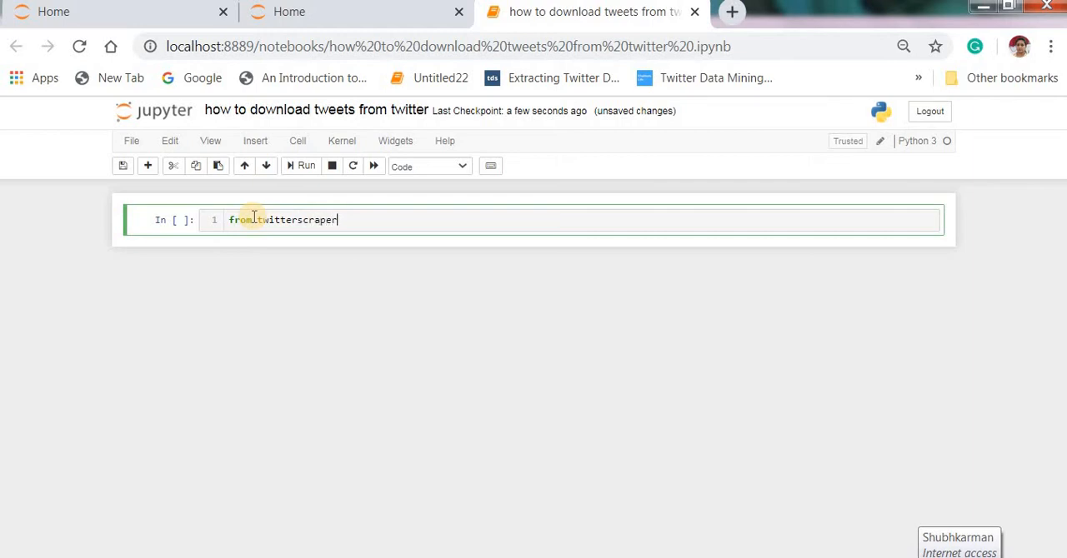
{"action": "type", "text": "import"}
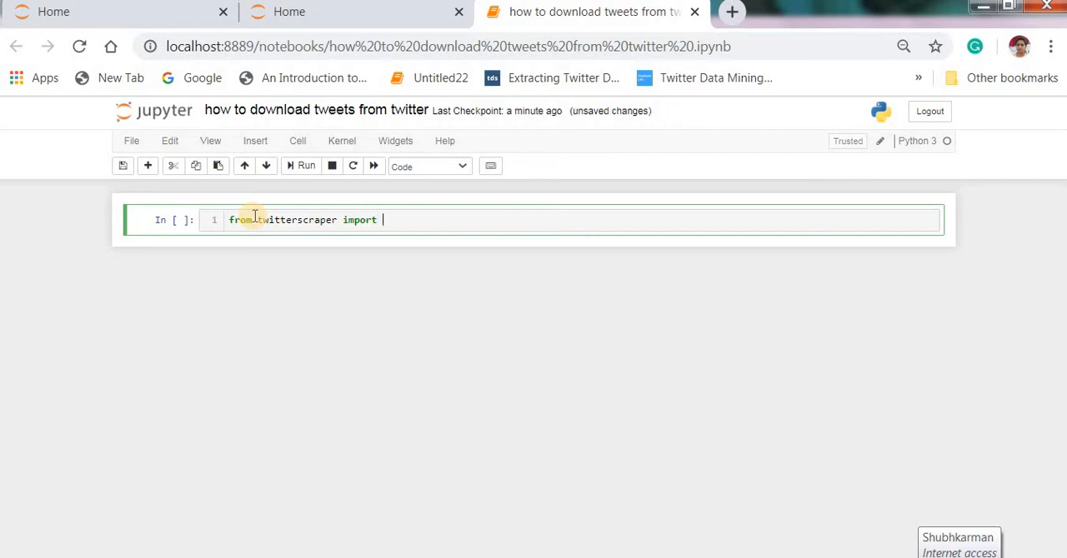
{"action": "type", "text": "quer"}
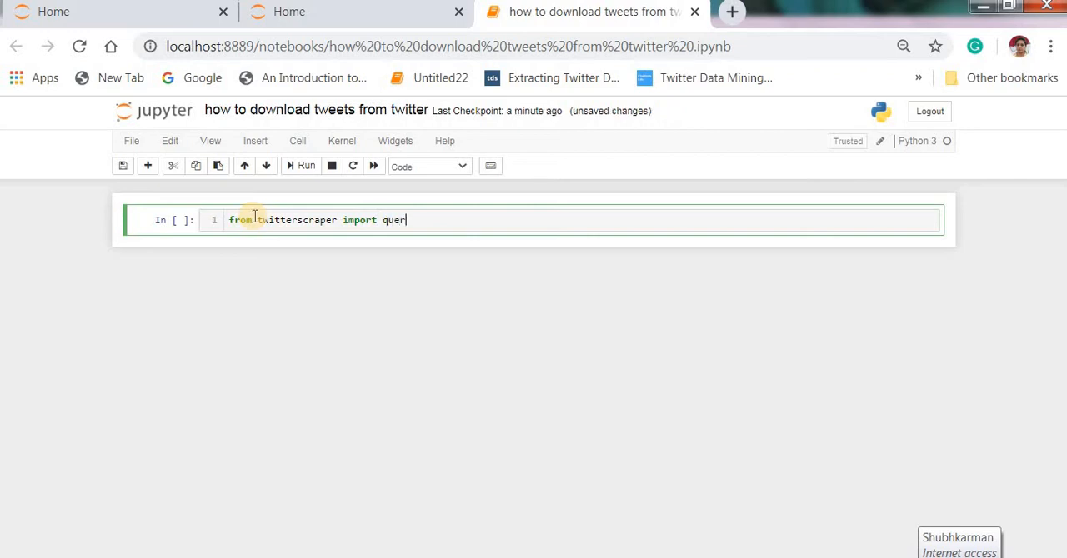
{"action": "type", "text": "y_tweets"}
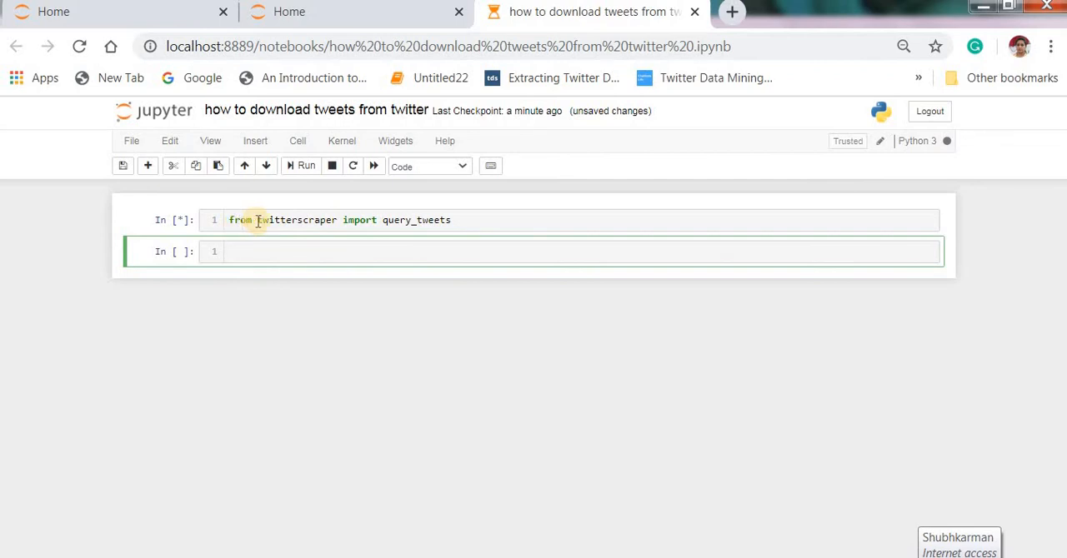
{"action": "left_click", "coordinate": [307, 167]}
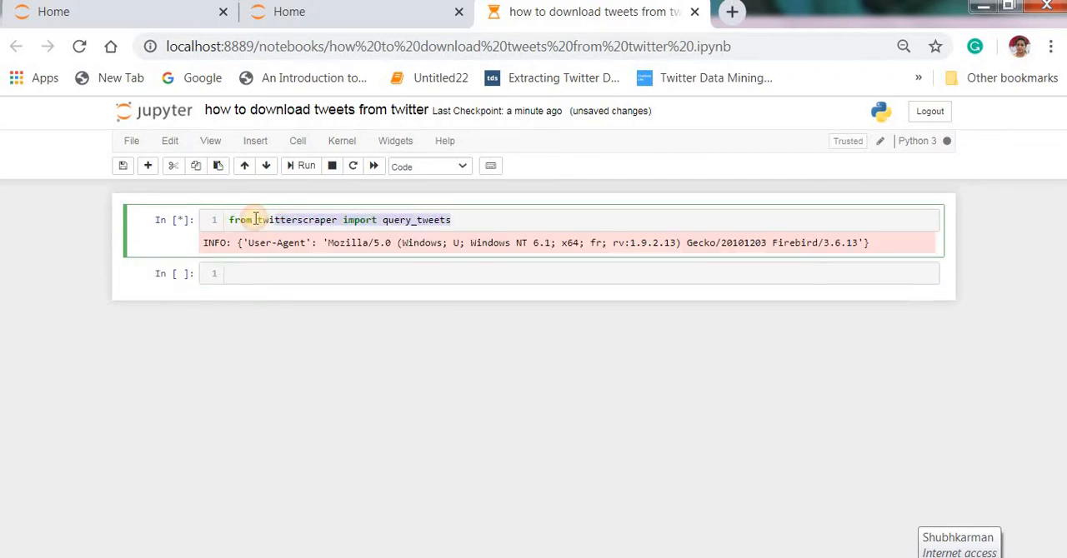
{"action": "mouse_move", "coordinate": [80, 533]}
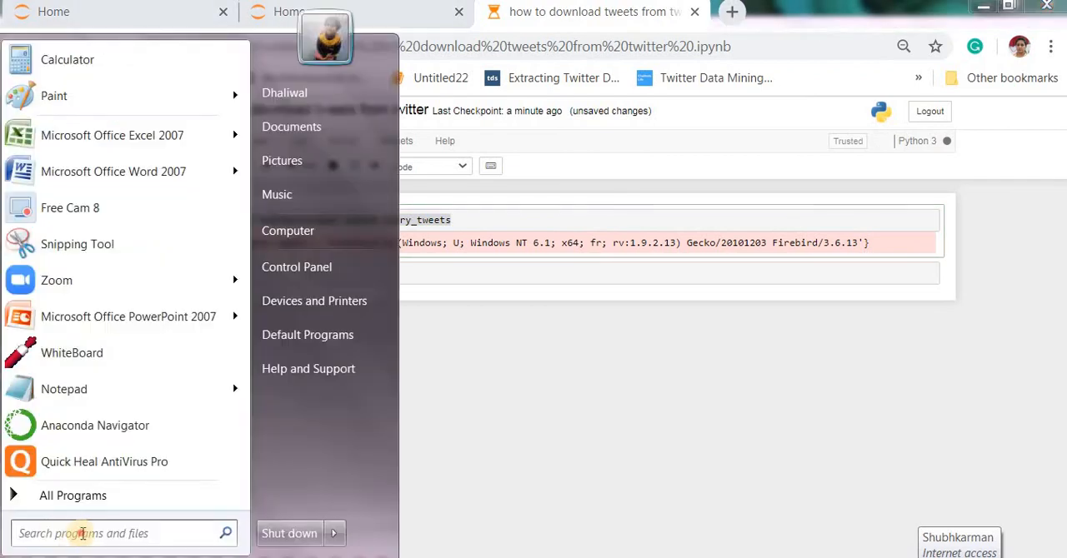
Step: Run 'pip install twitterscraper' in Anaconda Prompt to install the package
{"action": "type", "text": "ana"}
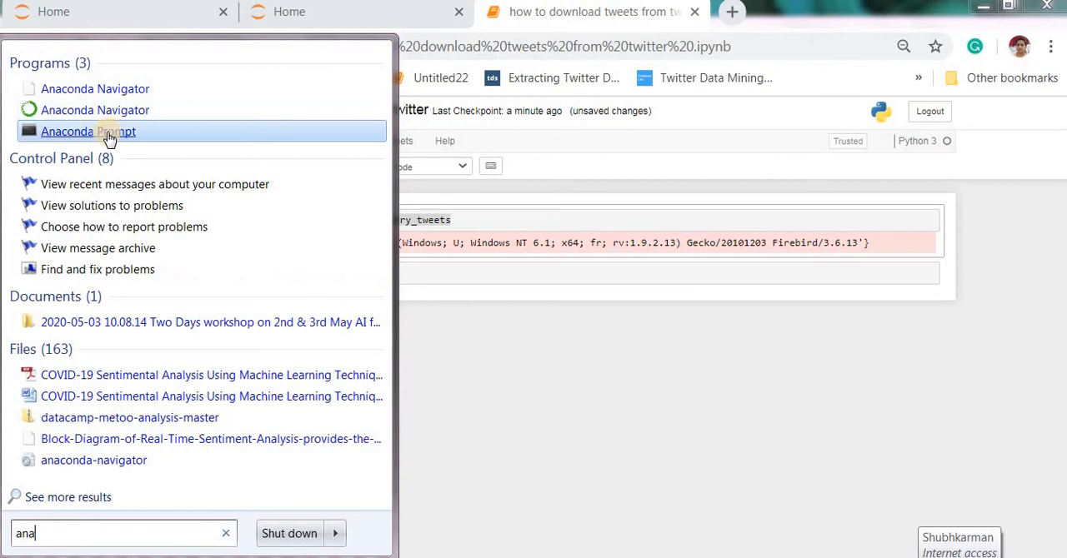
{"action": "left_click", "coordinate": [88, 130]}
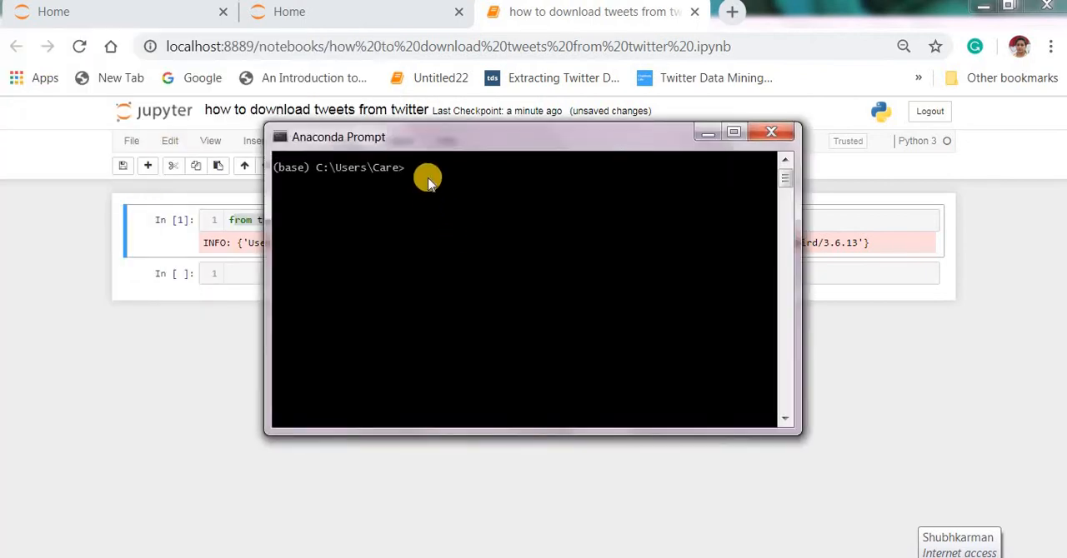
{"action": "mouse_move", "coordinate": [413, 176]}
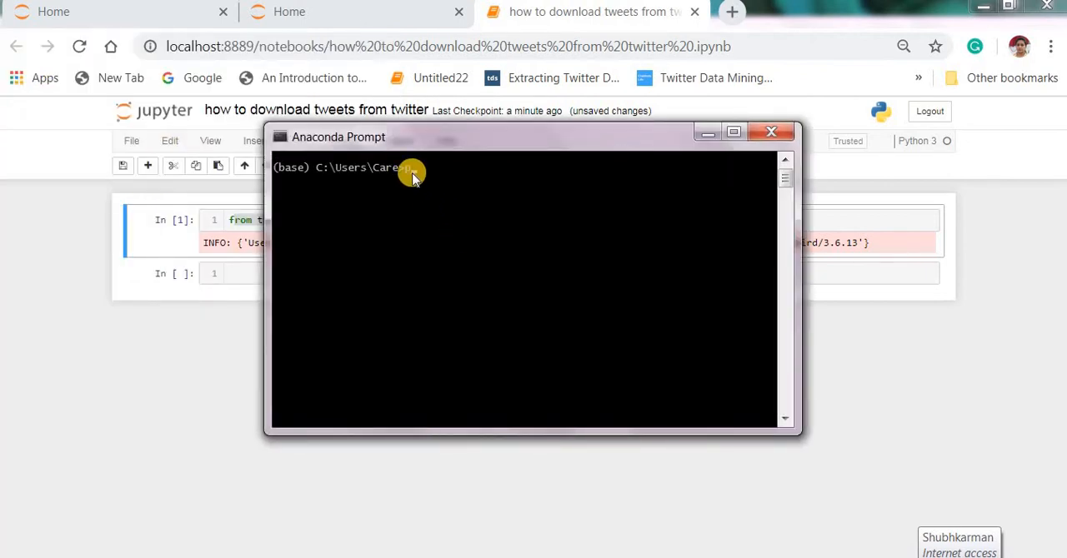
{"action": "type", "text": "pip inst"}
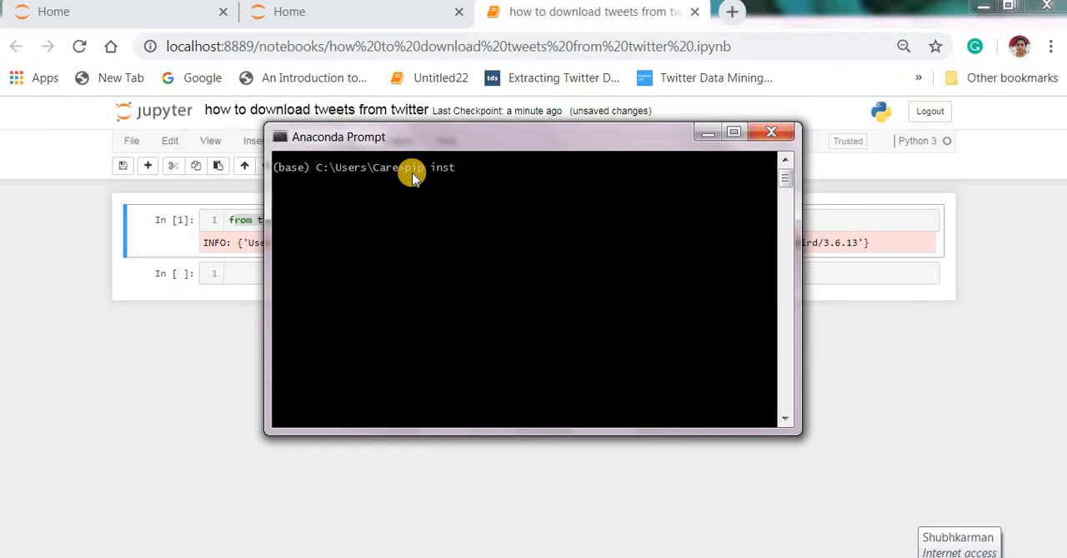
{"action": "type", "text": "all"}
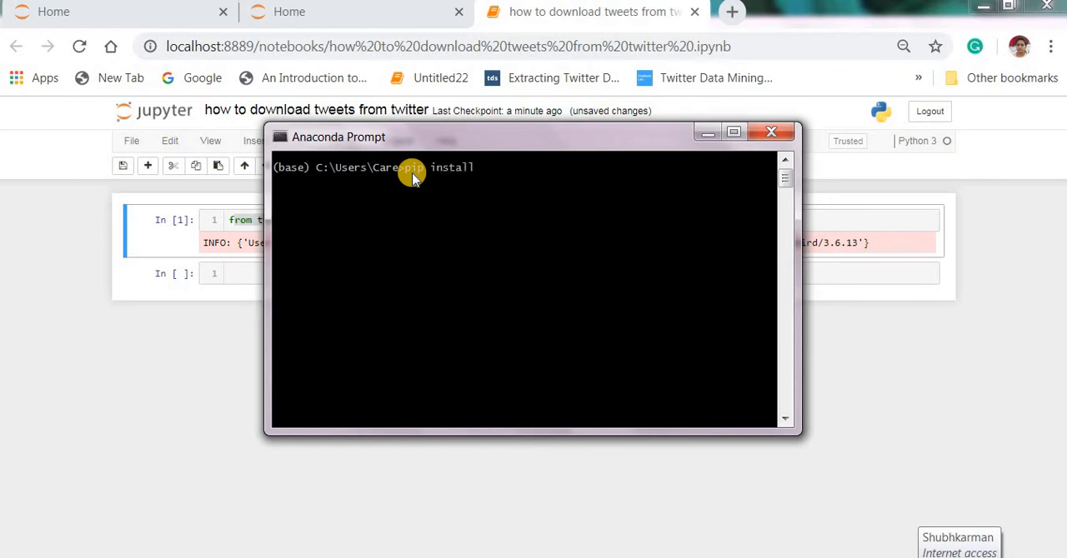
{"action": "type", "text": "twitter"}
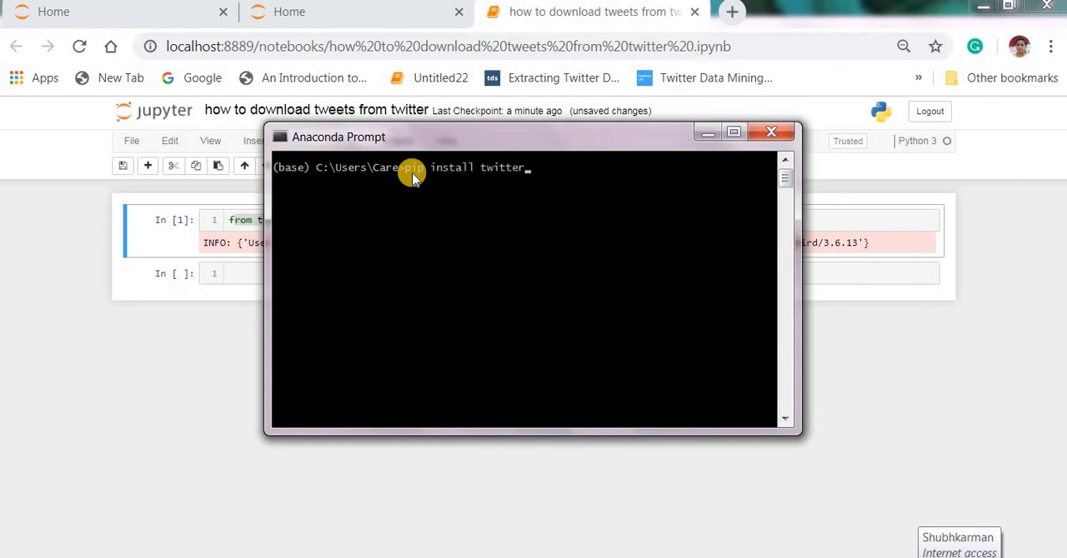
{"action": "type", "text": "sca"}
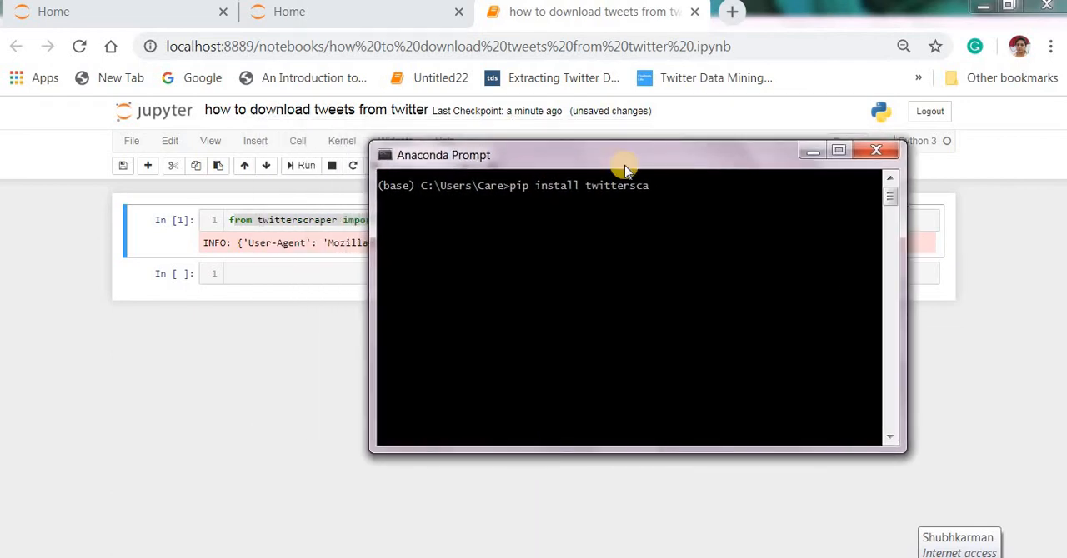
{"action": "key", "text": "Backspace"}
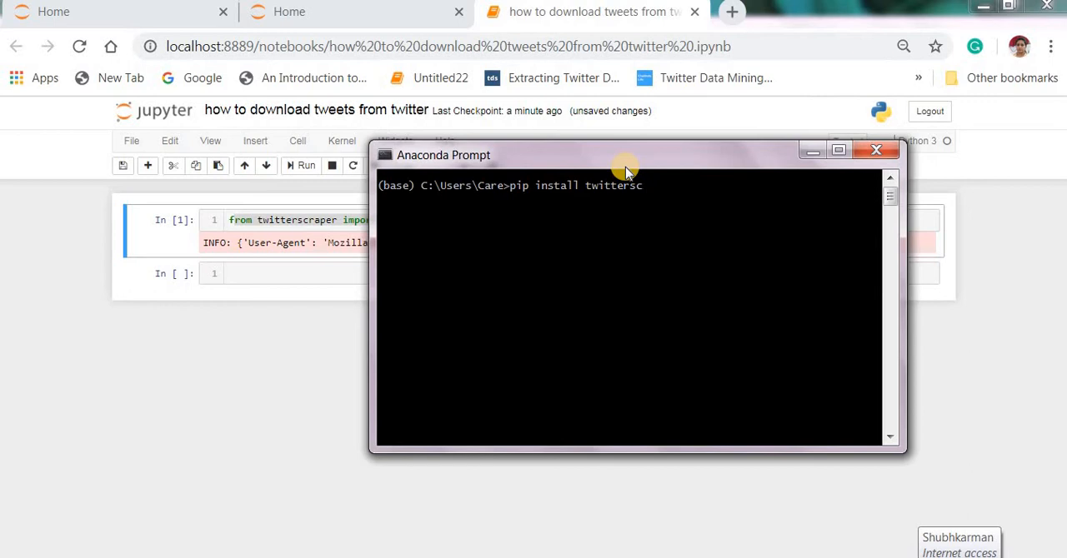
{"action": "type", "text": "ra"}
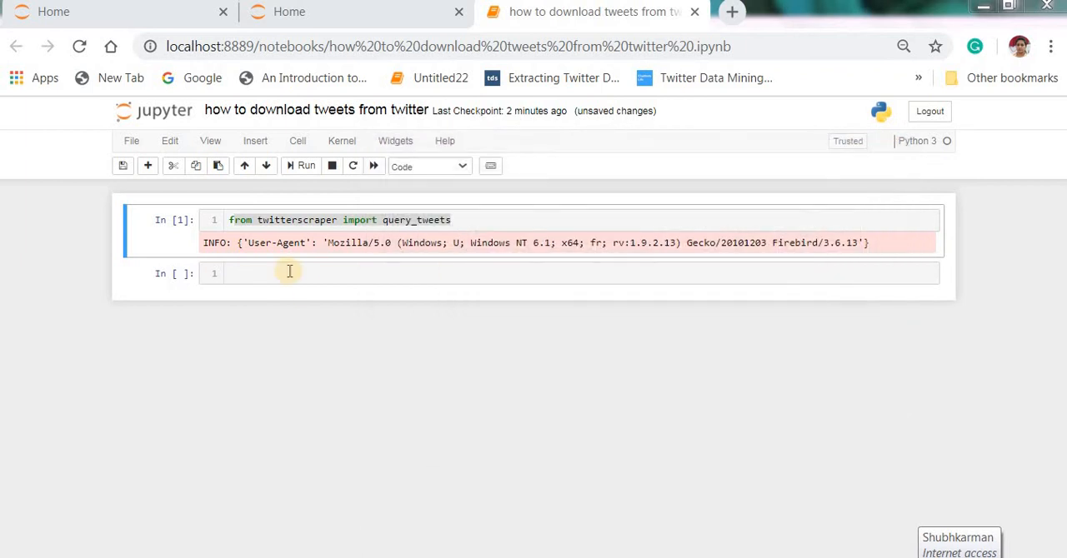
Step: Add and run cells importing datetime as dt and pandas as pd
{"action": "left_click", "coordinate": [287, 274]}
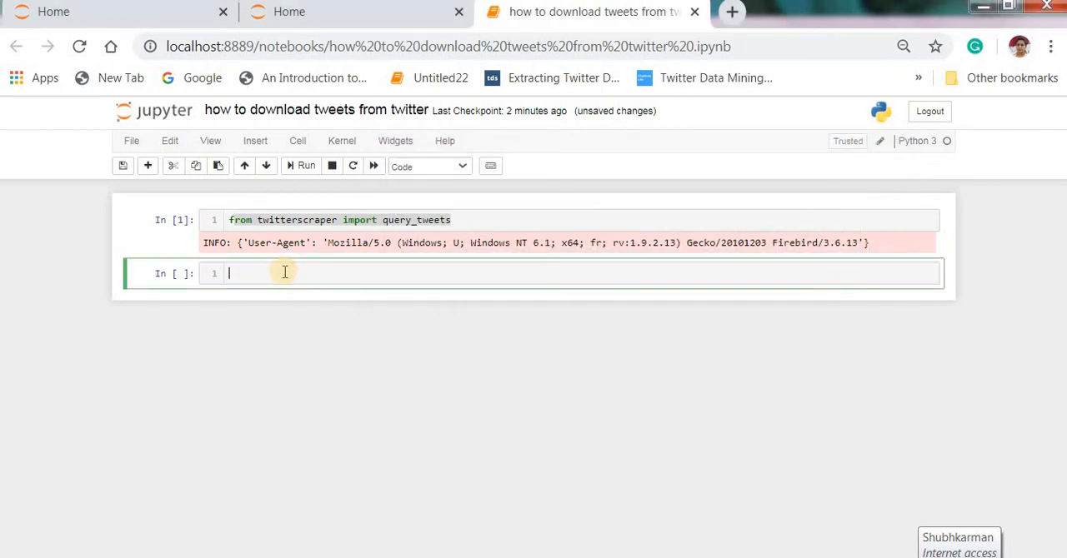
{"action": "type", "text": "import"}
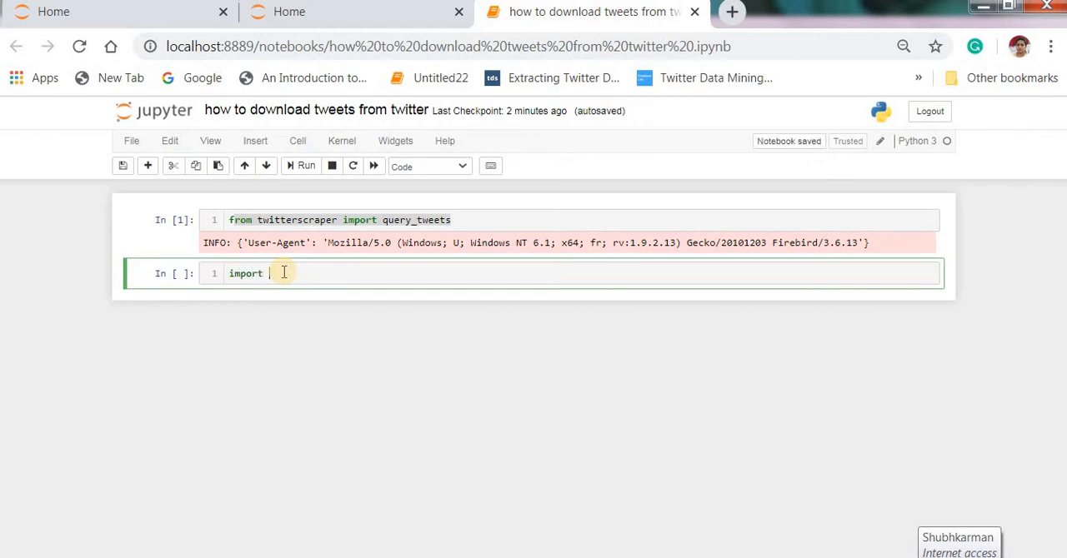
{"action": "type", "text": "dateti"}
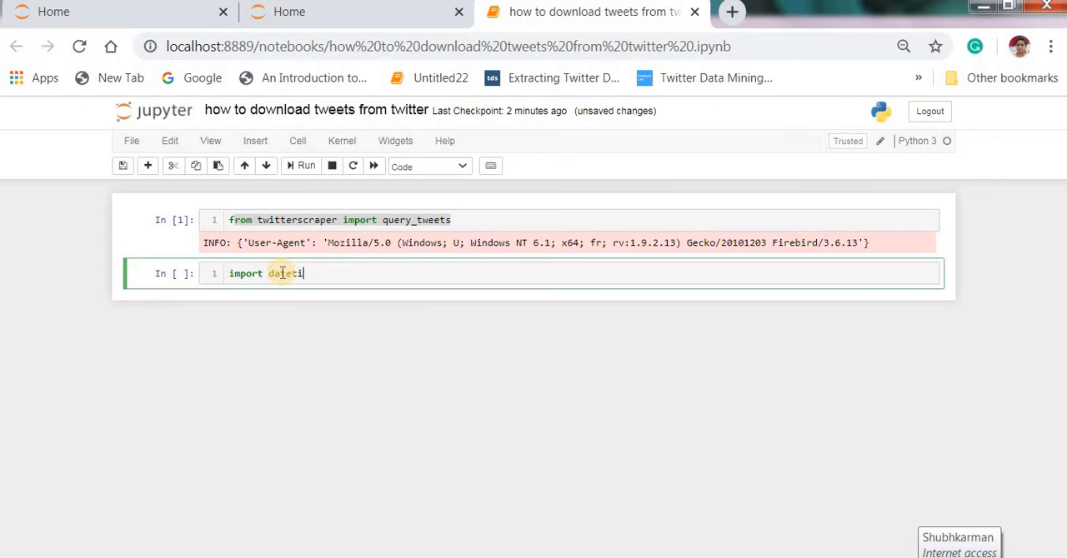
{"action": "type", "text": "me as dt"}
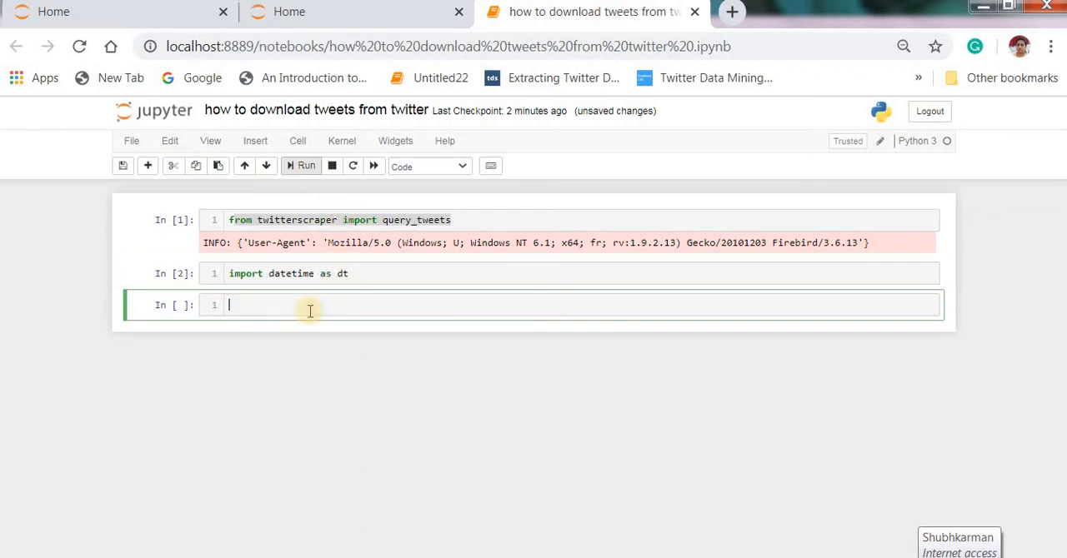
{"action": "mouse_move", "coordinate": [266, 300]}
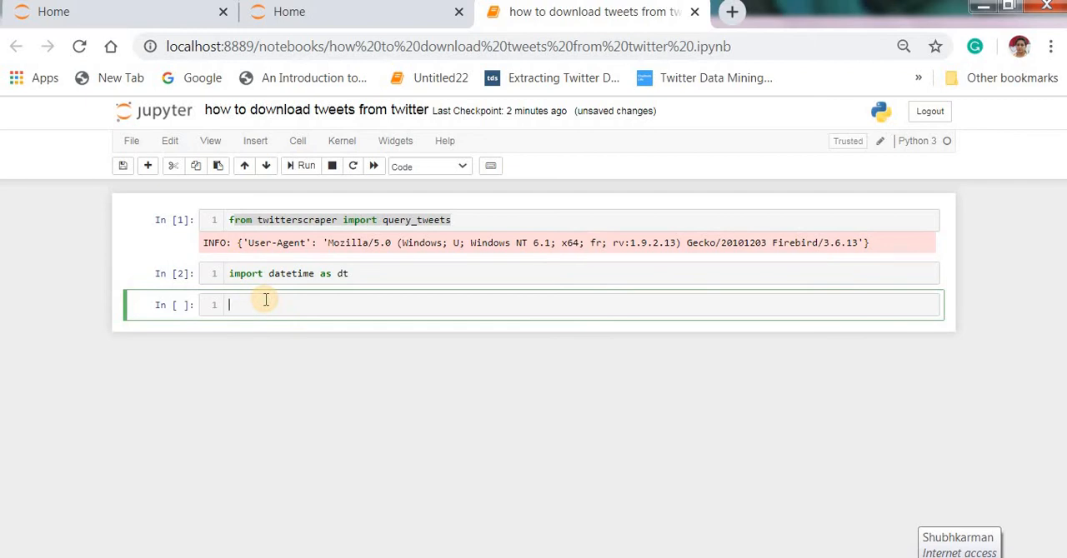
{"action": "type", "text": "import pand"}
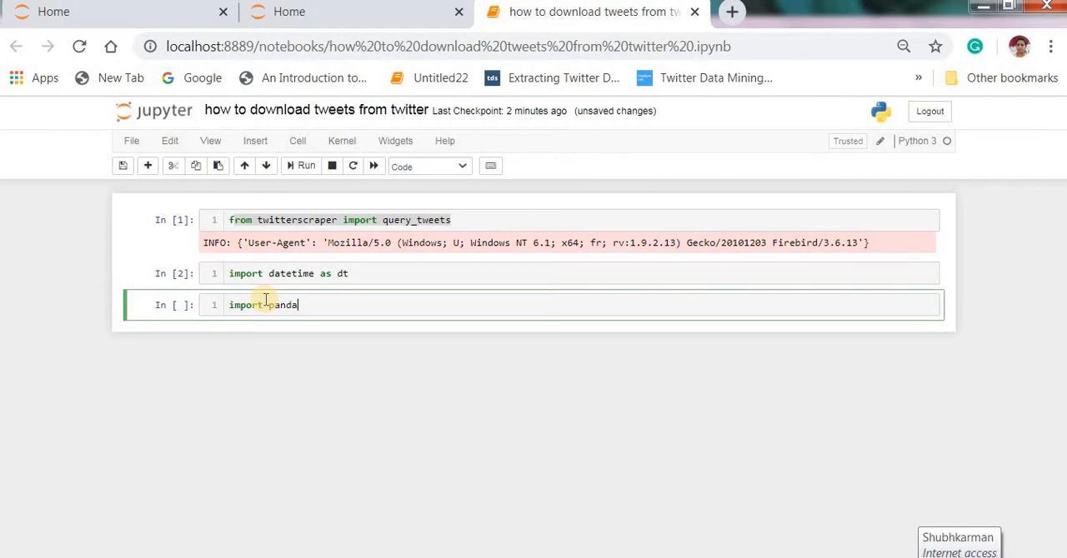
{"action": "type", "text": "as pd"}
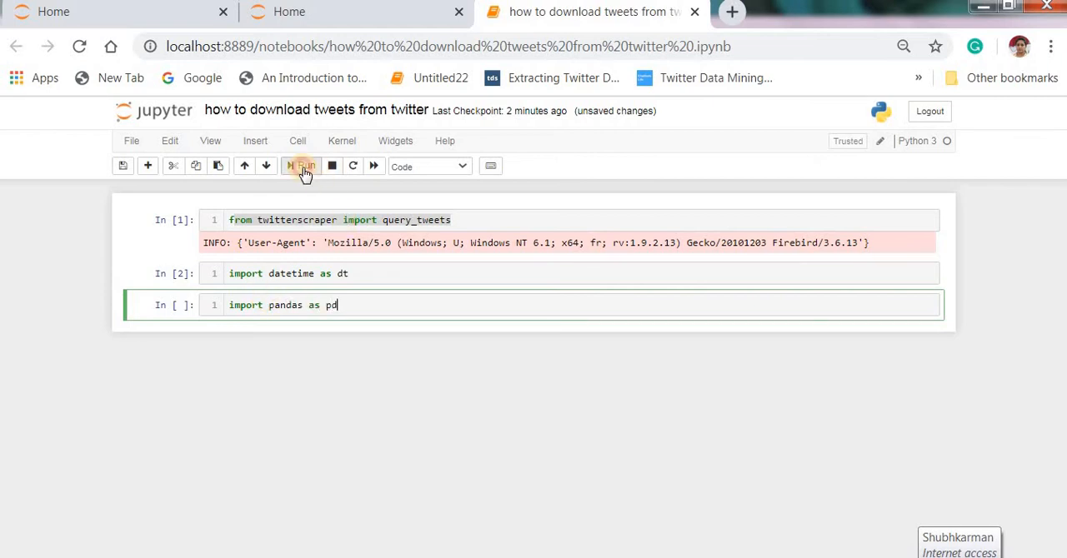
{"action": "left_click", "coordinate": [302, 166]}
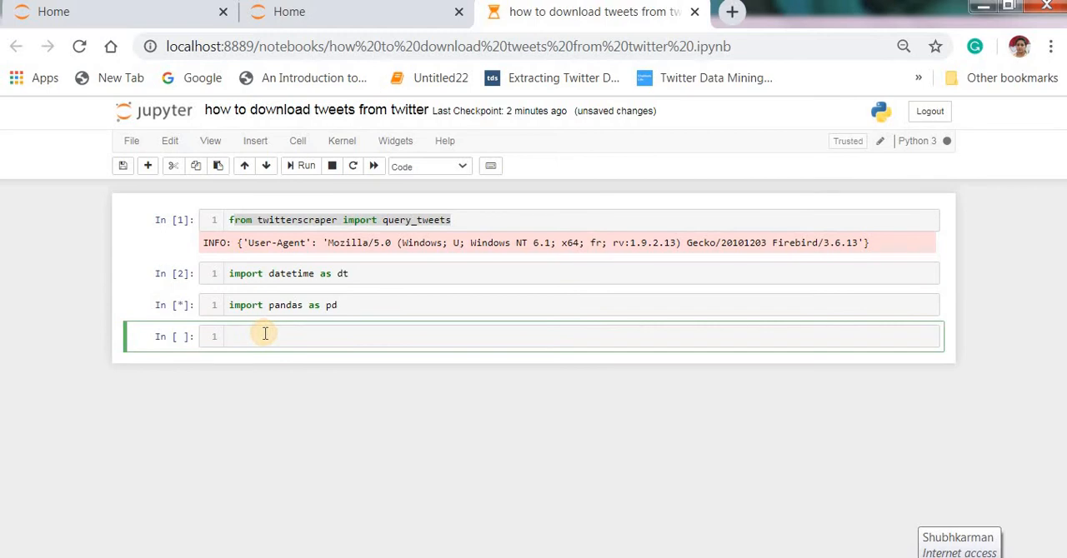
Step: Define begin_date = dt.date(2020,5,1) in a new cell
{"action": "type", "text": "be"}
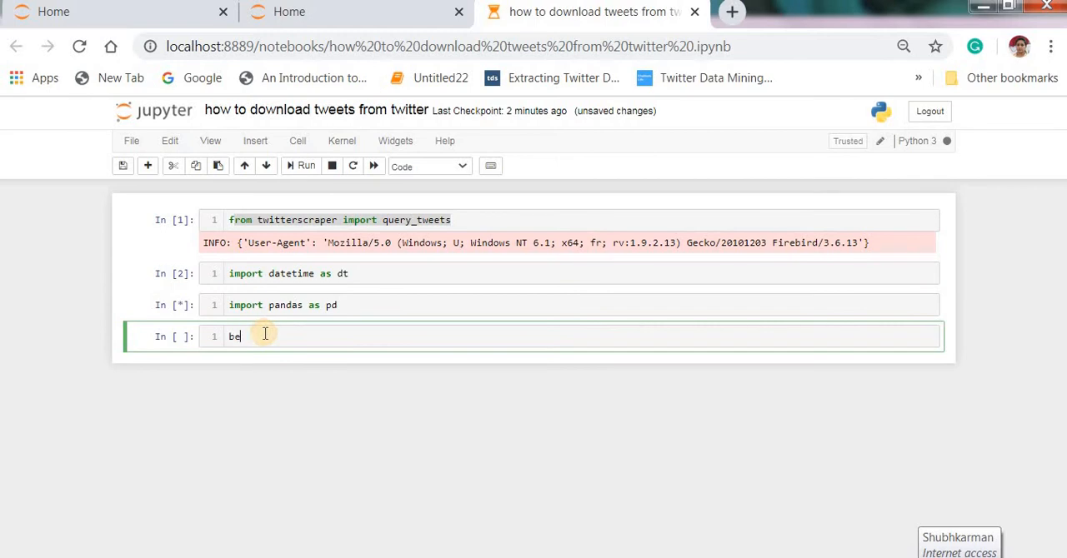
{"action": "type", "text": "gin"}
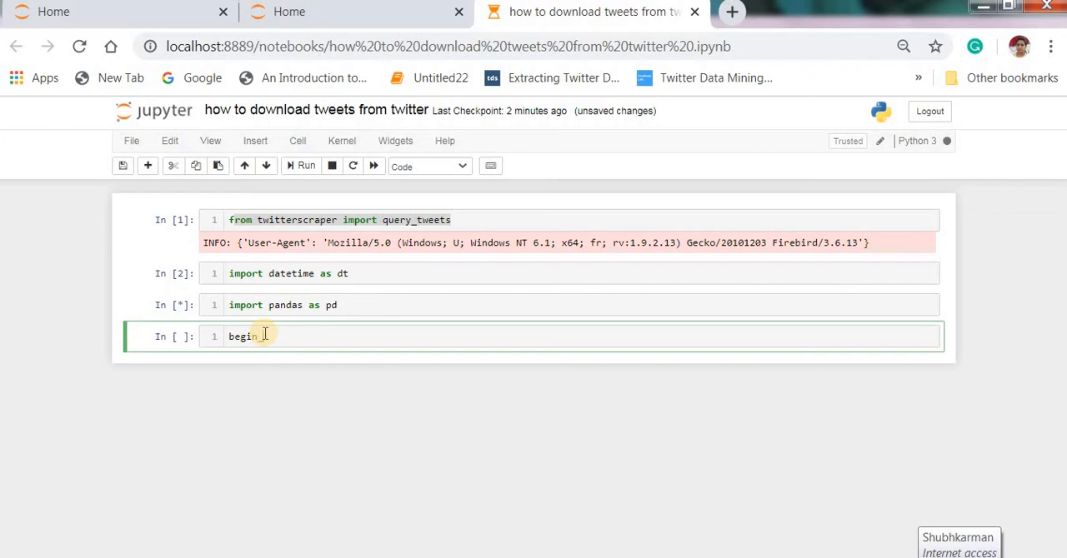
{"action": "type", "text": "date"}
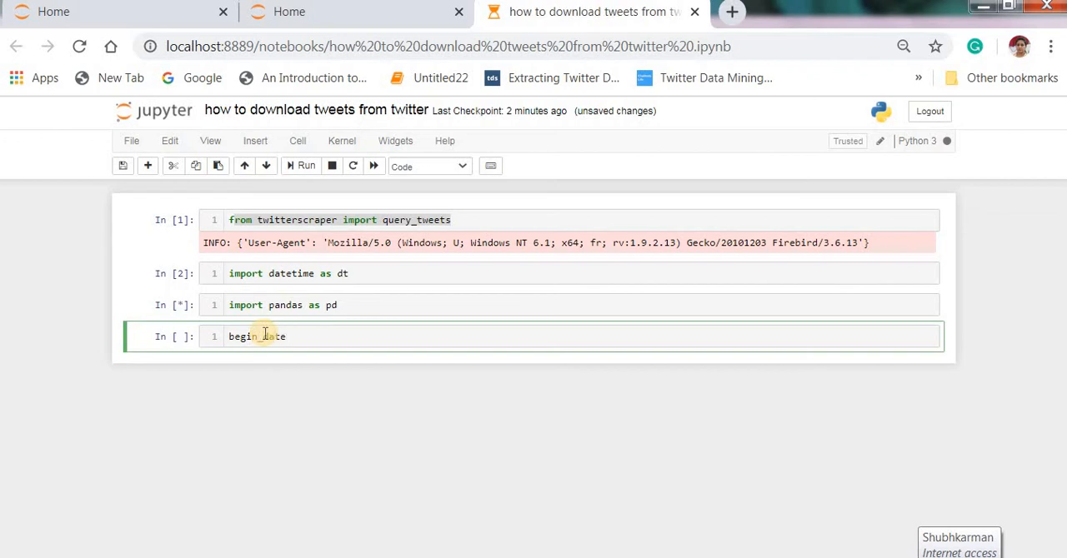
{"action": "type", "text": "="}
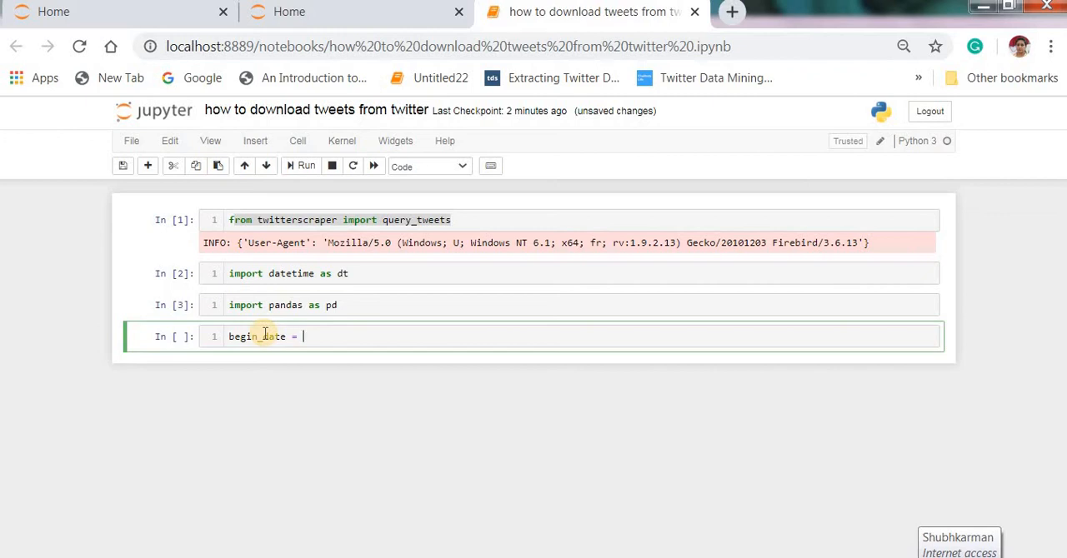
{"action": "type", "text": "dt.date"}
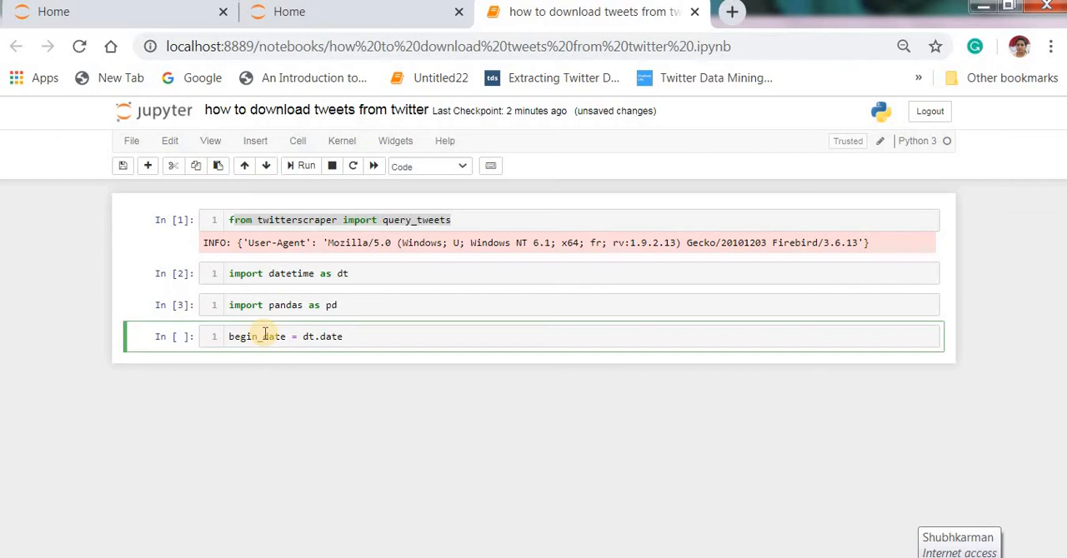
{"action": "type", "text": "()"}
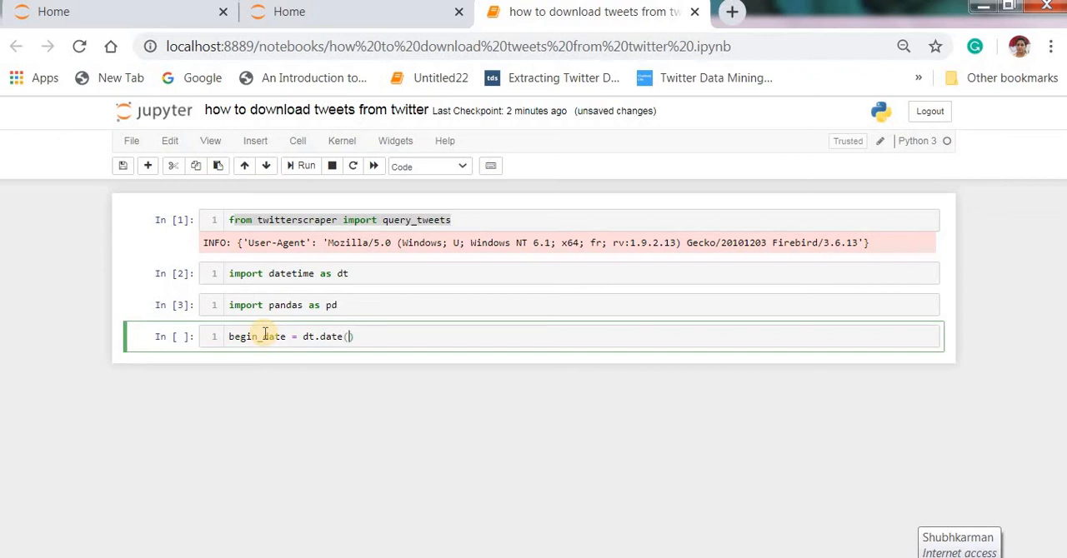
{"action": "type", "text": "2020"}
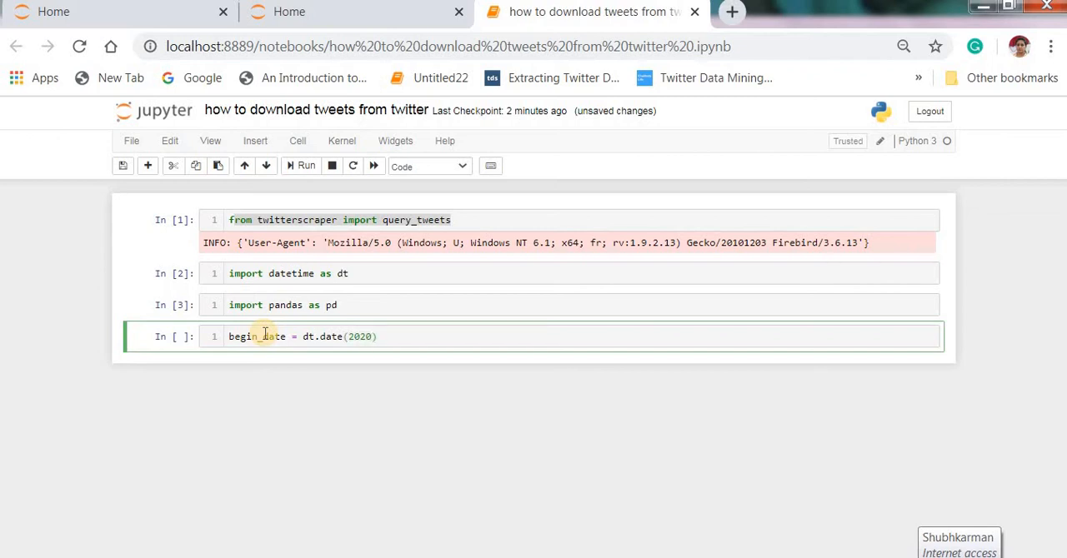
{"action": "type", "text": ","}
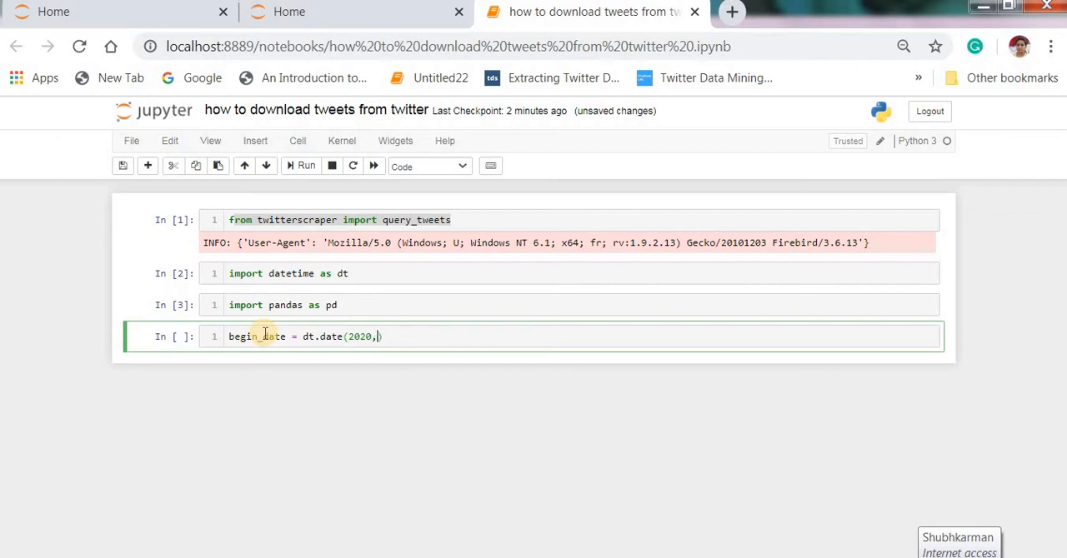
{"action": "type", "text": "5,"}
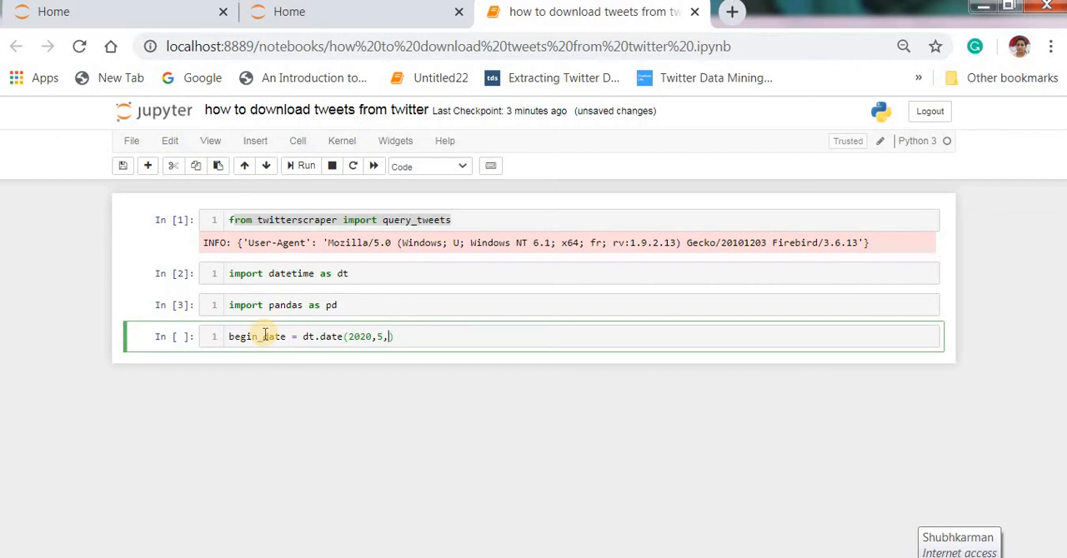
{"action": "type", "text": "1)"}
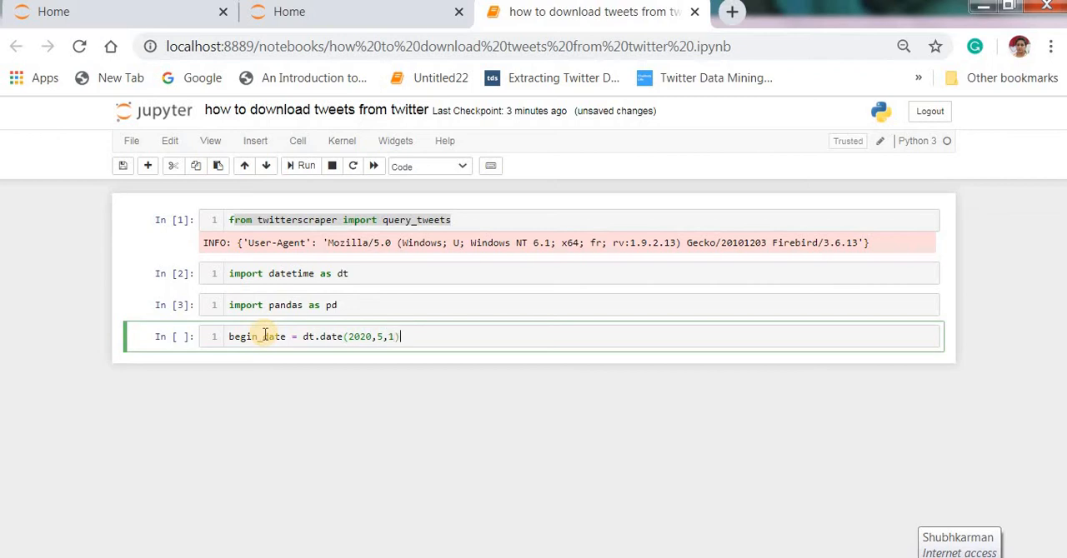
Step: Add end_date = dt.date(2020,5,5) below it and run the cell
{"action": "type", "text": "e"}
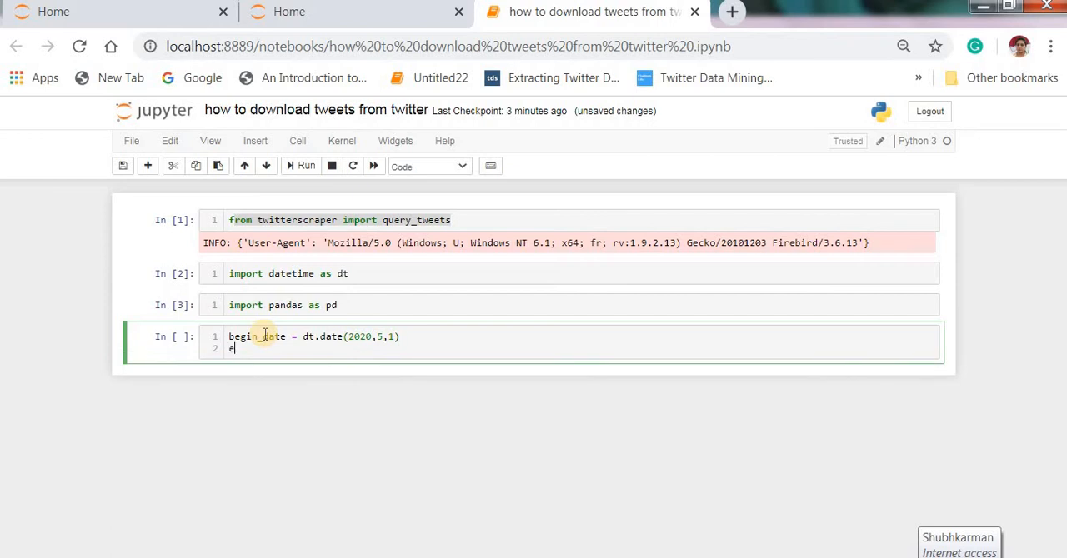
{"action": "type", "text": "nd_"}
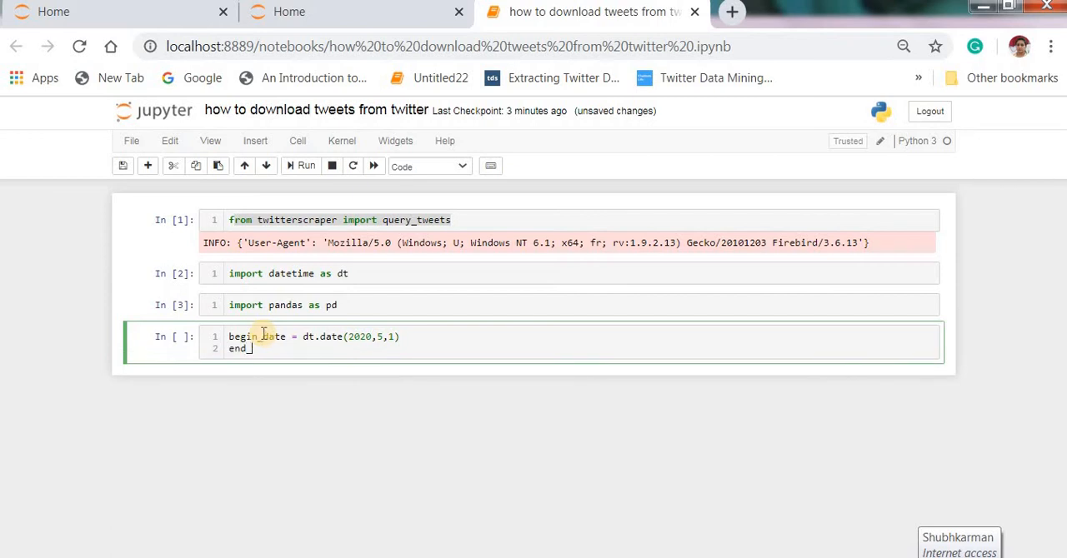
{"action": "type", "text": "_date"}
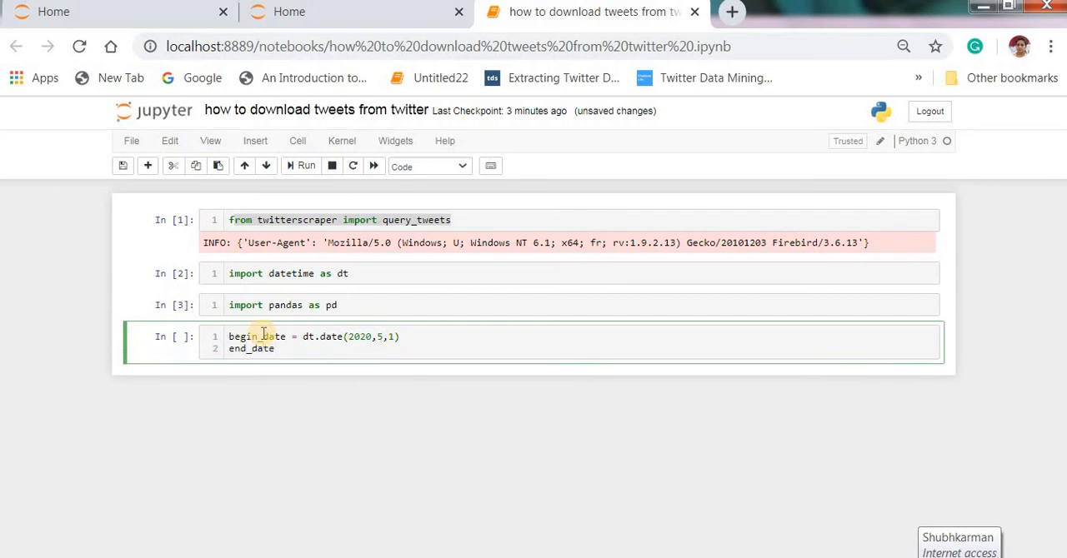
{"action": "type", "text": "="}
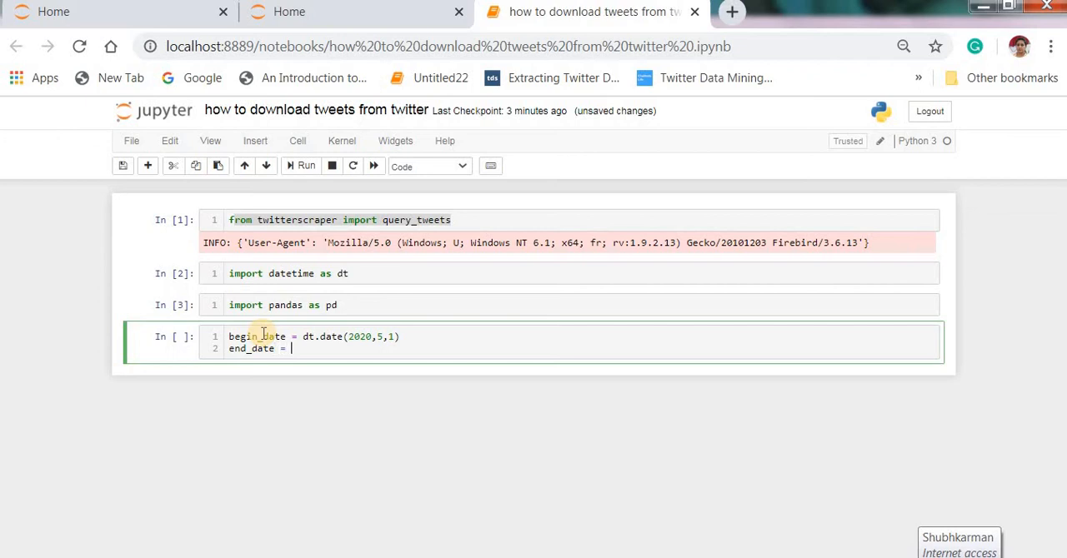
{"action": "type", "text": "dt"}
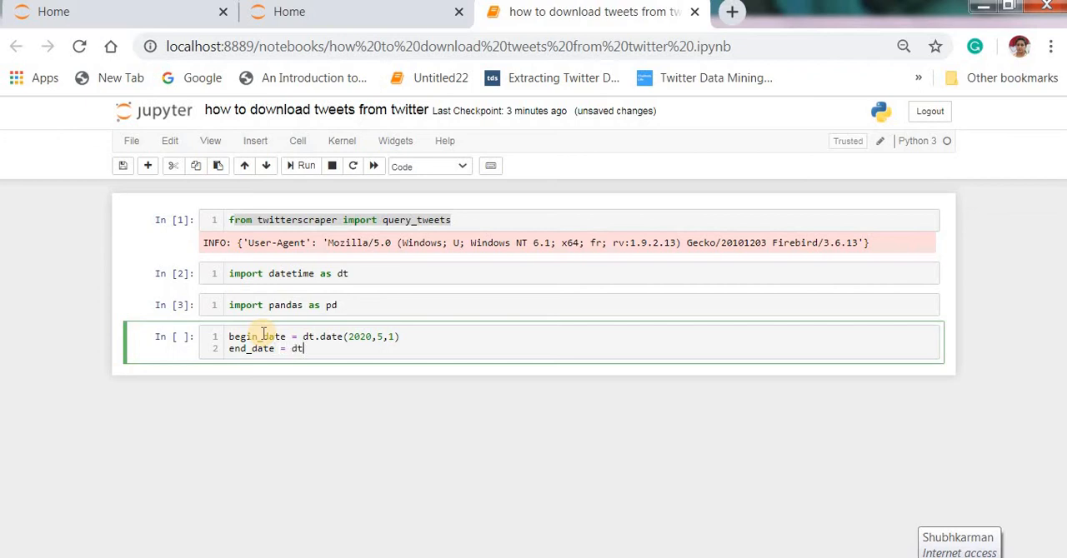
{"action": "type", "text": ".date"}
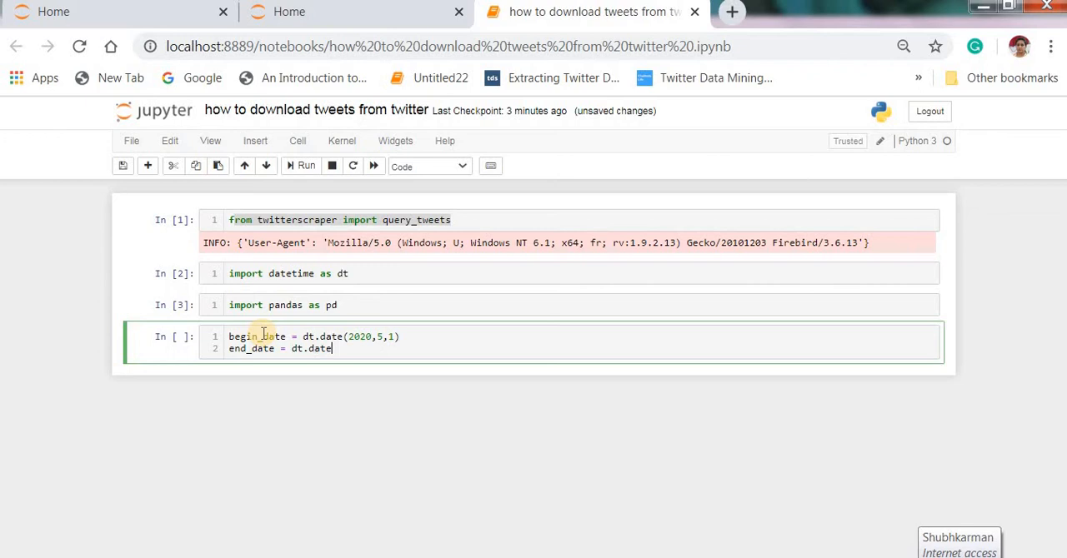
{"action": "type", "text": "(2020,5,)"}
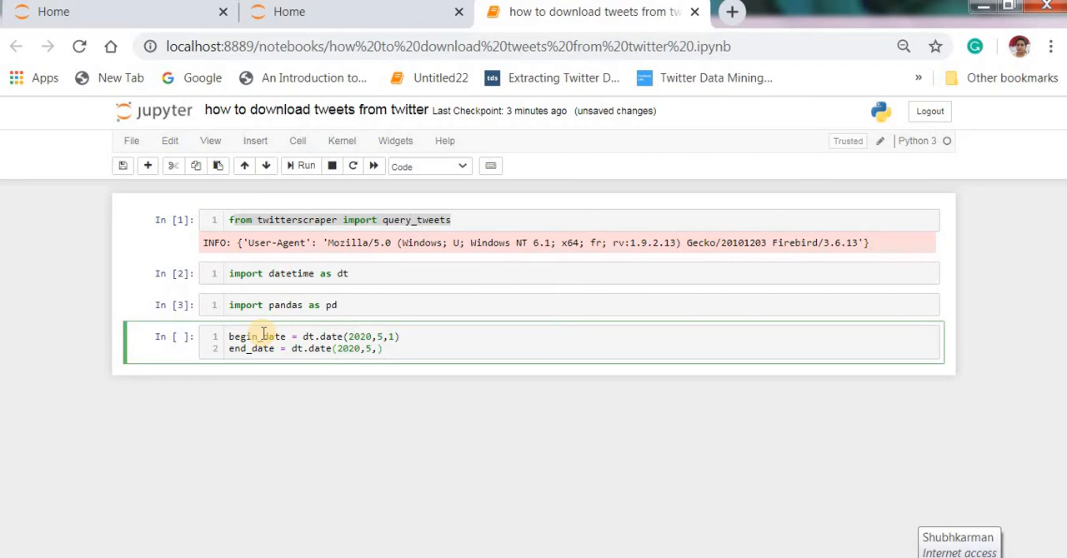
{"action": "type", "text": "5)"}
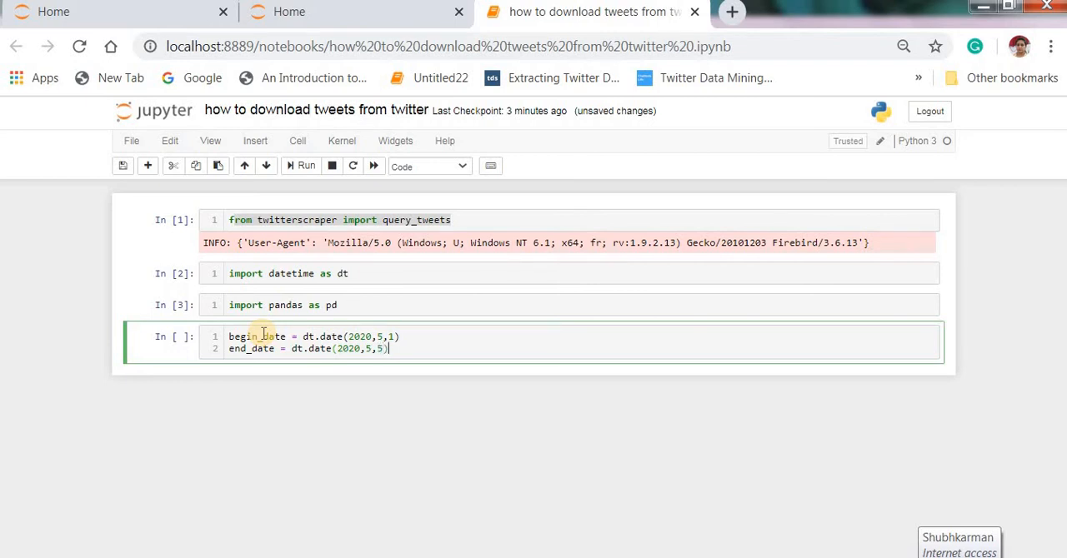
{"action": "left_click", "coordinate": [300, 167]}
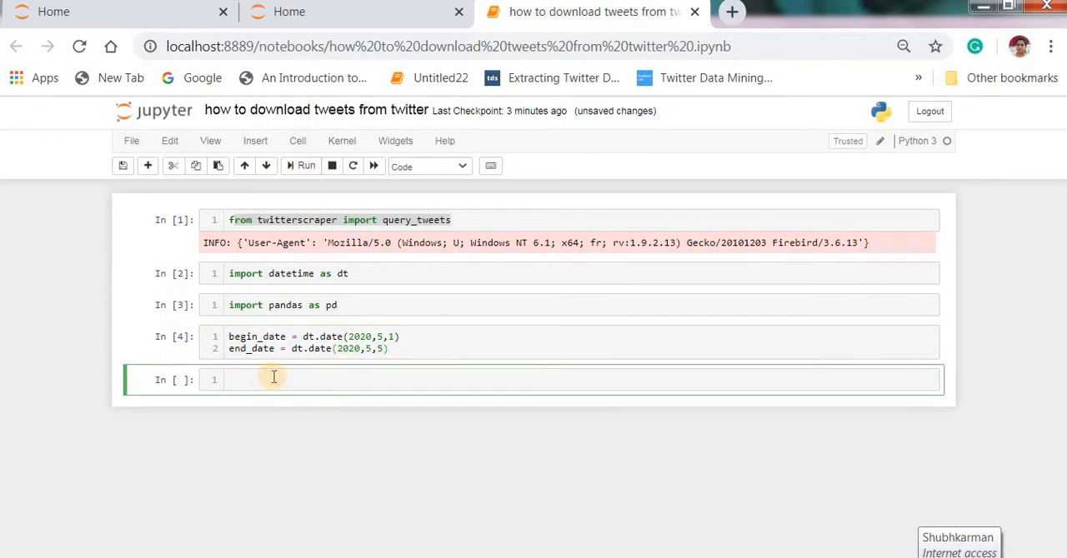
Step: Set limit = 100 and lang = 'english' in a new cell and run it
{"action": "type", "text": "limi"}
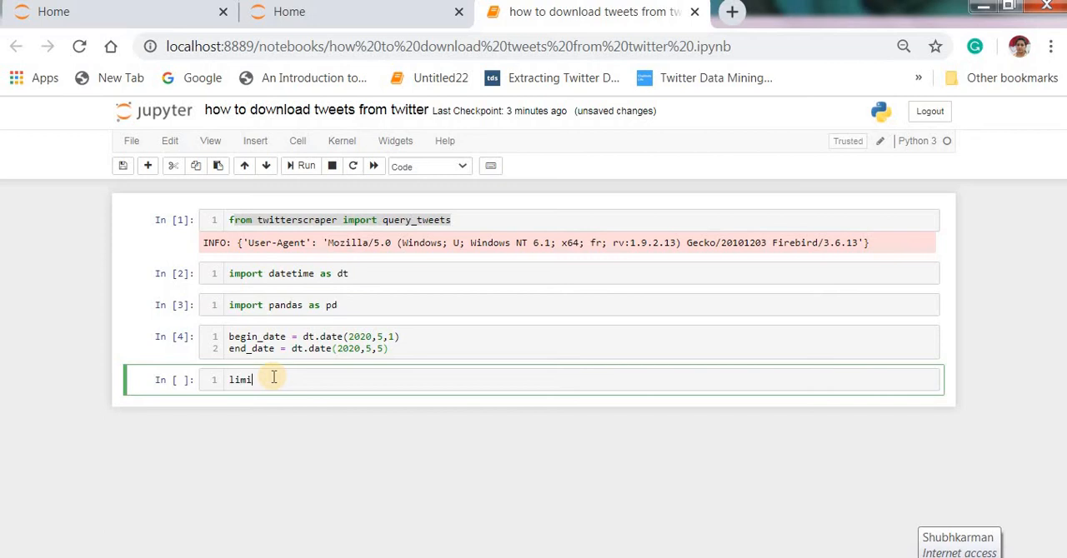
{"action": "type", "text": "t"}
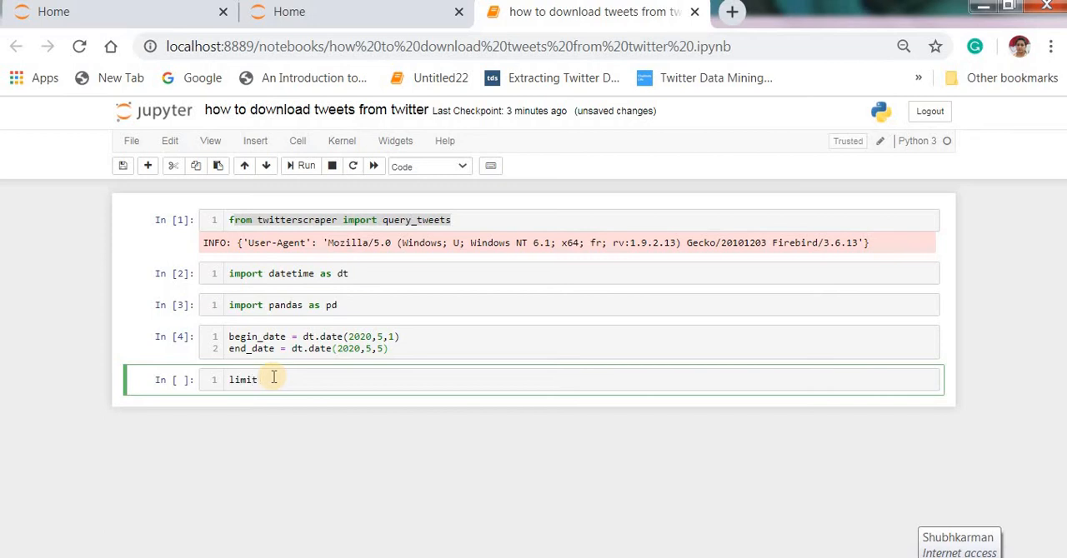
{"action": "type", "text": "= 100"}
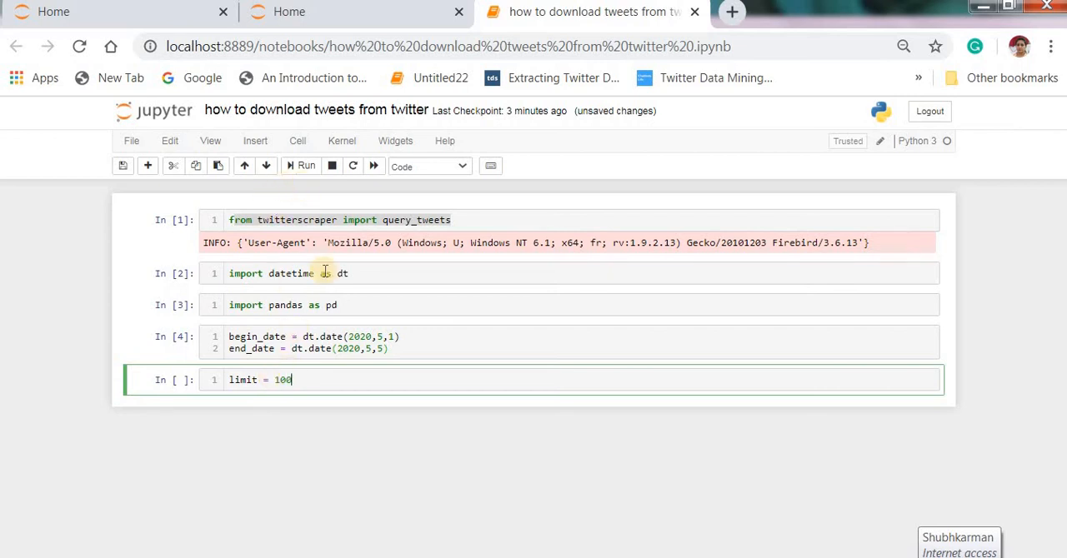
{"action": "key", "text": "enter"}
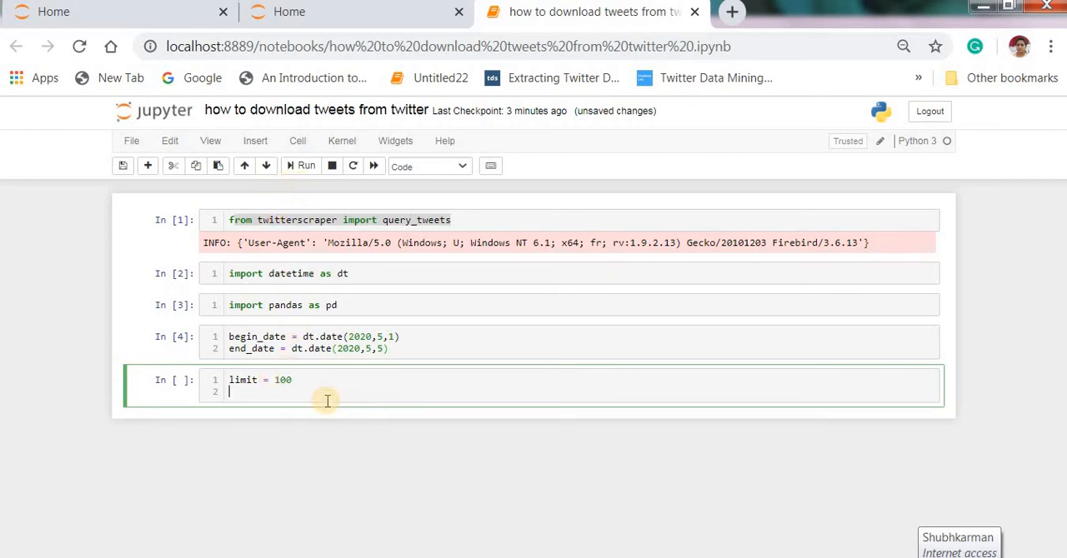
{"action": "type", "text": "land"}
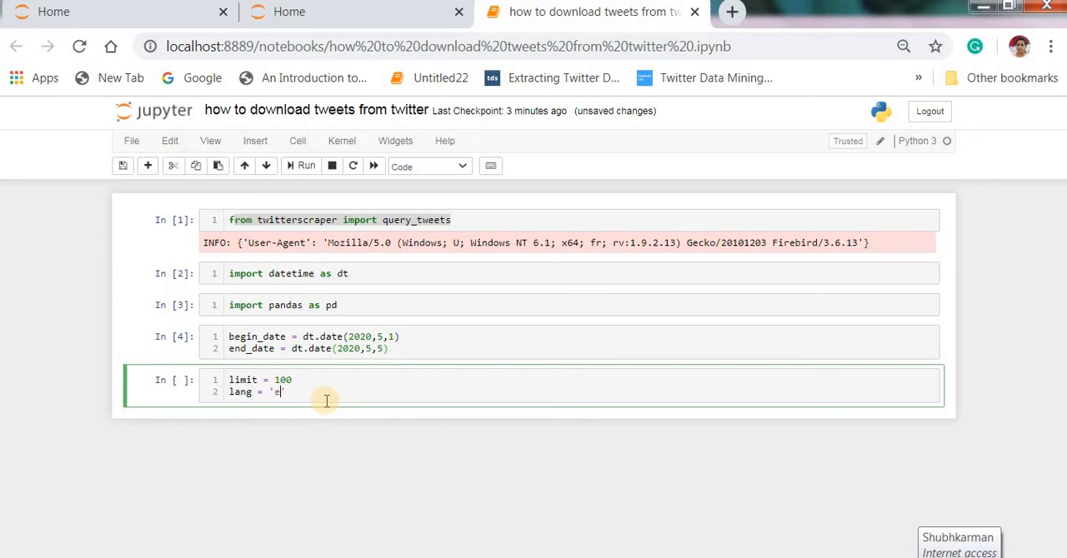
{"action": "type", "text": "nglish"}
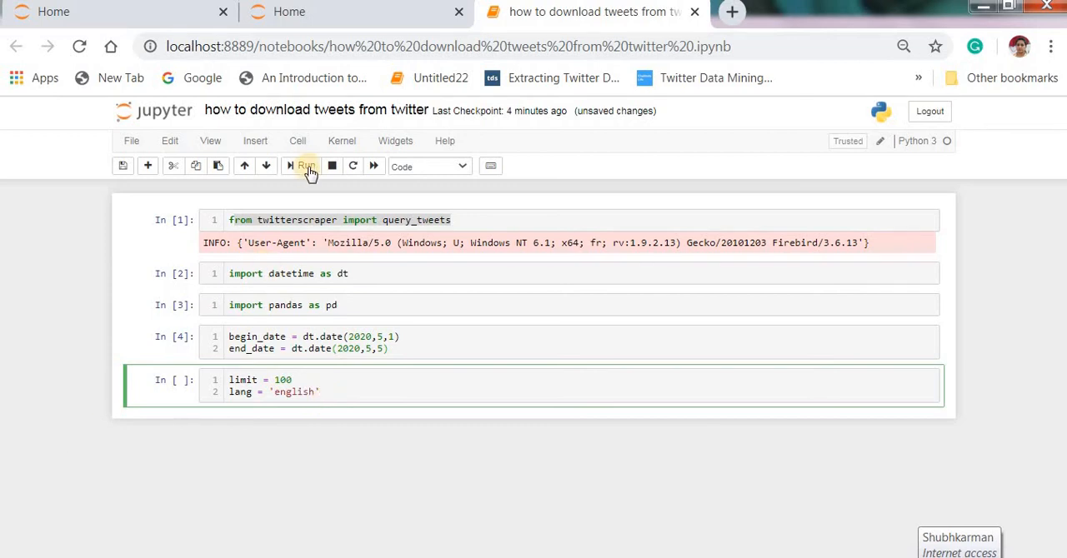
{"action": "left_click", "coordinate": [301, 167]}
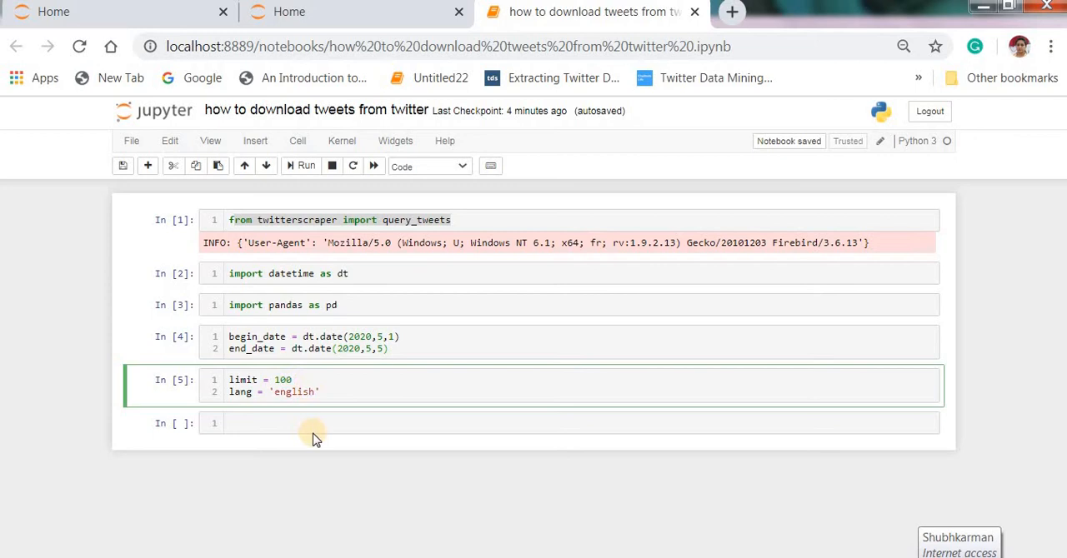
Step: Start a tweets = query_tweets("#cronavirus", ...) call in a new cell
{"action": "left_click", "coordinate": [296, 423]}
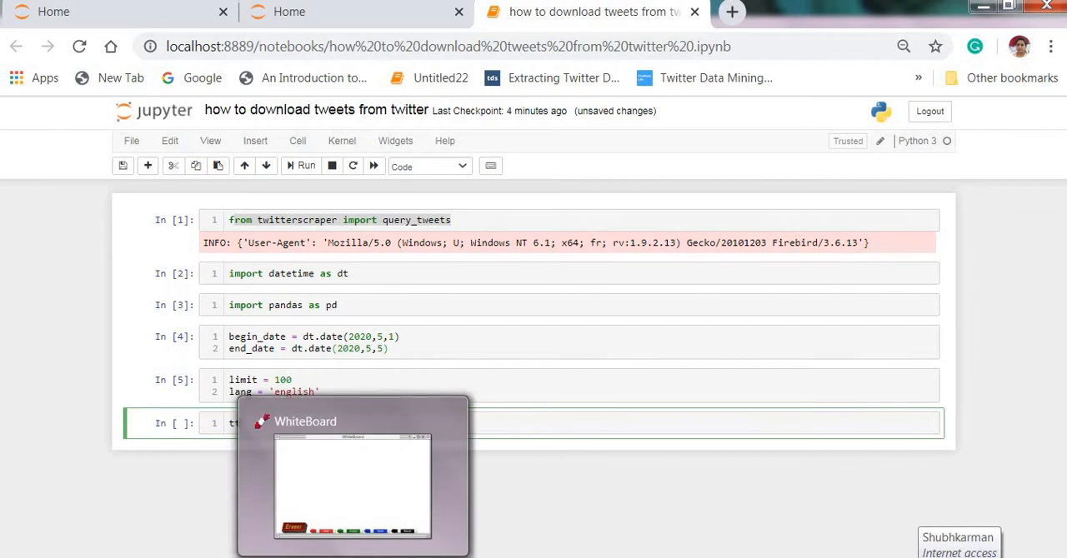
{"action": "type", "text": "twee"}
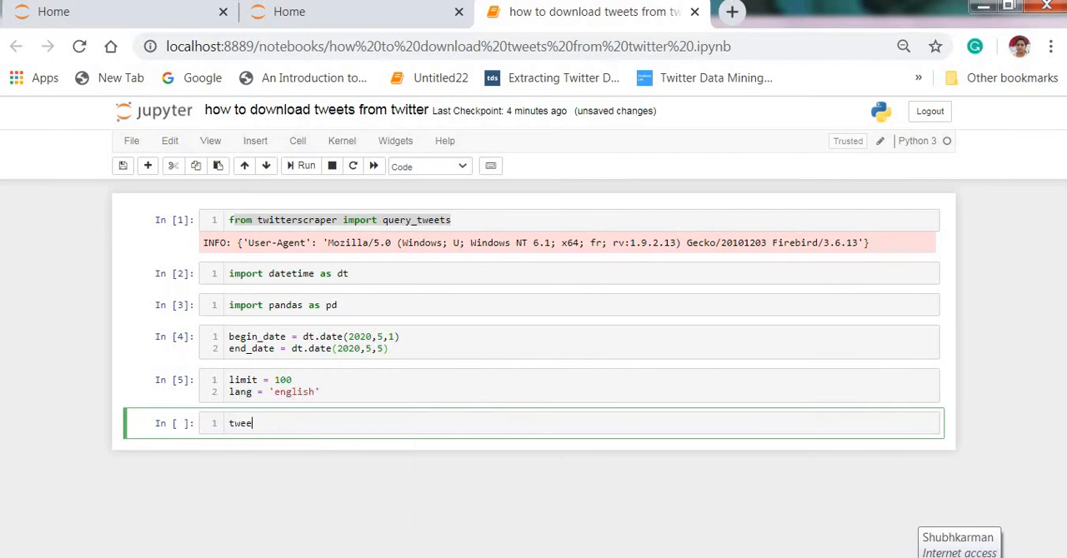
{"action": "type", "text": "ts ="}
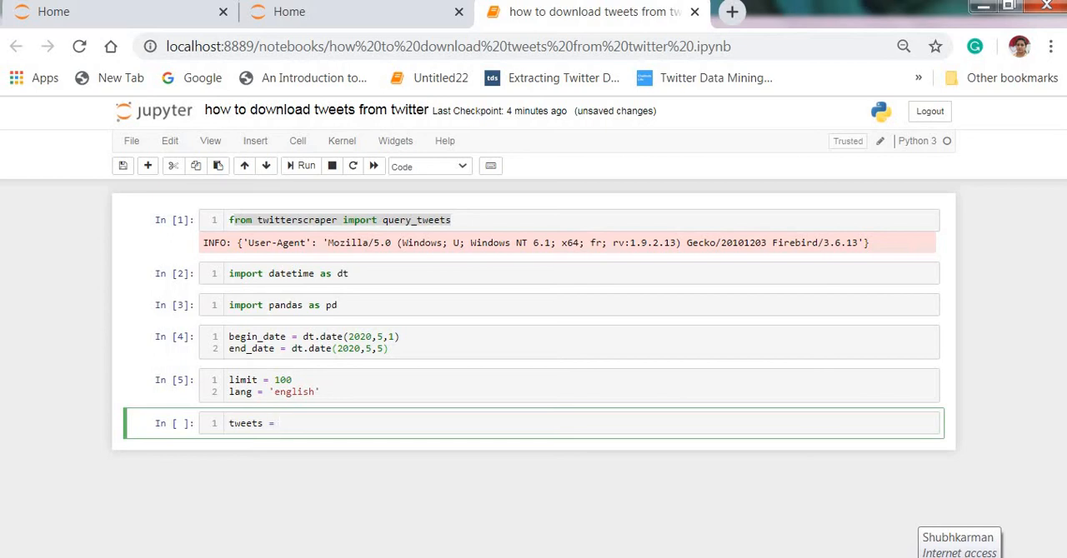
{"action": "type", "text": "query_tw"}
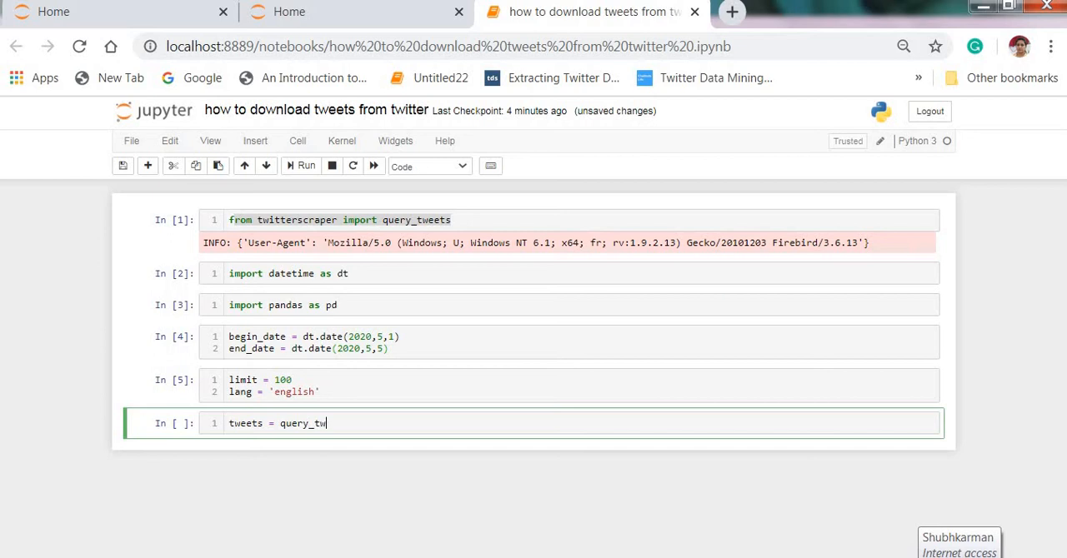
{"action": "type", "text": "eets"}
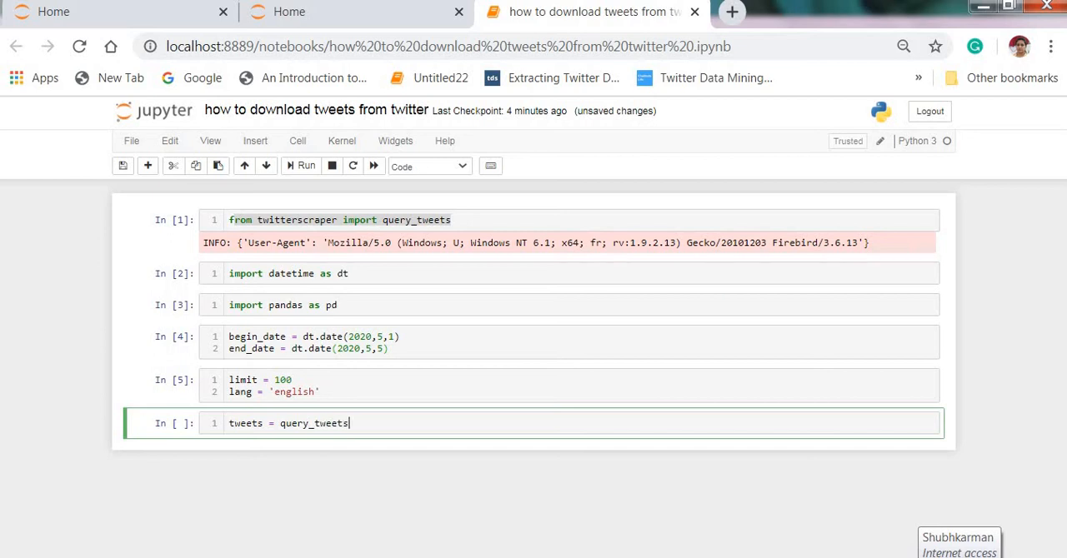
{"action": "type", "text": "()"}
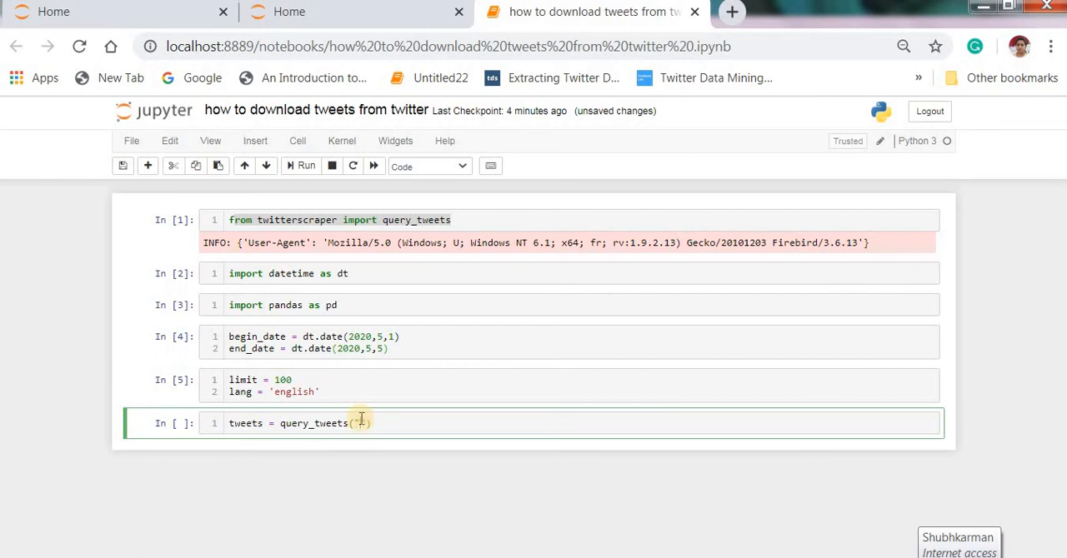
{"action": "type", "text": "\"\""}
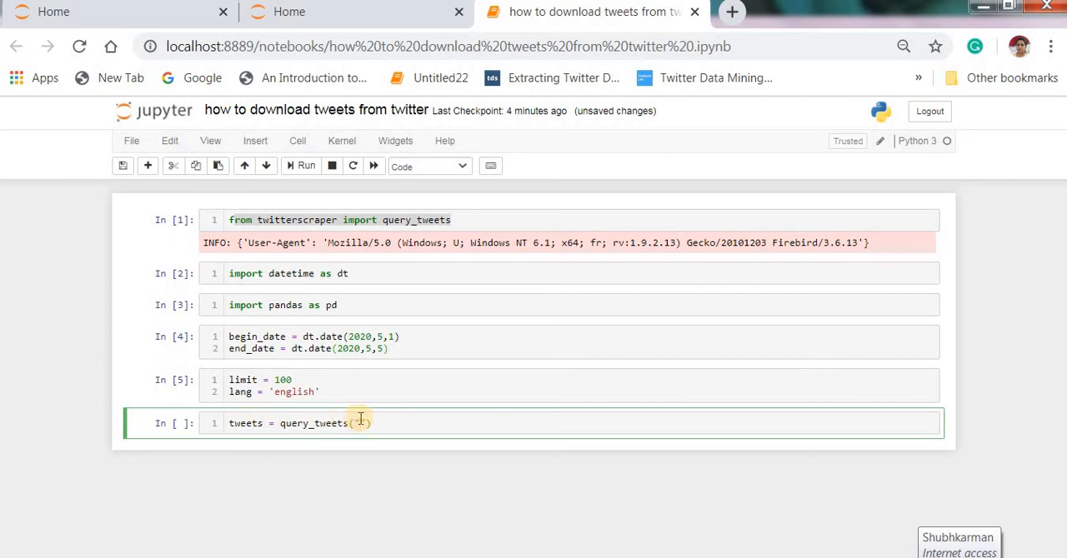
{"action": "type", "text": "\"\""}
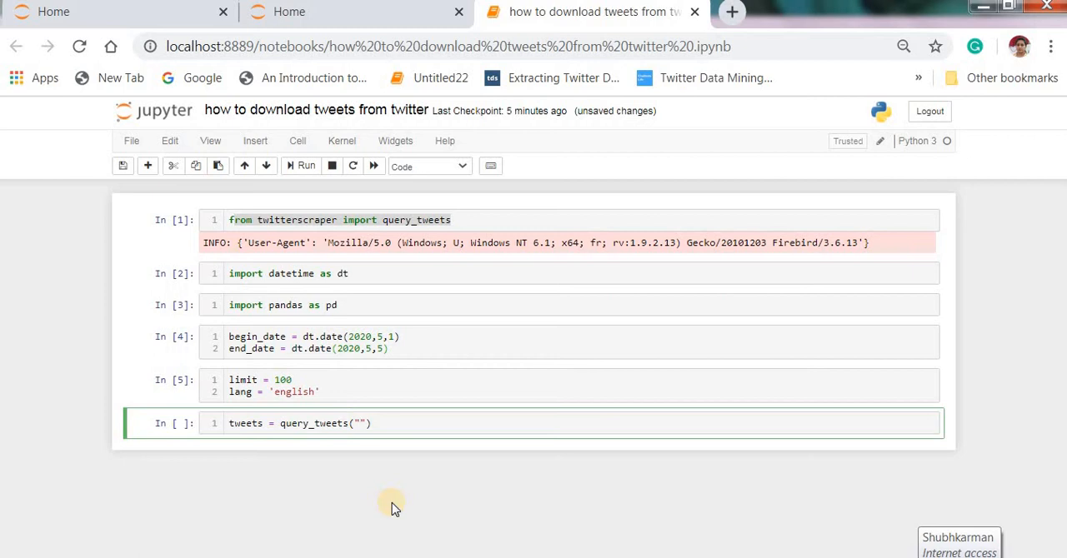
{"action": "mouse_move", "coordinate": [392, 502]}
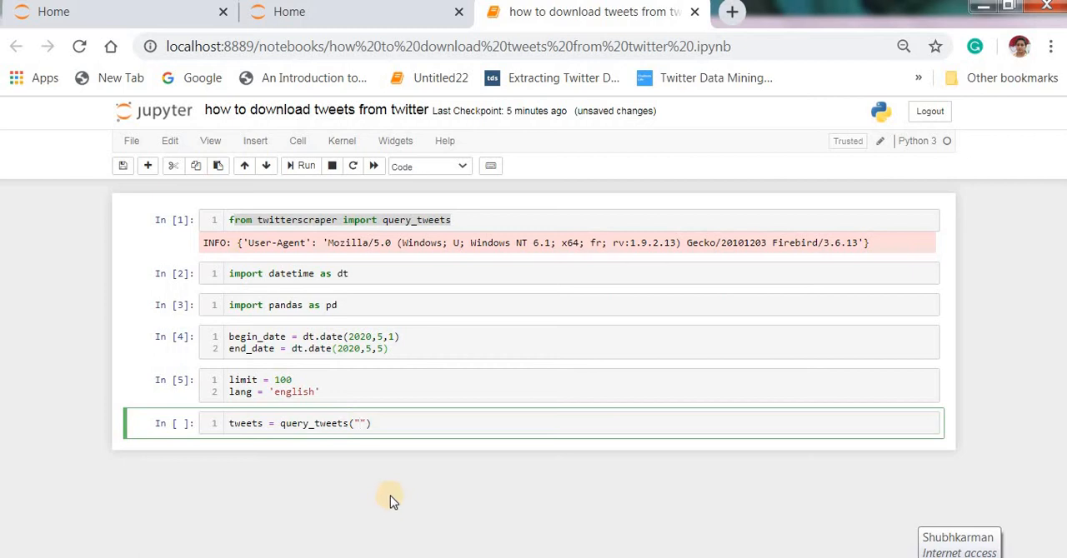
{"action": "type", "text": "#c"}
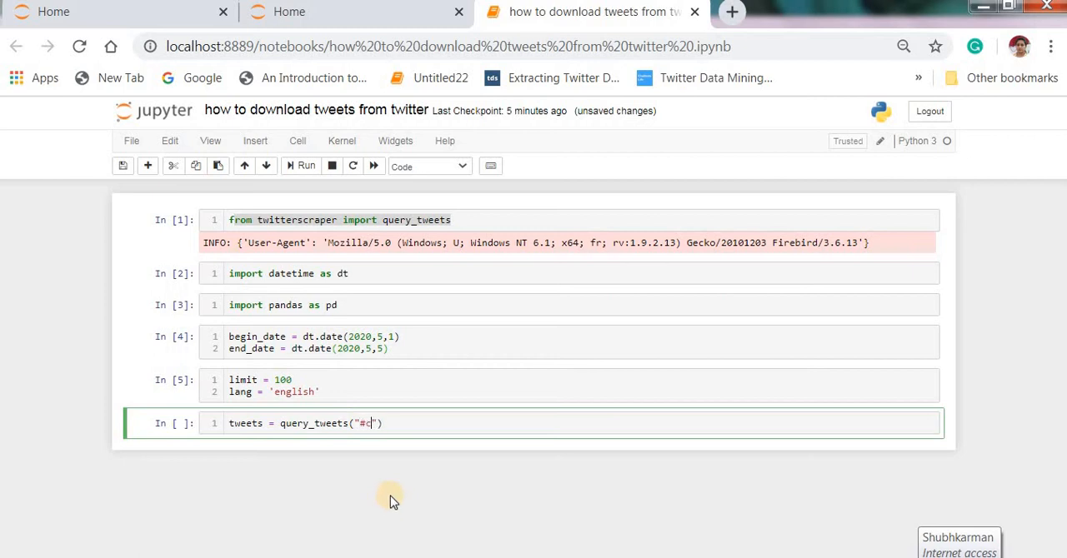
{"action": "type", "text": "ronavir"}
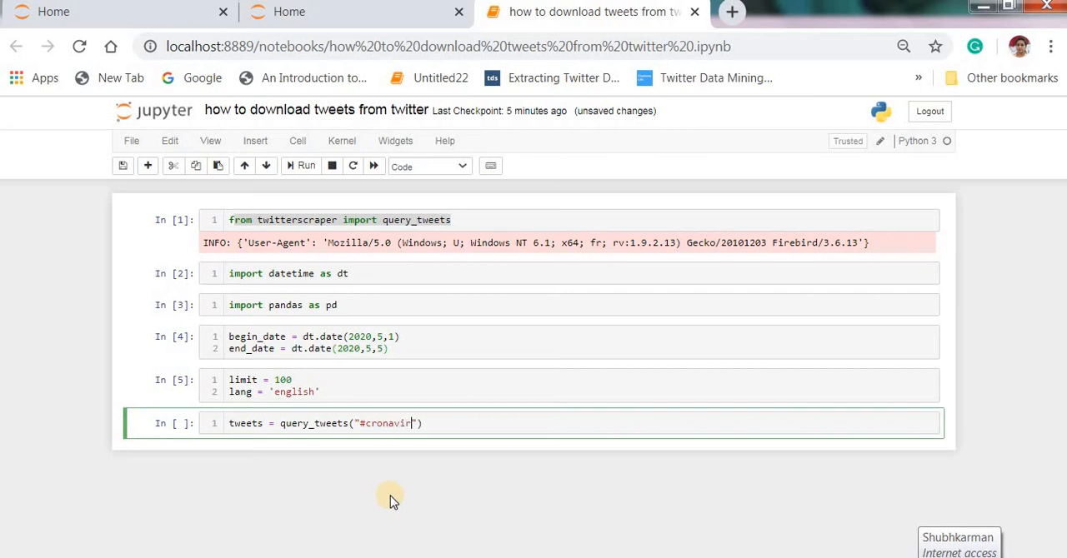
{"action": "type", "text": "us"}
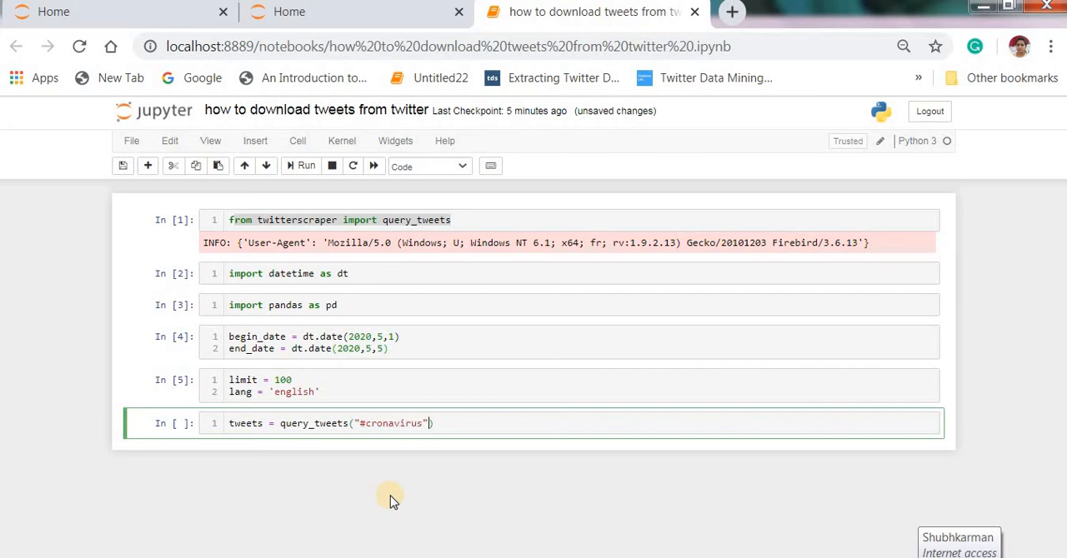
{"action": "type", "text": ","}
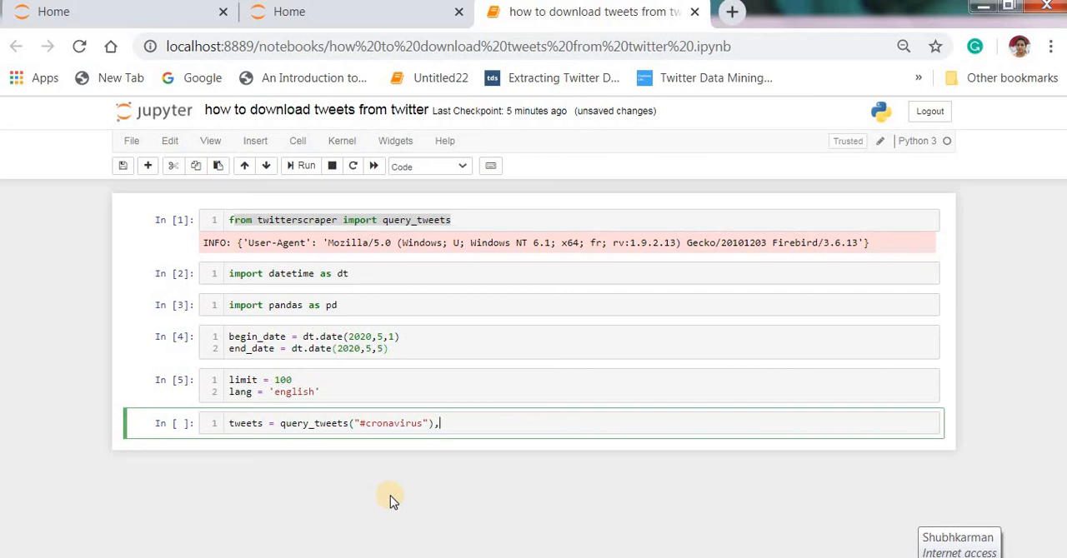
{"action": "mouse_move", "coordinate": [392, 497]}
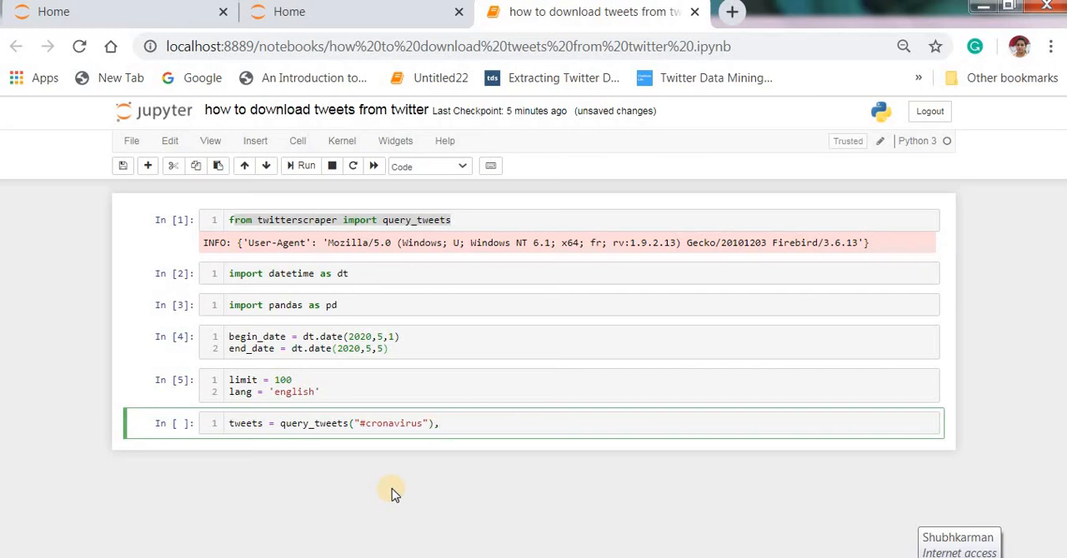
Step: Pass begindate=begin_date and enddate=end_date to the query_tweets call
{"action": "type", "text": "beg"}
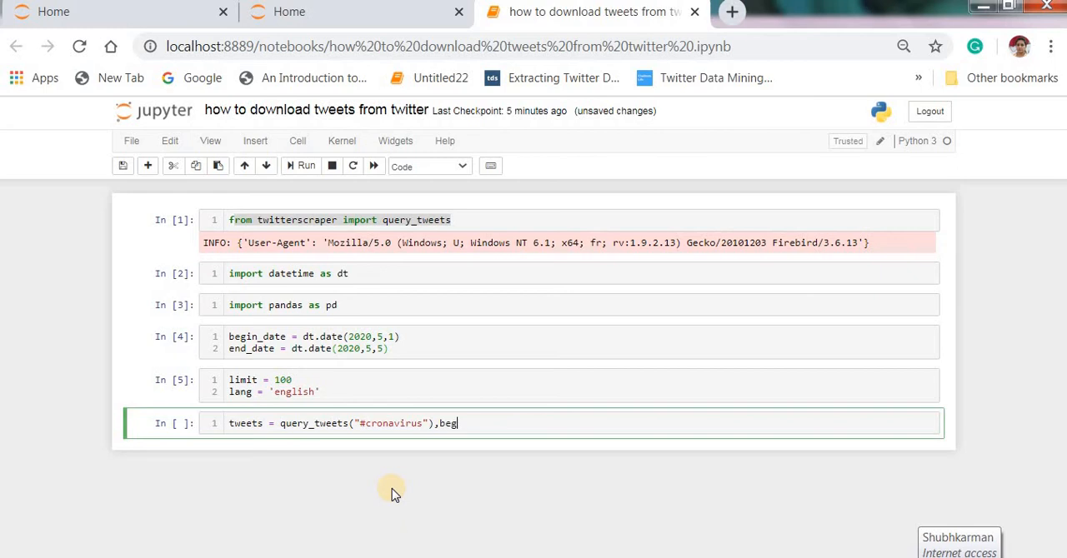
{"action": "type", "text": "indate"}
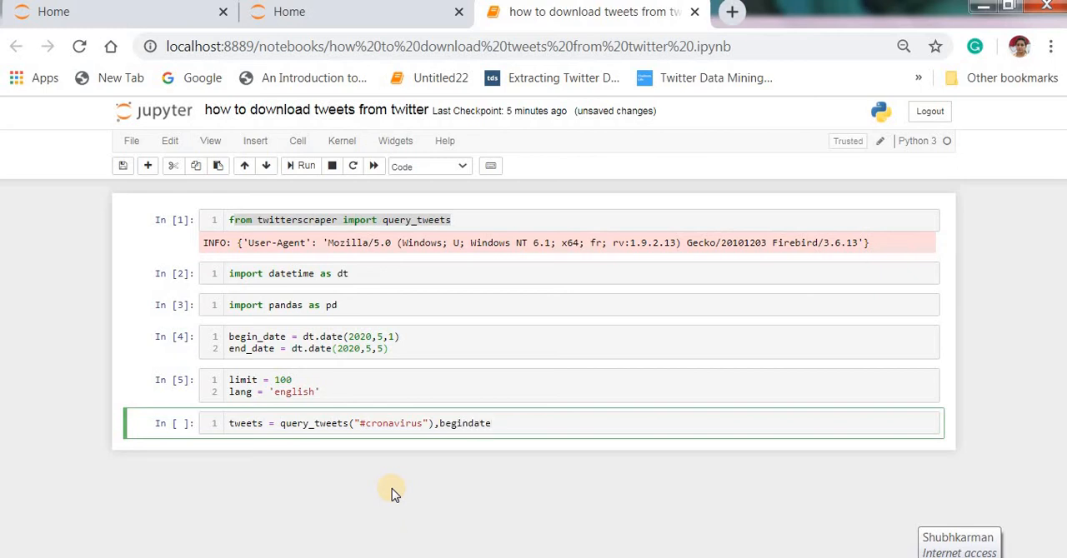
{"action": "type", "text": "="}
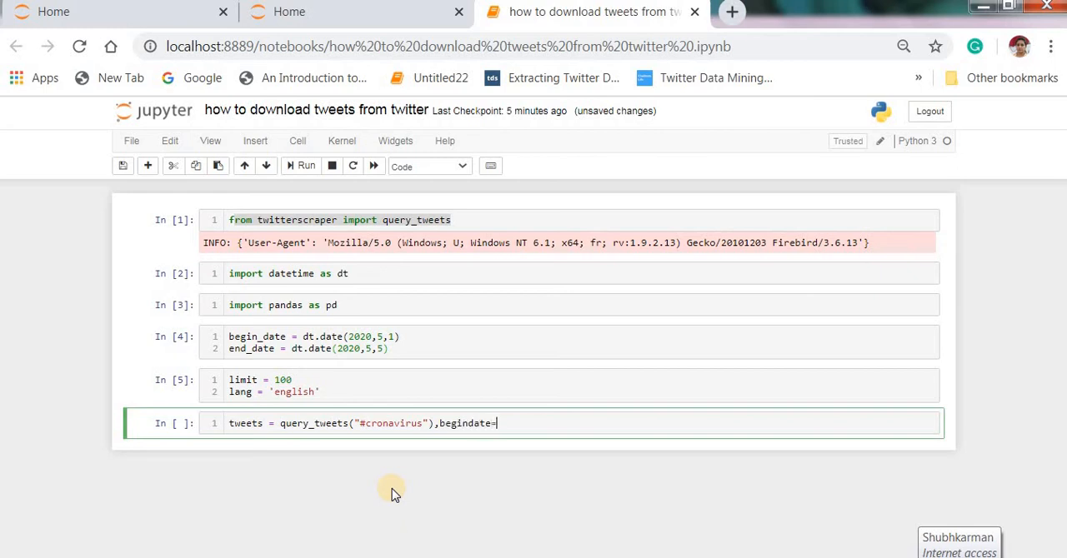
{"action": "type", "text": "beg"}
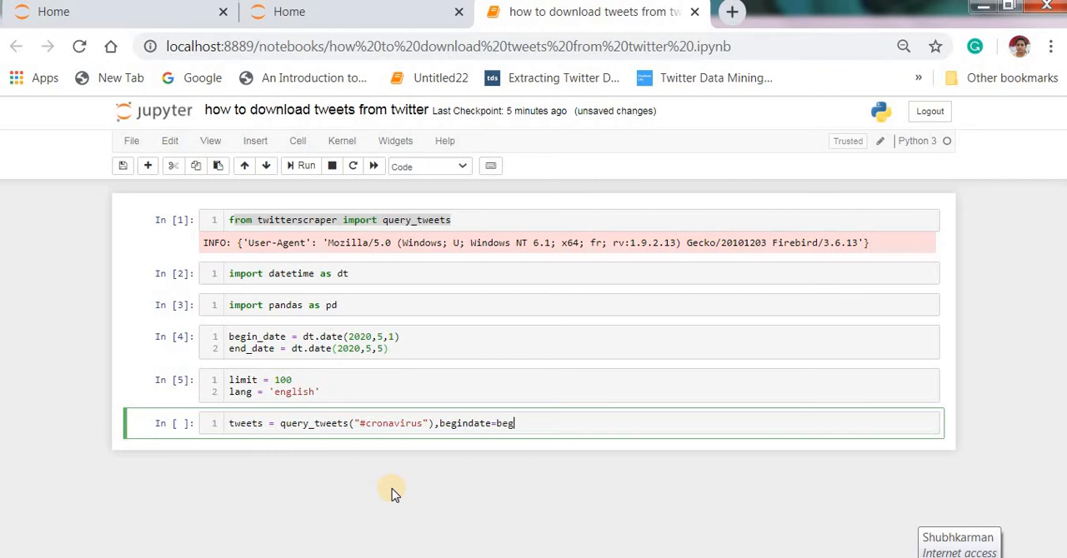
{"action": "type", "text": "in_d"}
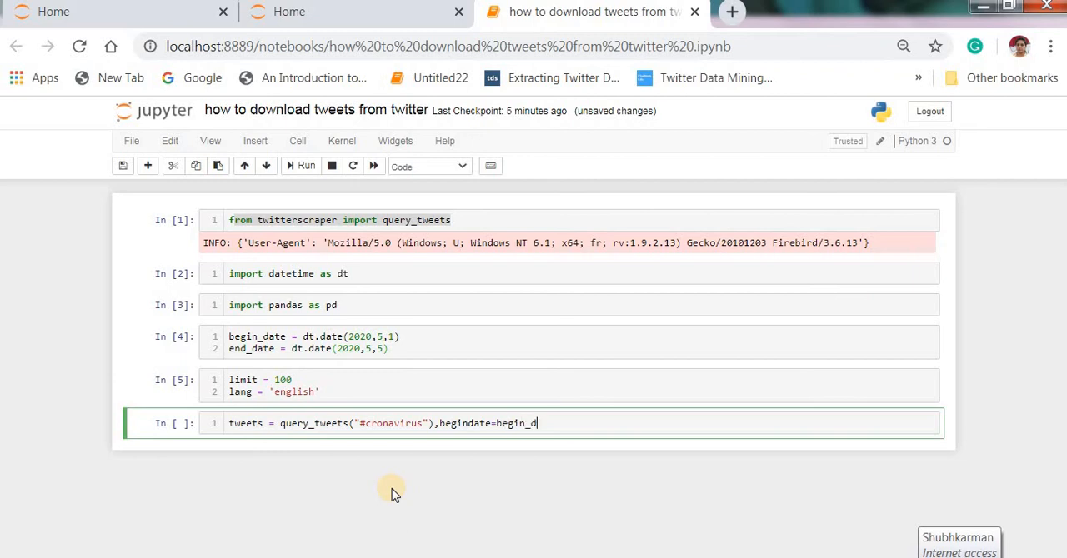
{"action": "type", "text": "ate"}
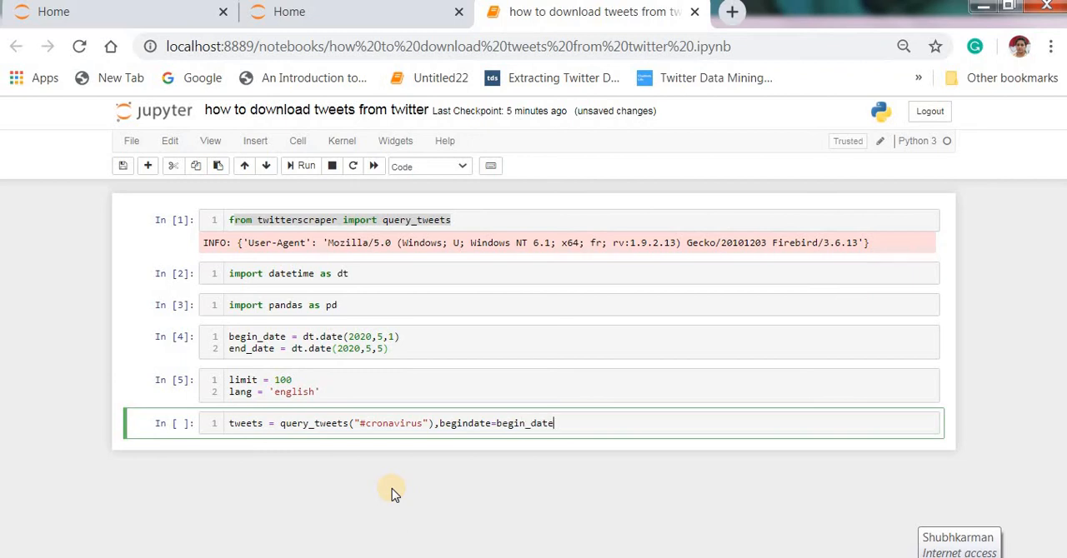
{"action": "type", "text": ",end"}
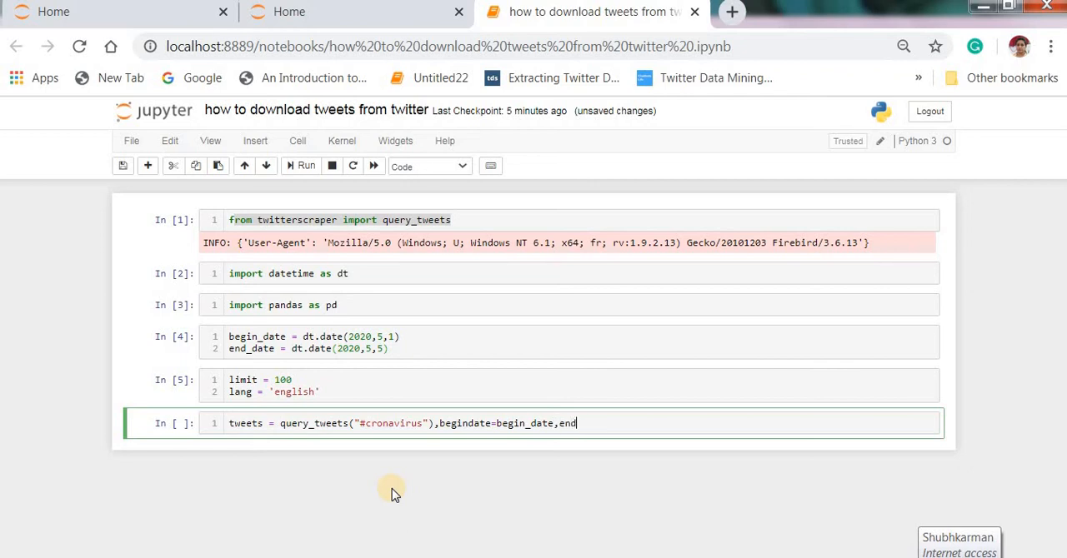
{"action": "type", "text": "date"}
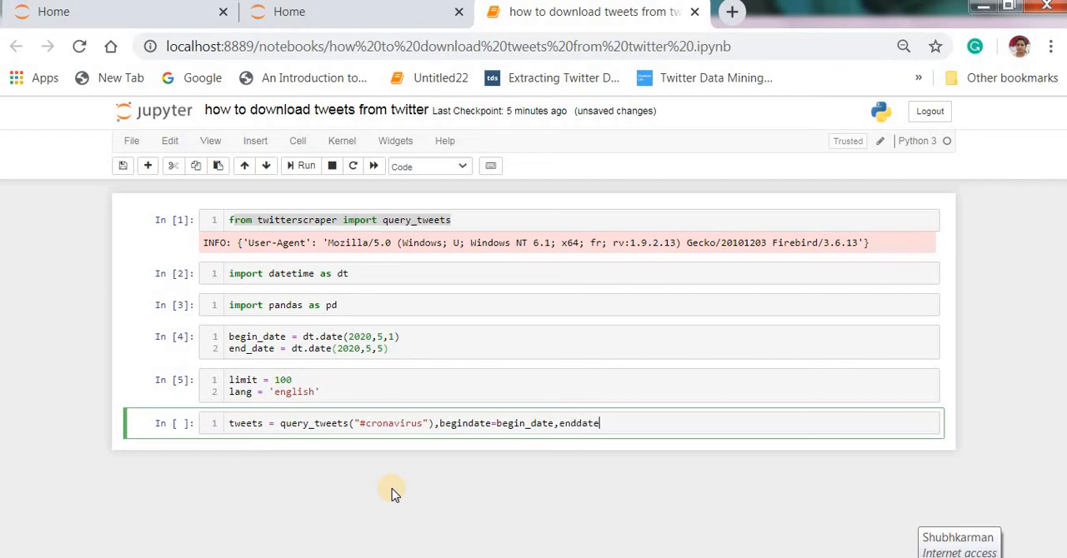
{"action": "type", "text": "=e"}
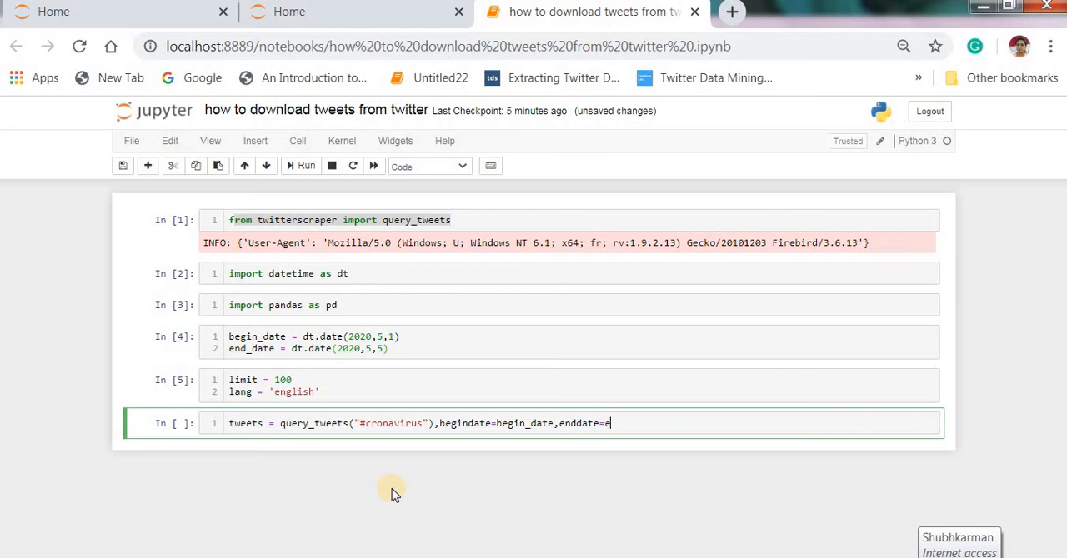
{"action": "type", "text": "nd_date"}
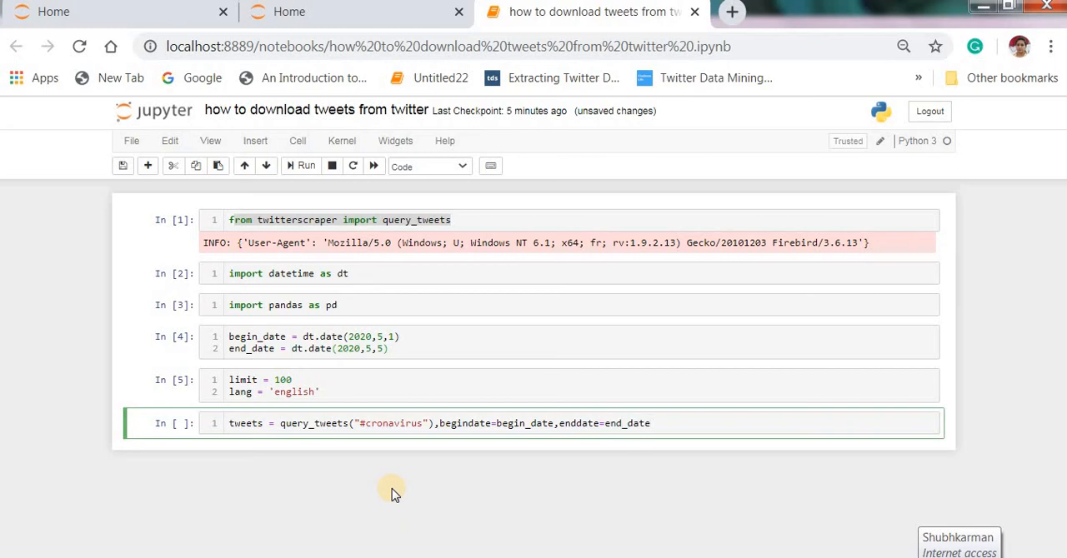
Step: Add limit=limit and lang=lang arguments to the query_tweets call
{"action": "type", "text": ",l"}
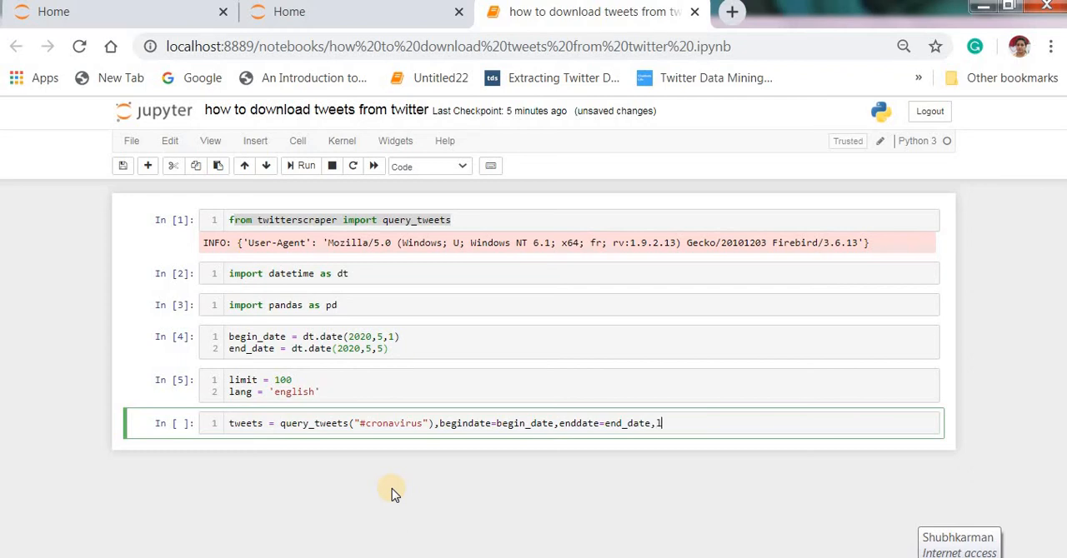
{"action": "type", "text": "imit=lim"}
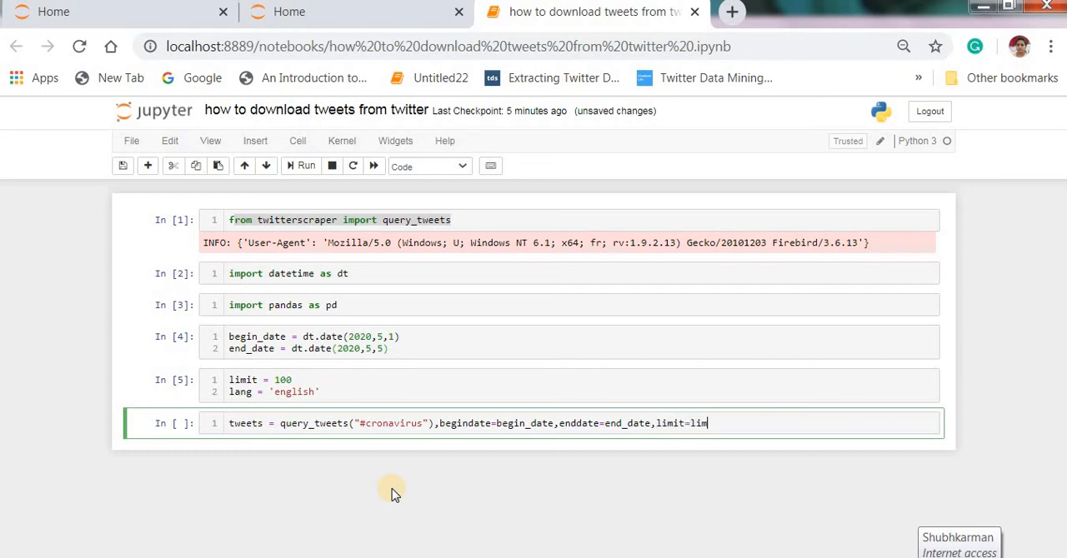
{"action": "type", "text": "it"}
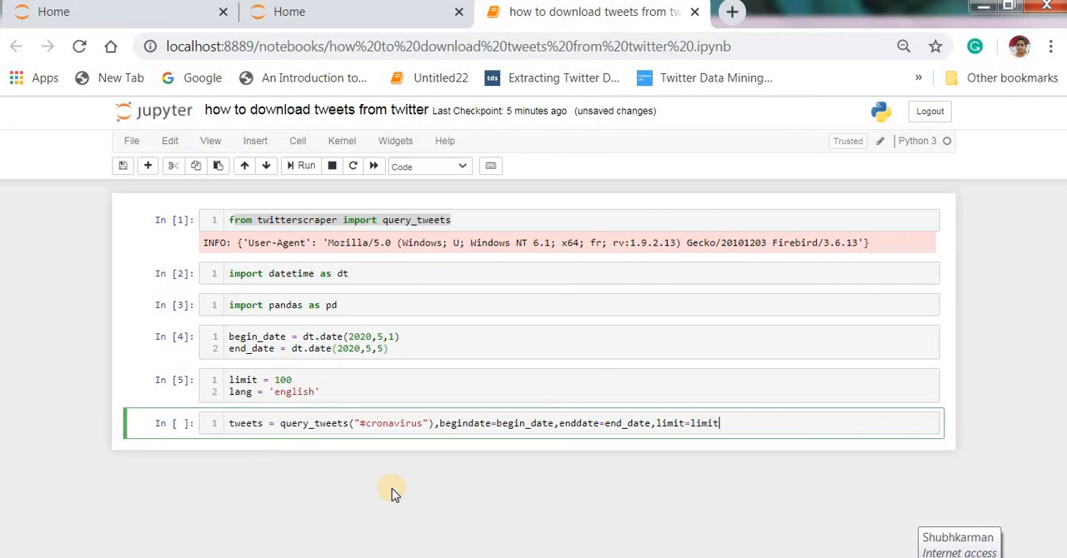
{"action": "type", "text": ","}
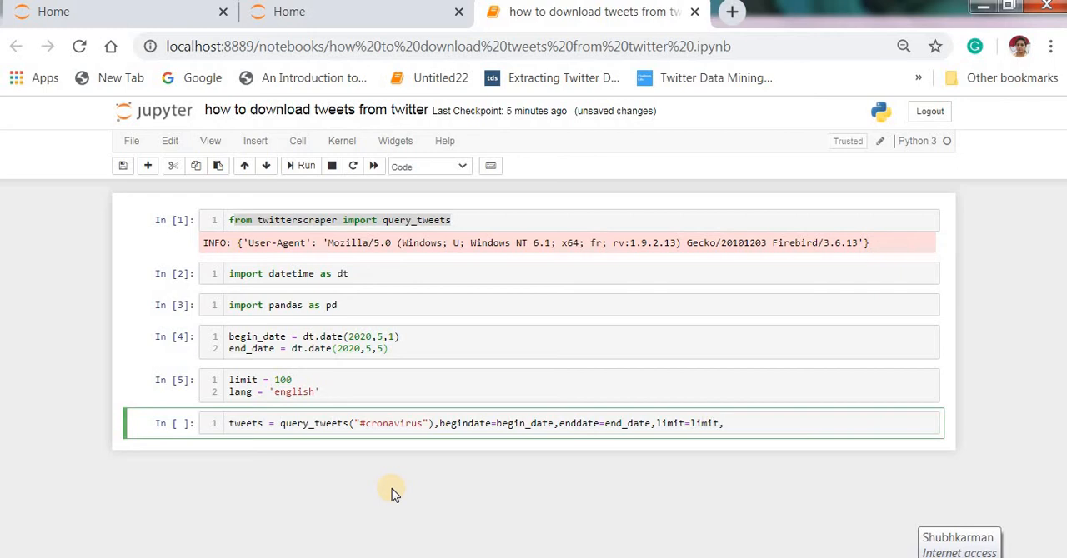
{"action": "type", "text": "lang"}
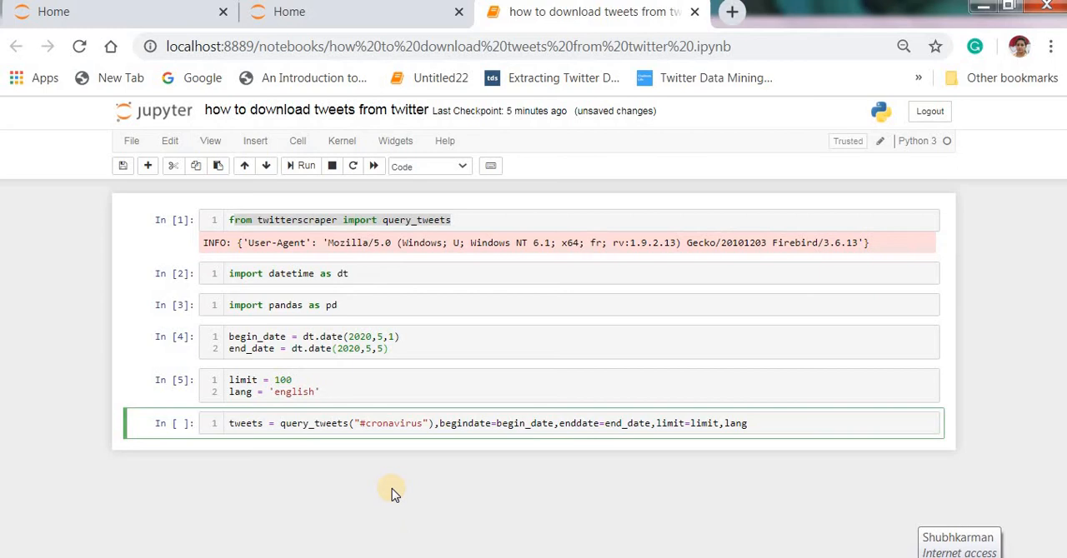
{"action": "type", "text": "="}
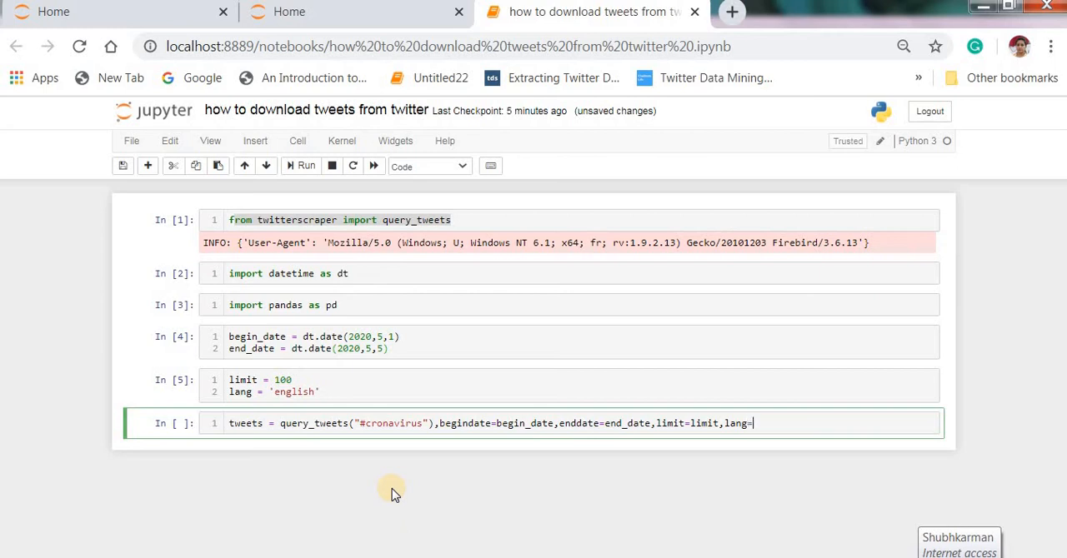
{"action": "type", "text": "lang)"}
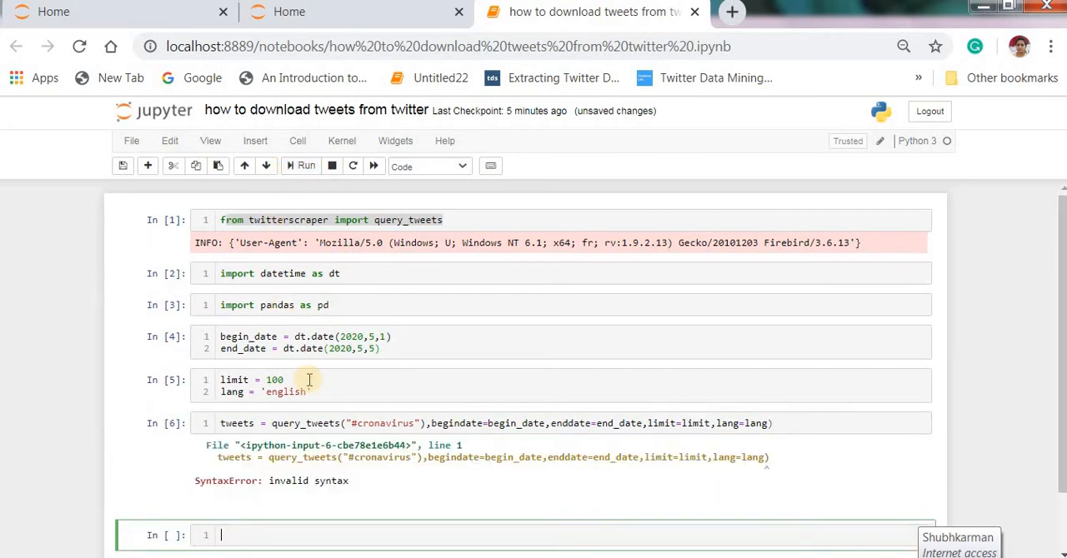
Step: Remove the stray ')' after "#cronavirus" and rerun the query_tweets cell
{"action": "scroll", "scroll_direction": "down", "scroll_amount": 3}
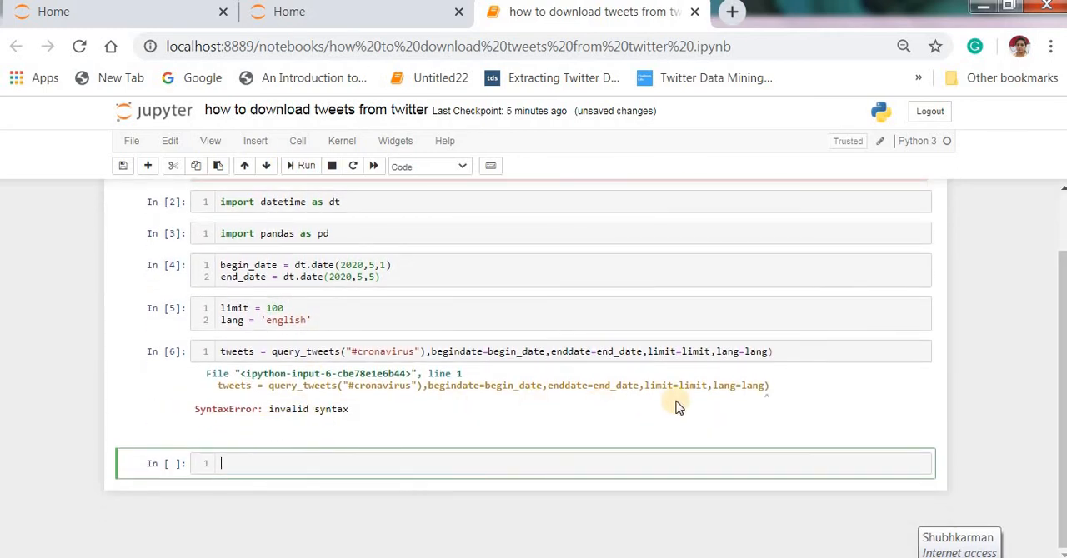
{"action": "mouse_move", "coordinate": [742, 356]}
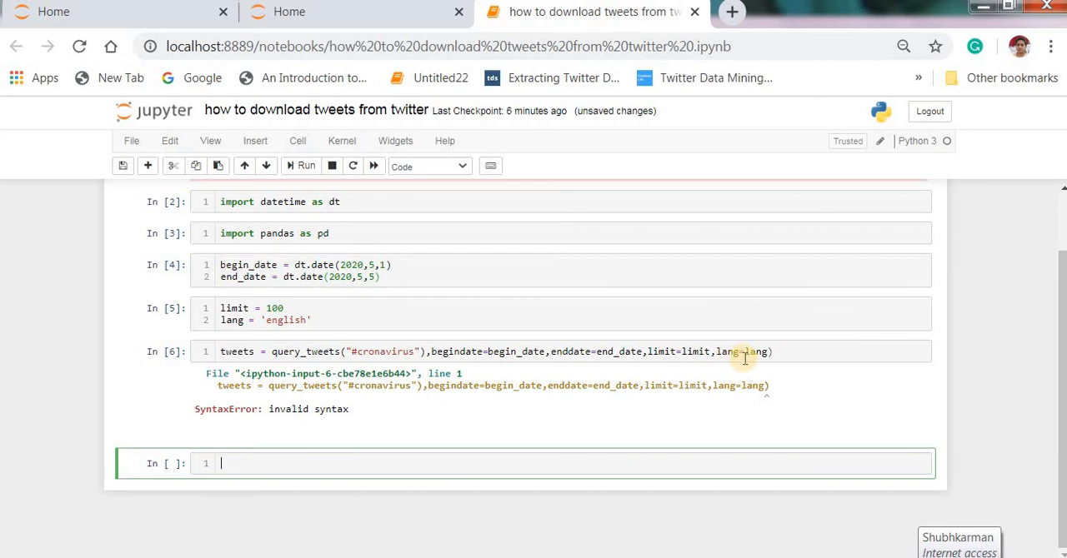
{"action": "mouse_move", "coordinate": [740, 343]}
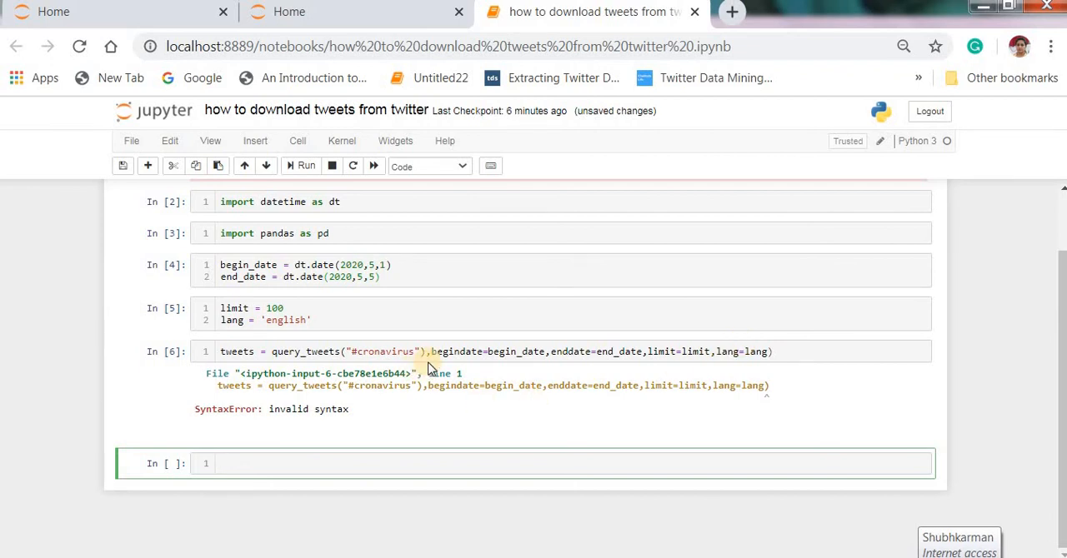
{"action": "mouse_move", "coordinate": [406, 326]}
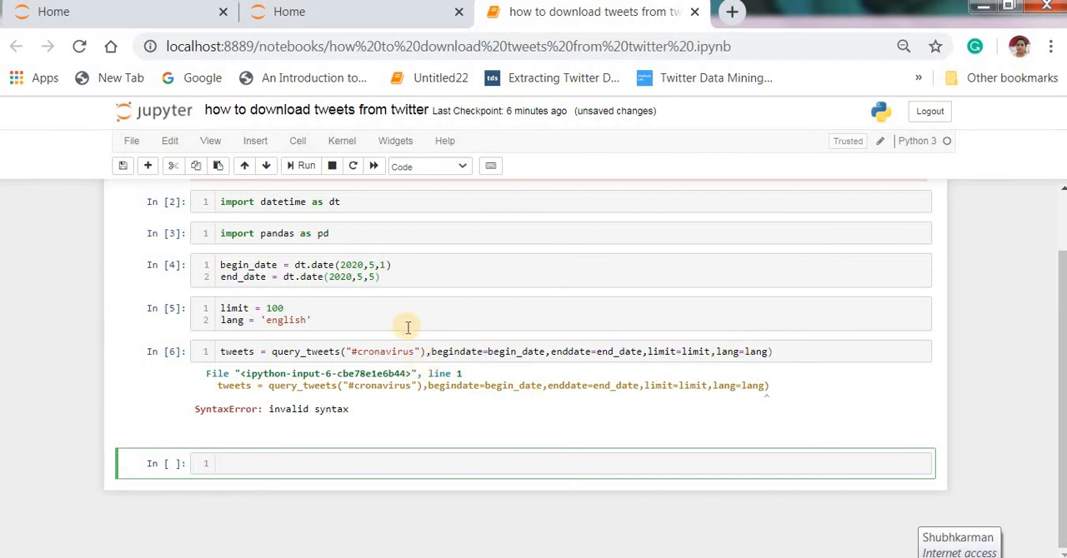
{"action": "key", "text": "ctrl+s"}
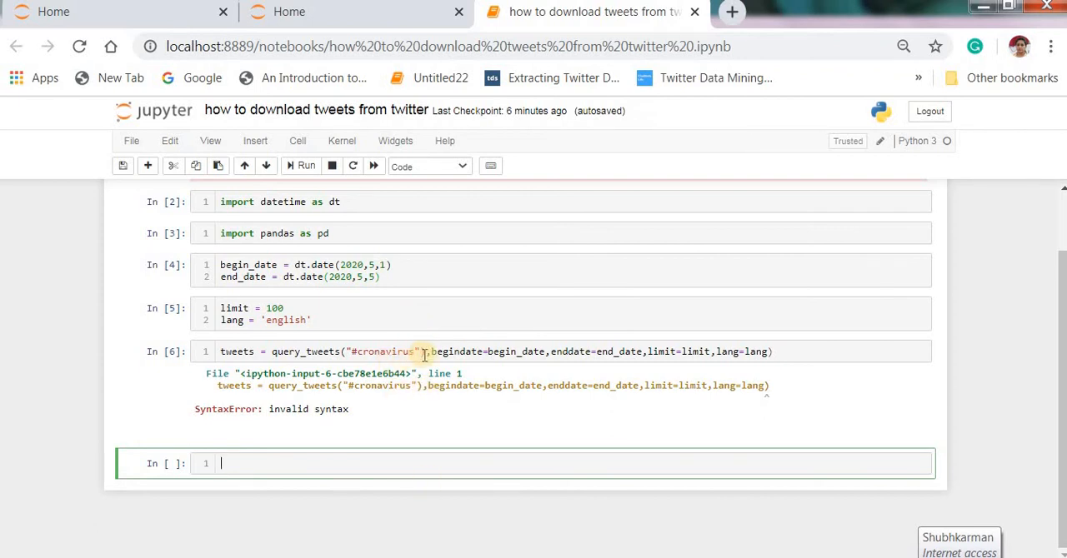
{"action": "left_click", "coordinate": [425, 350]}
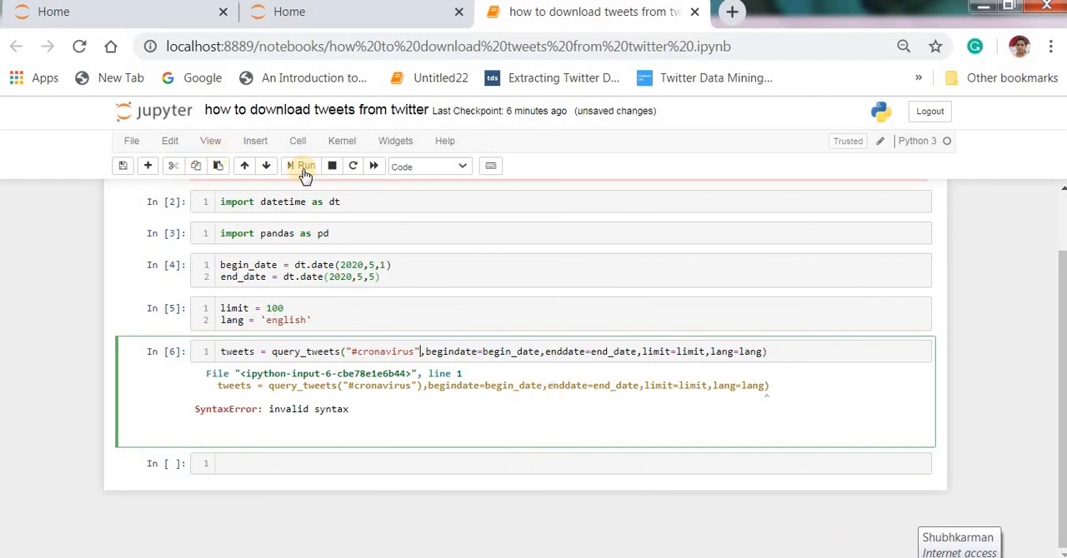
{"action": "left_click", "coordinate": [302, 167]}
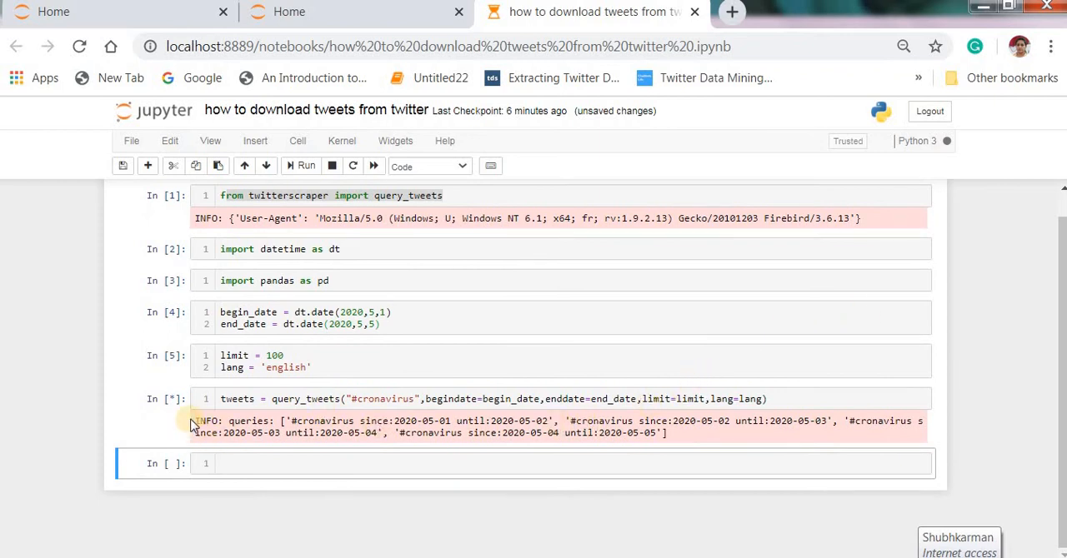
Step: Write df = pd.DataFrame(t.__dict__ for t in tweets) in the empty cell below the scraper
{"action": "left_click", "coordinate": [246, 464]}
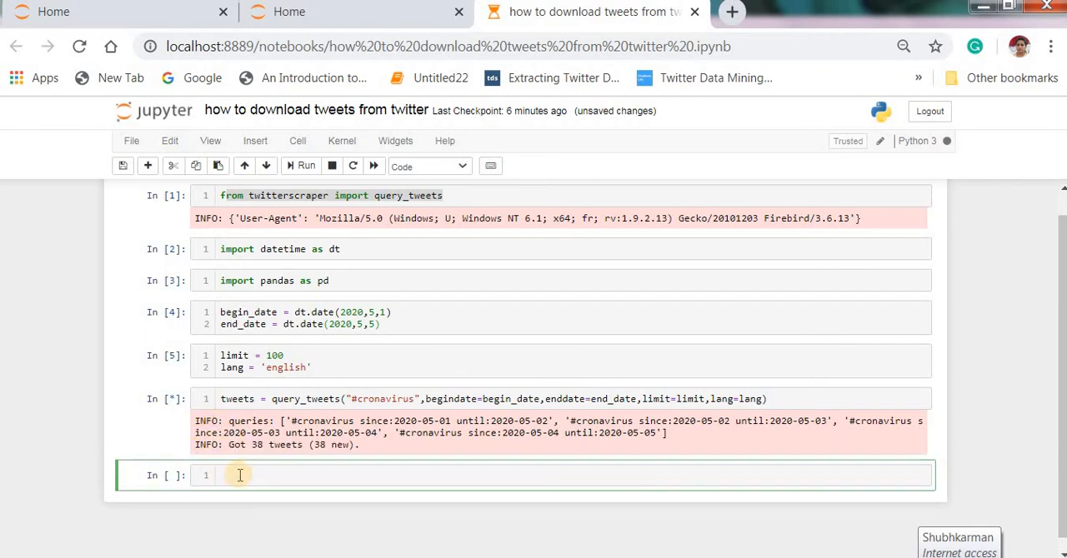
{"action": "type", "text": "d"}
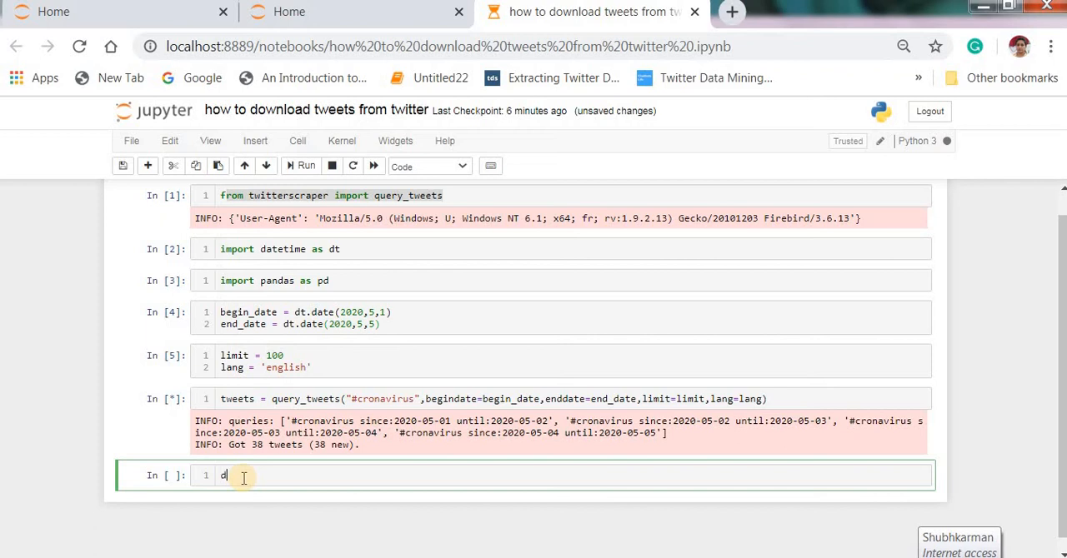
{"action": "type", "text": "f = p"}
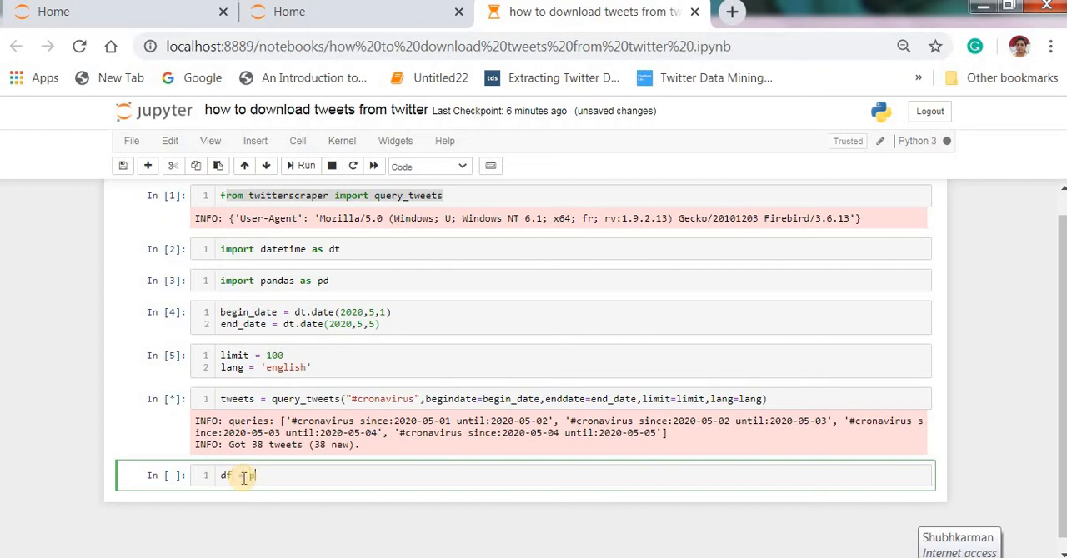
{"action": "type", "text": "d."}
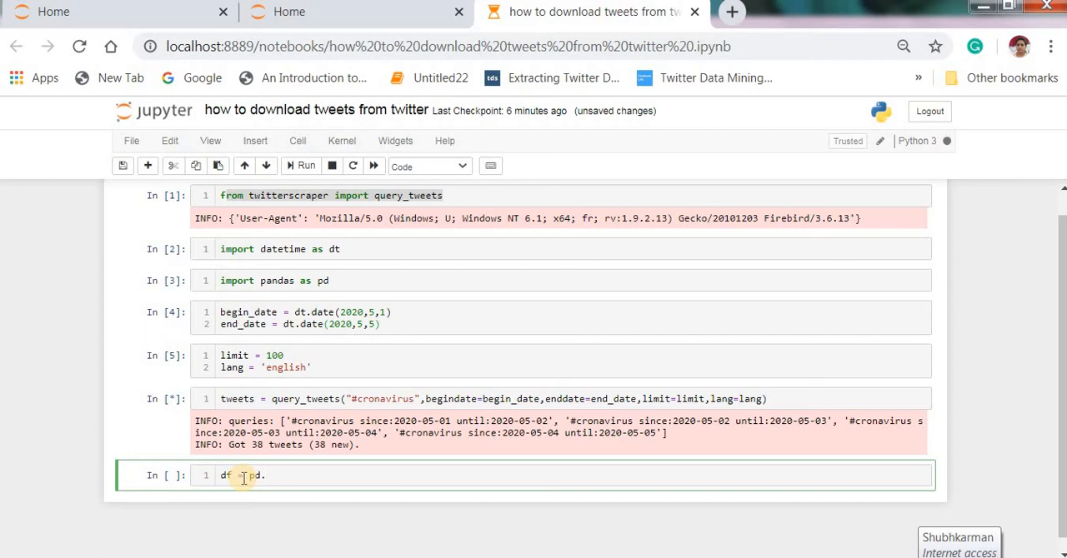
{"action": "type", "text": "DataF"}
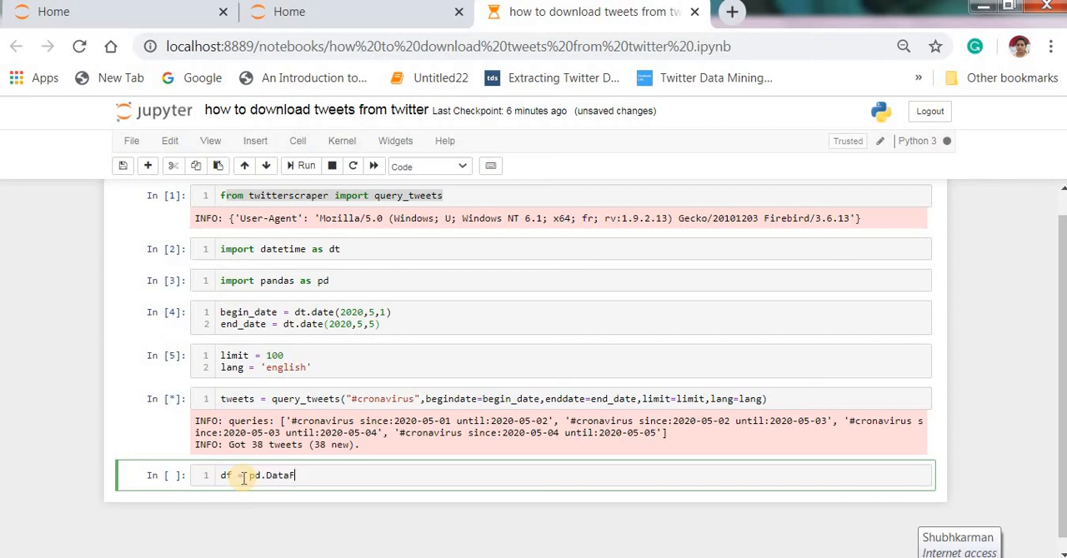
{"action": "type", "text": "rame"}
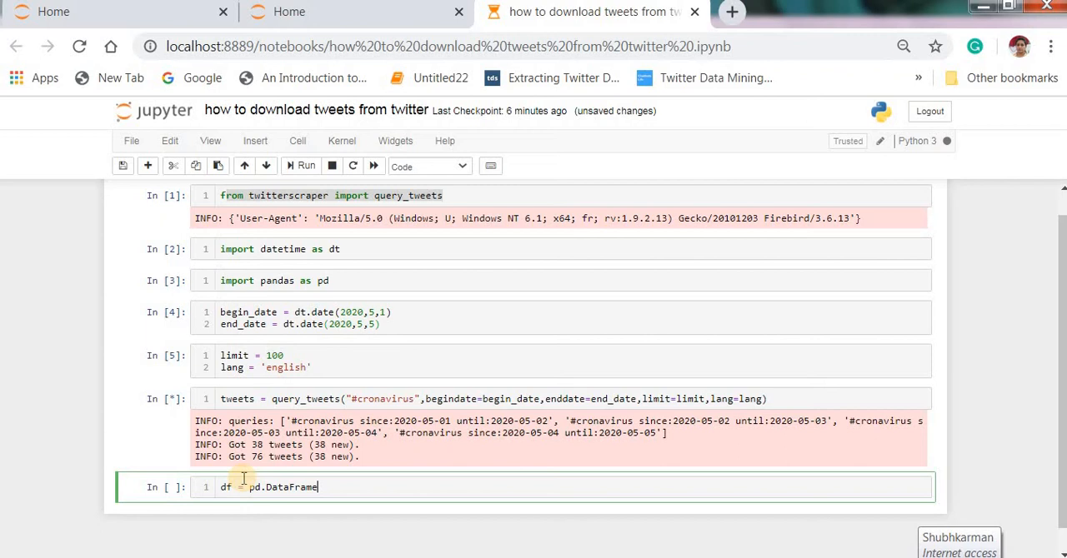
{"action": "type", "text": "()"}
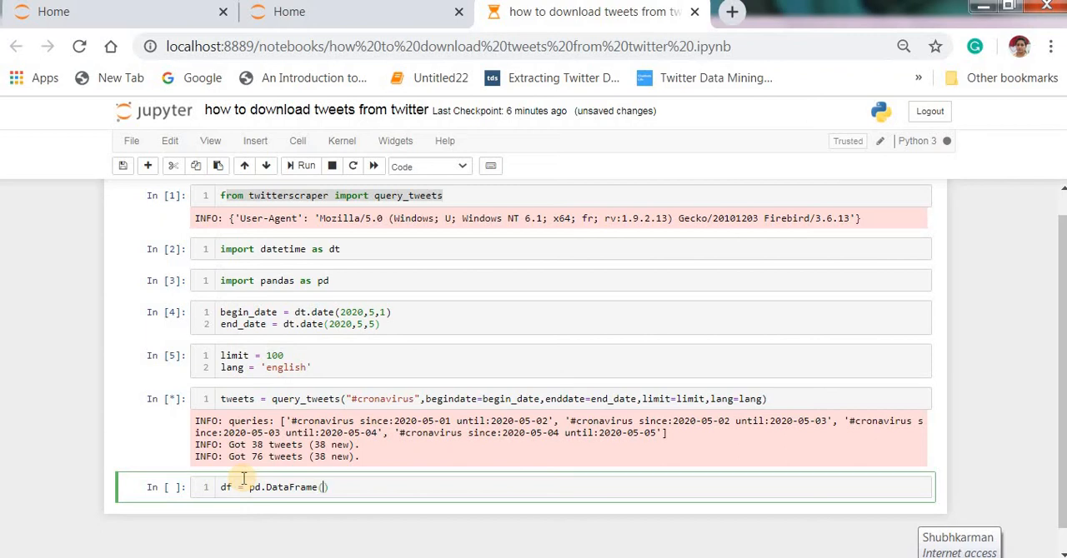
{"action": "type", "text": "t."}
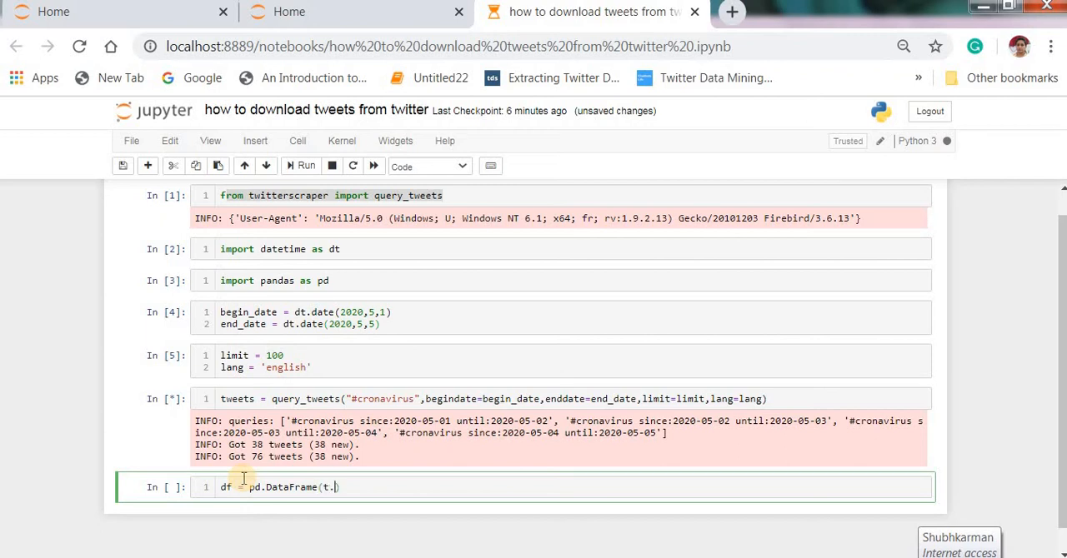
{"action": "type", "text": "__"}
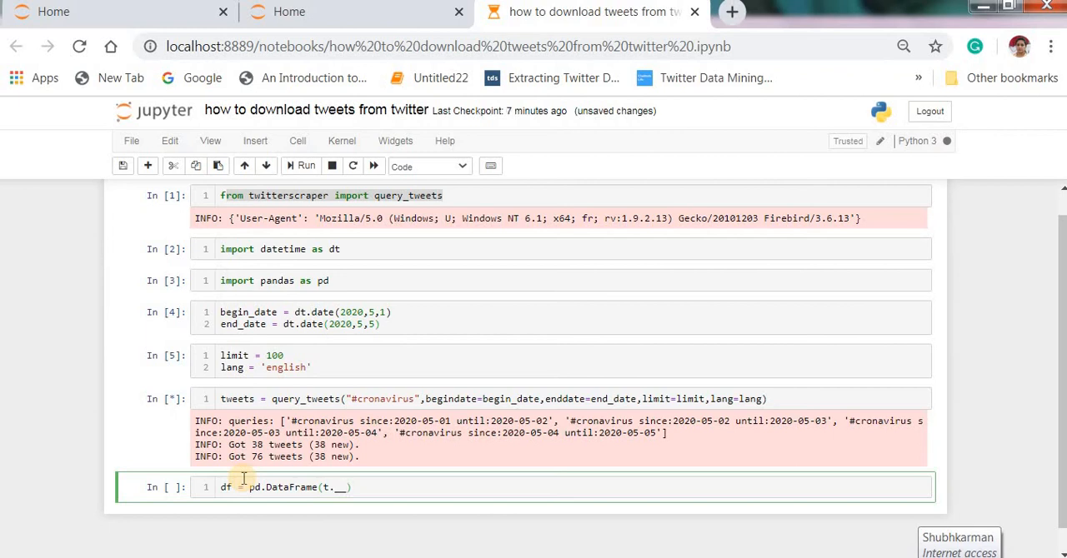
{"action": "type", "text": "dict"}
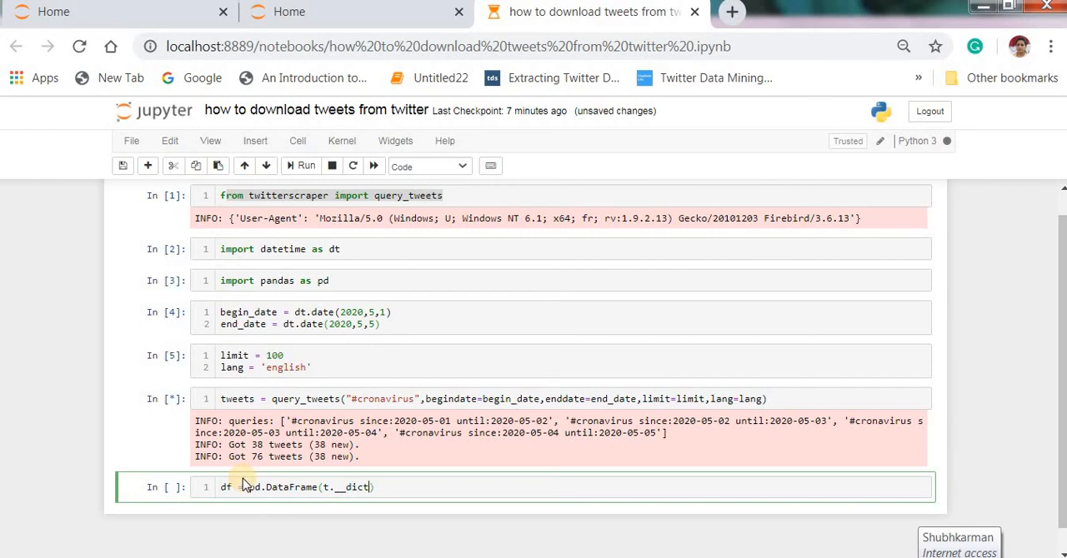
{"action": "type", "text": "__"}
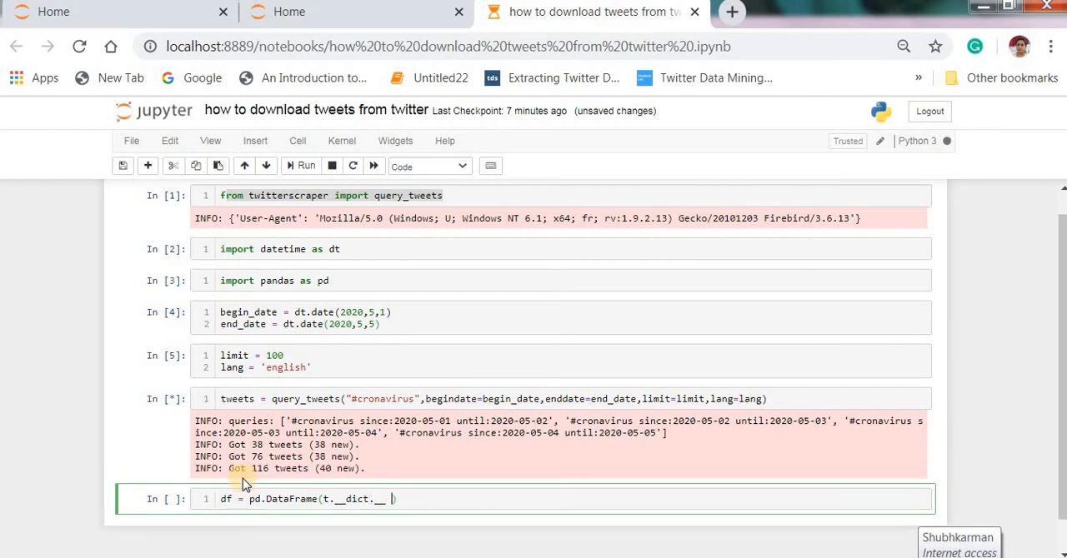
{"action": "type", "text": "for t in tweets"}
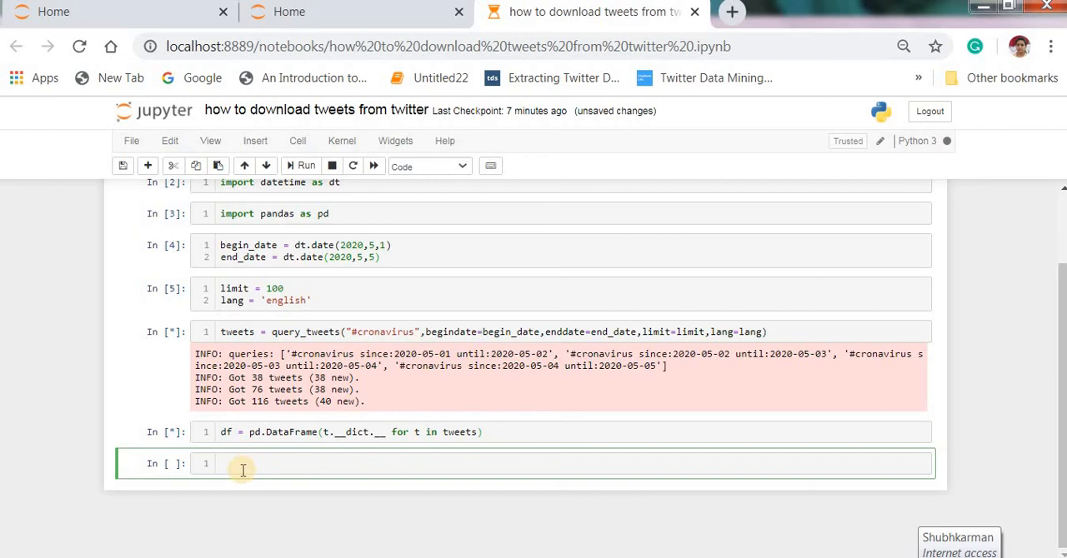
Step: Write df.to_csv('cronavirusdata2020.csv') in the next cell without running it
{"action": "type", "text": "df"}
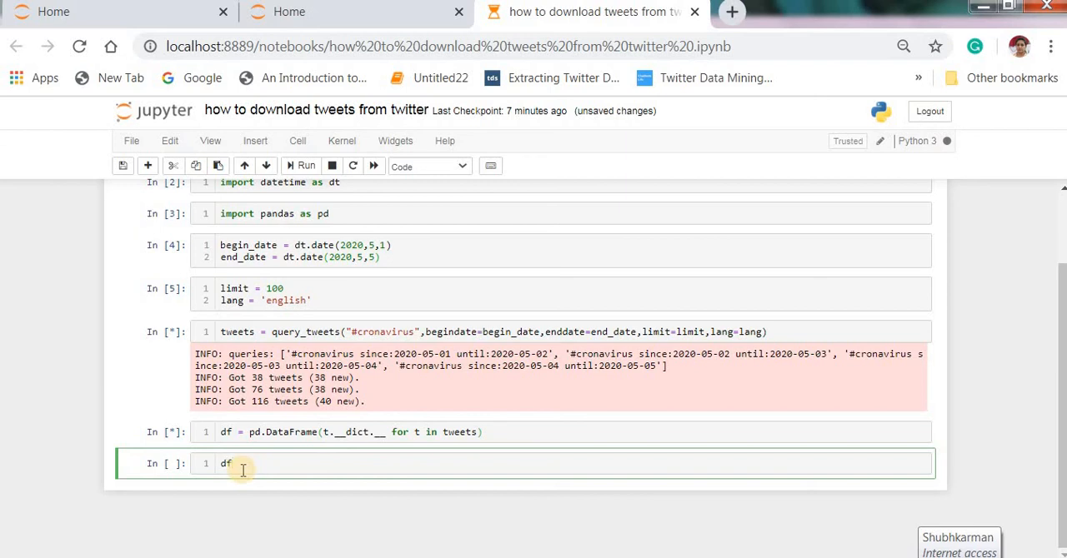
{"action": "type", "text": ".to_c"}
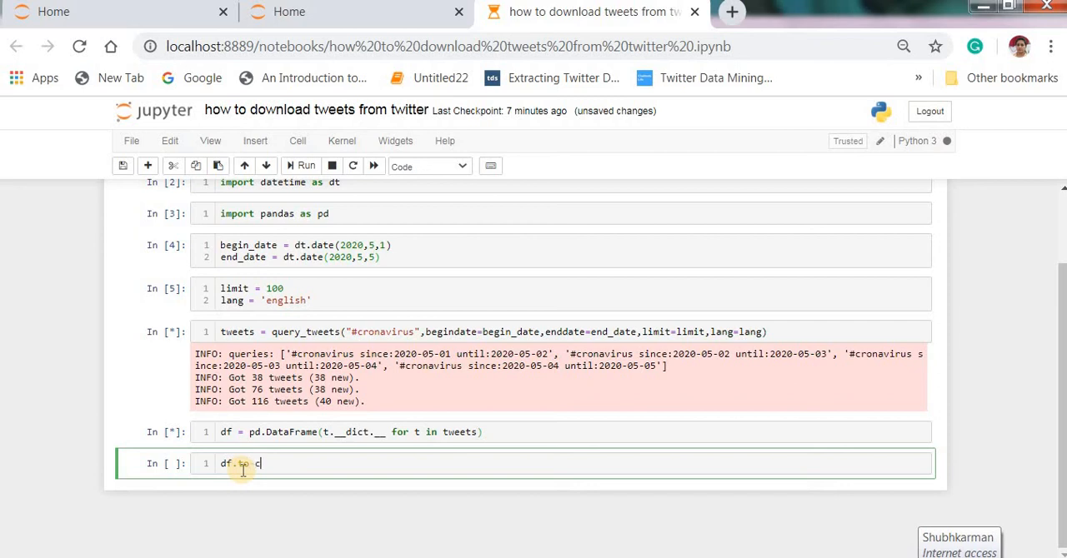
{"action": "type", "text": "sv"}
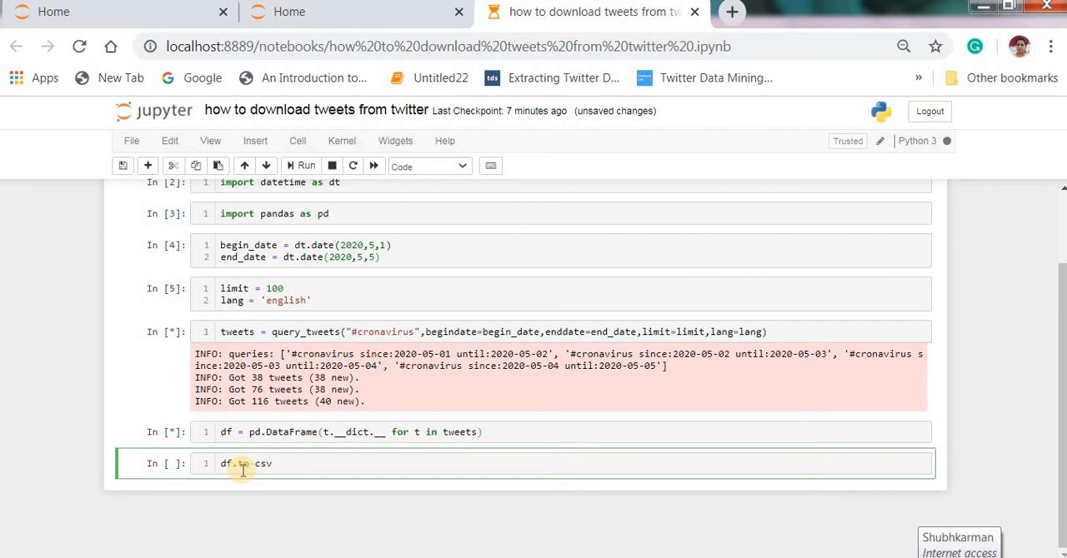
{"action": "type", "text": "()"}
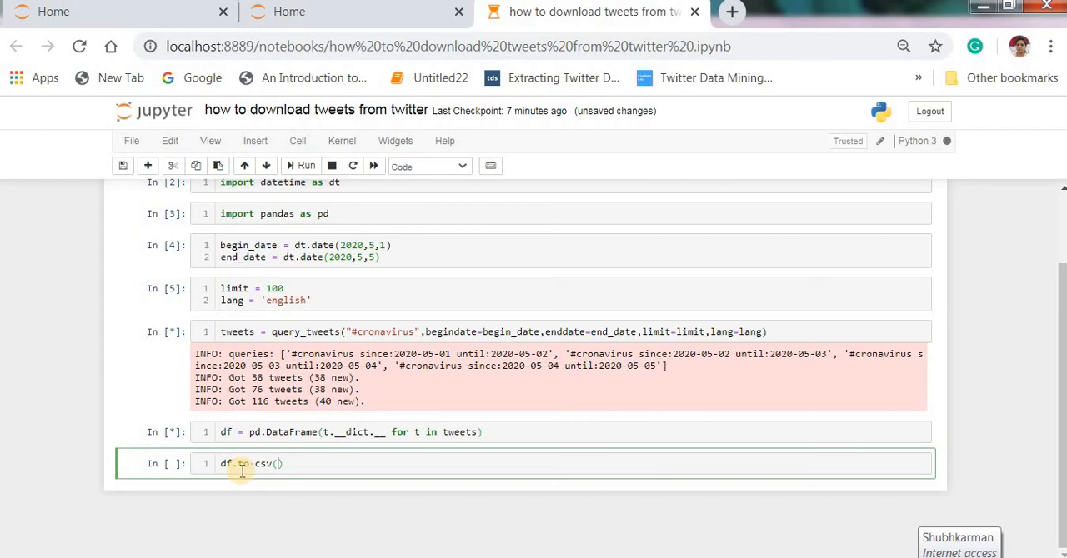
{"action": "type", "text": "#"}
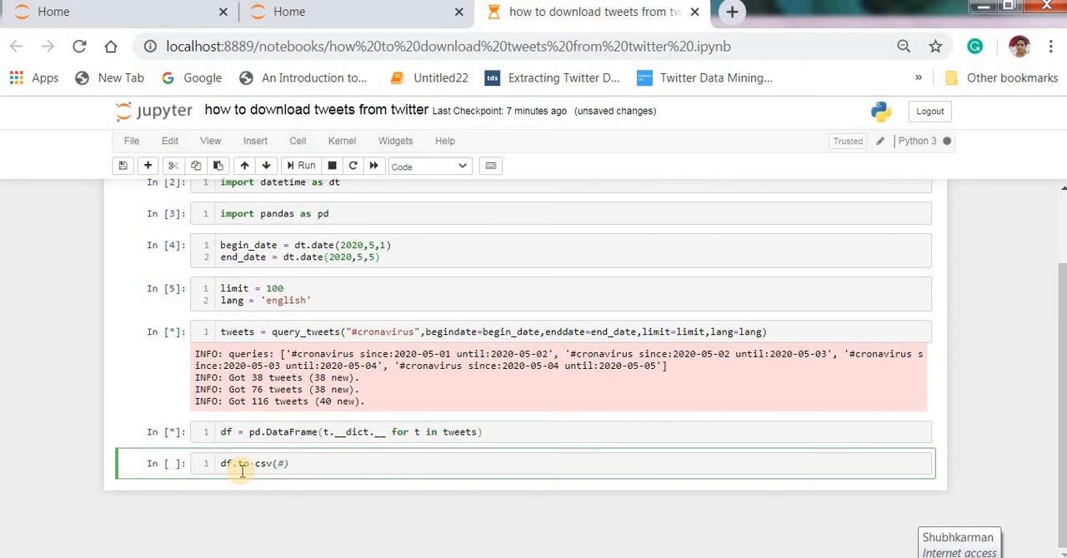
{"action": "type", "text": "#crona"}
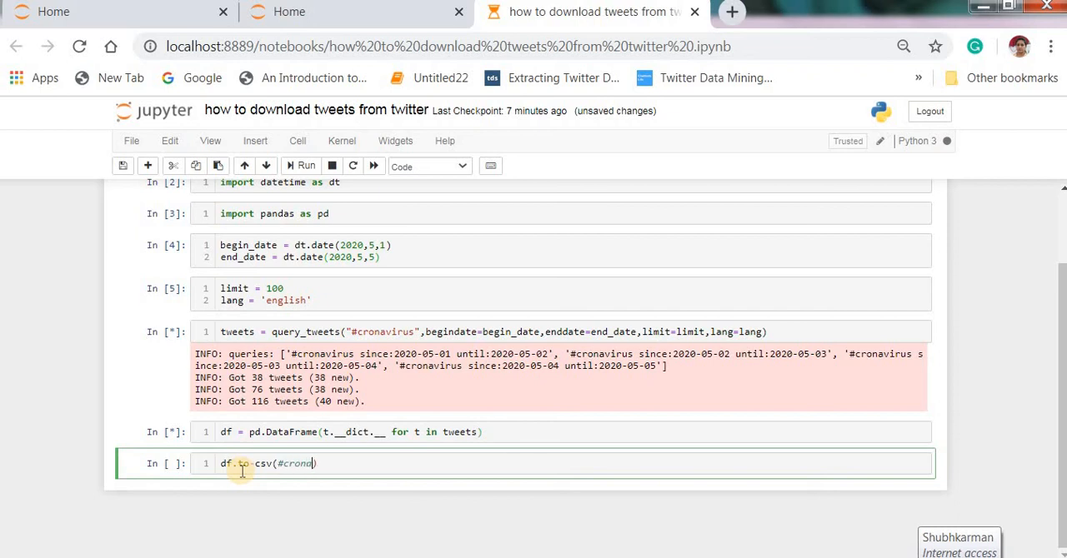
{"action": "type", "text": "virus)"}
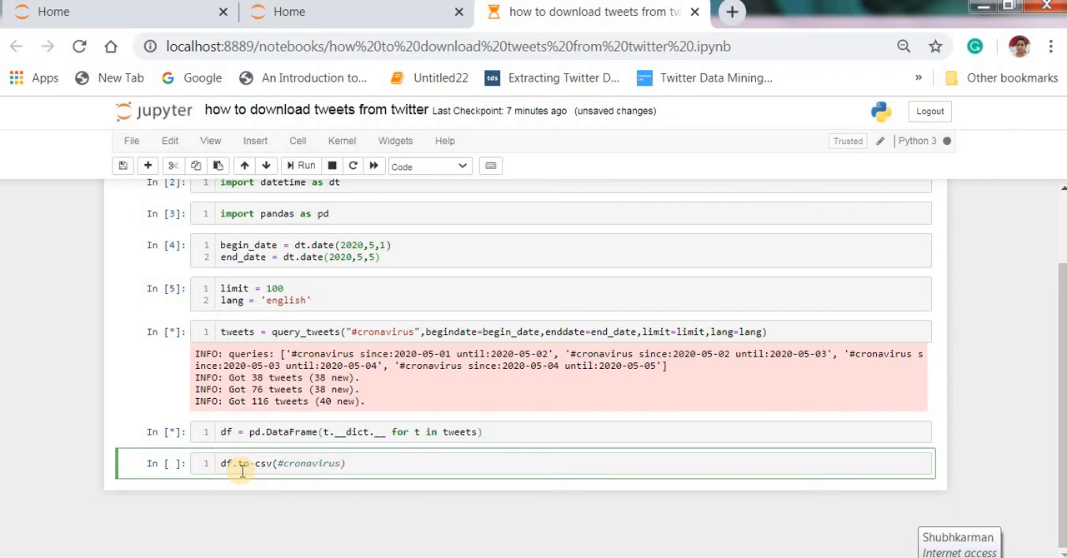
{"action": "type", "text": "data"}
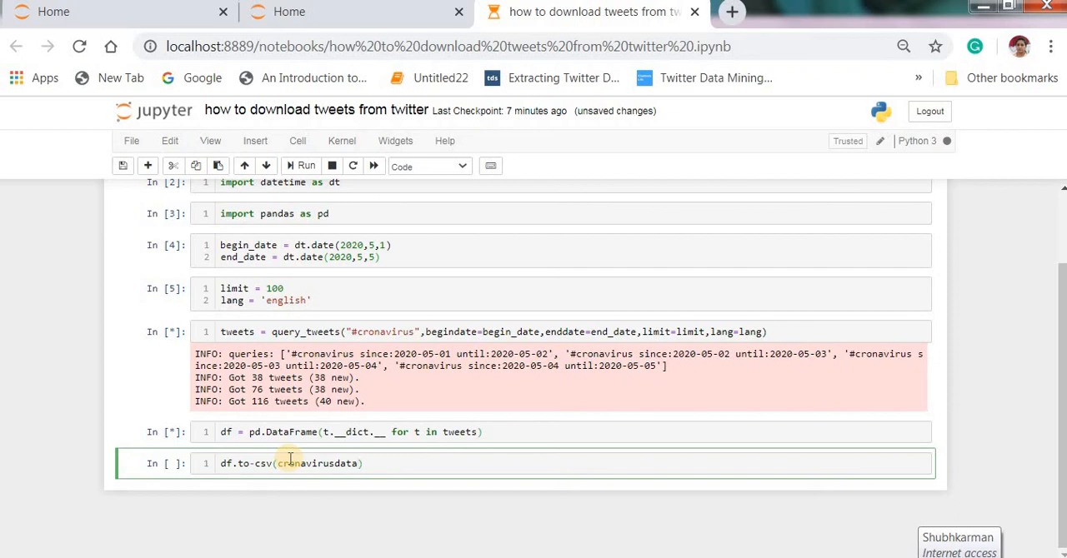
{"action": "type", "text": "2020"}
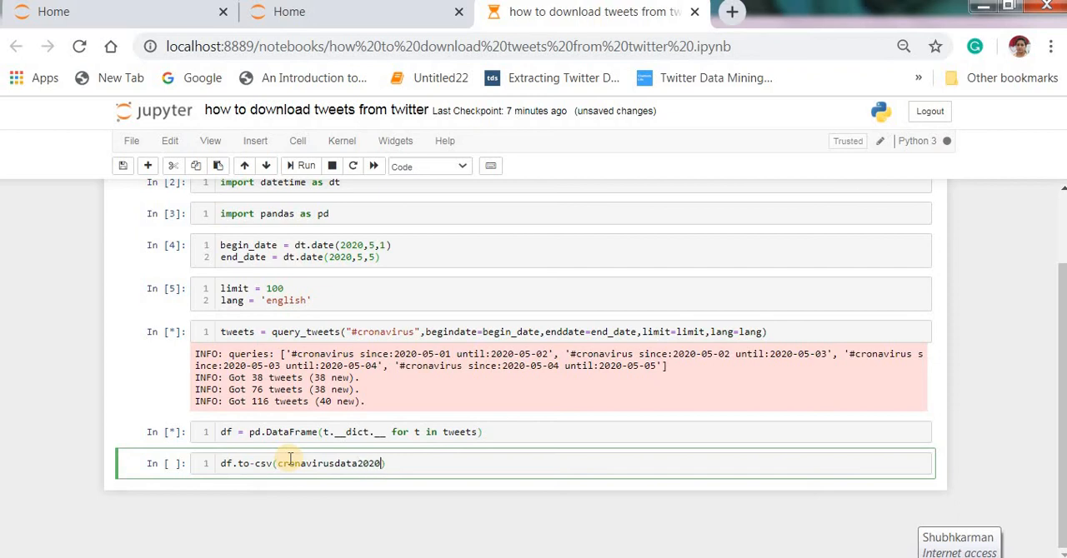
{"action": "type", "text": ".cs"}
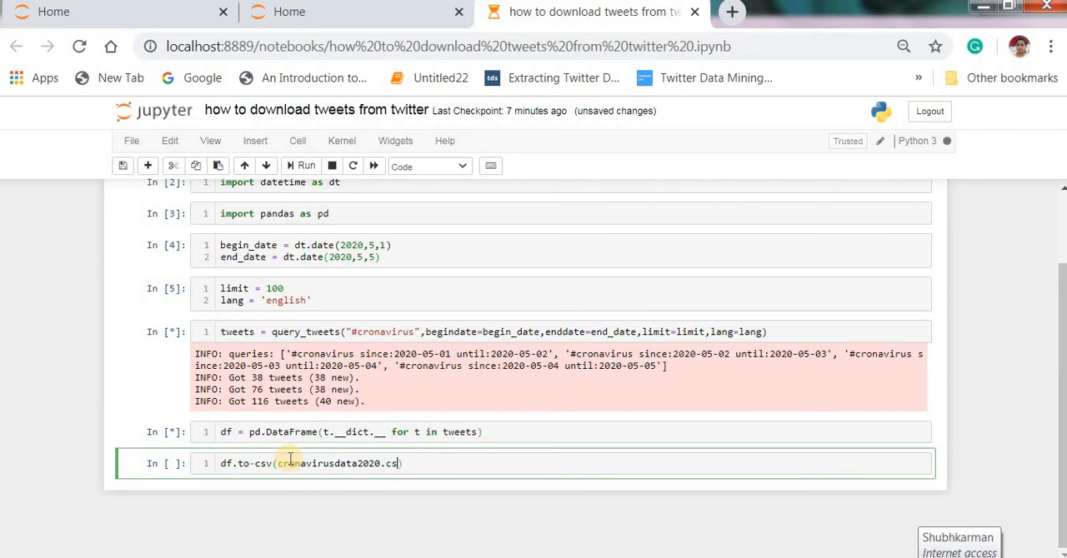
{"action": "type", "text": "v"}
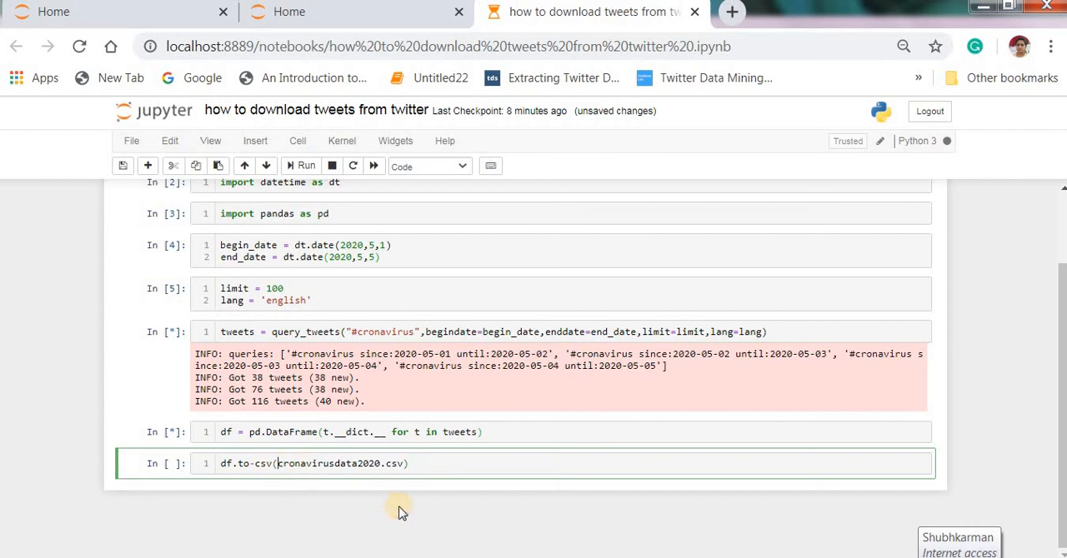
{"action": "type", "text": "'"}
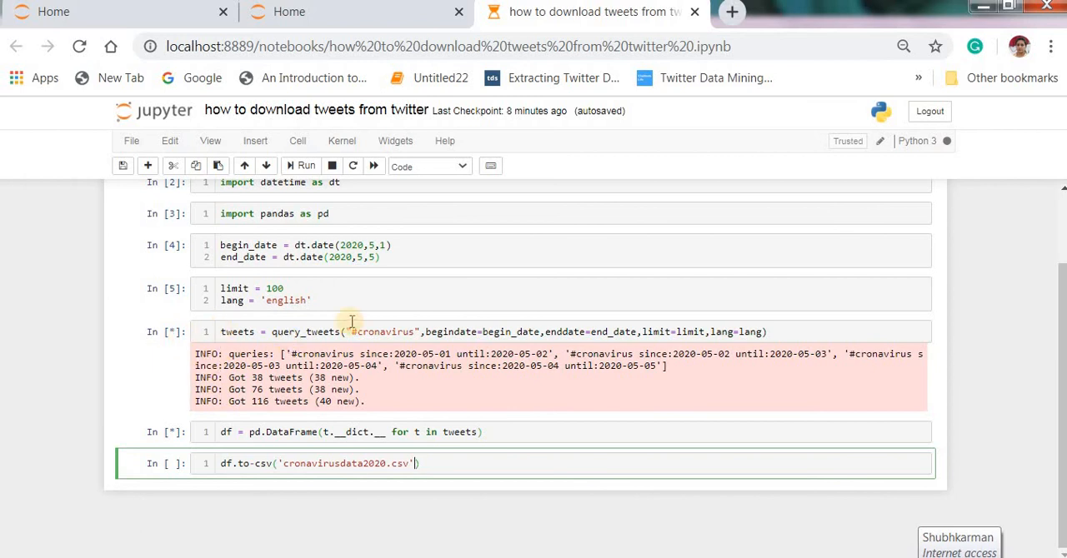
{"action": "mouse_move", "coordinate": [408, 320]}
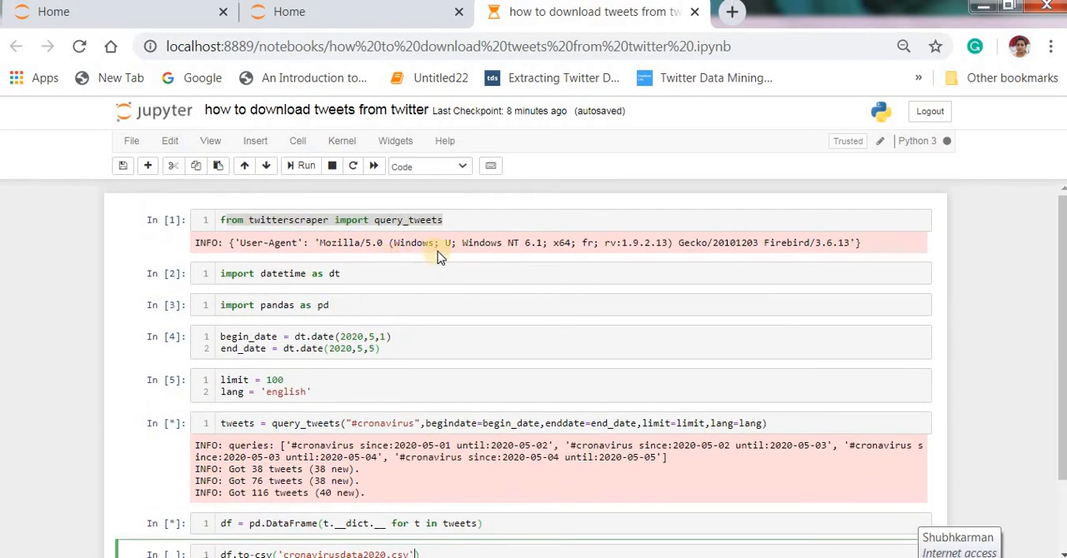
Step: Wait for the query_tweets and DataFrame cells to finish, their In [*] markers turning to numbers
{"action": "scroll", "scroll_direction": "down", "scroll_amount": 3}
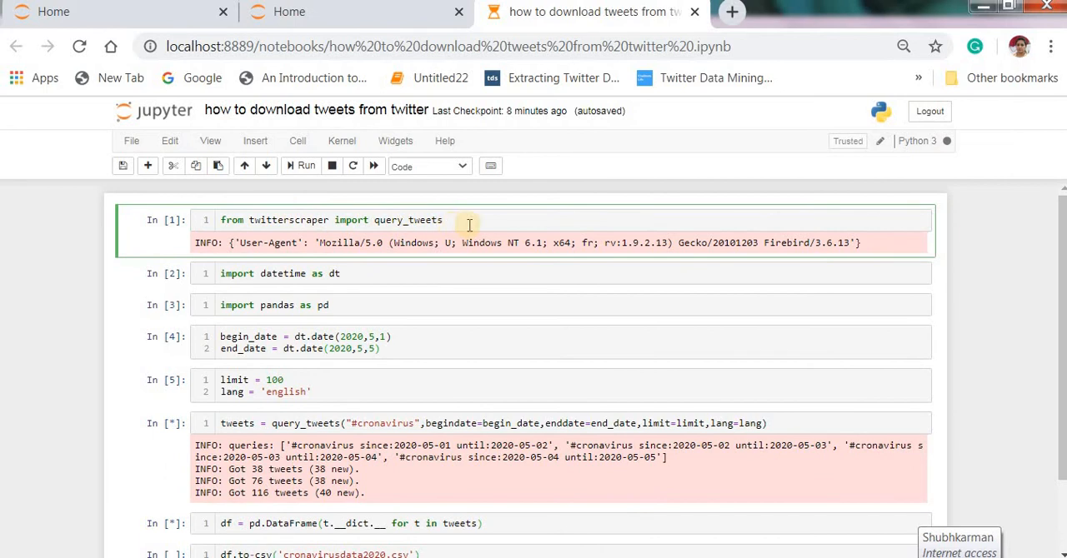
{"action": "mouse_move", "coordinate": [525, 323]}
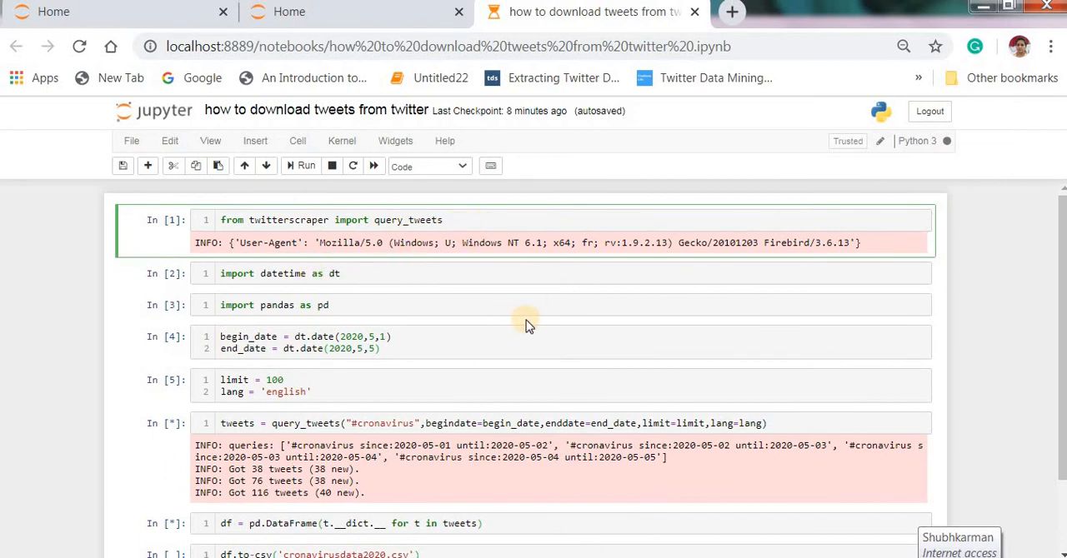
{"action": "scroll", "scroll_direction": "down", "scroll_amount": 3}
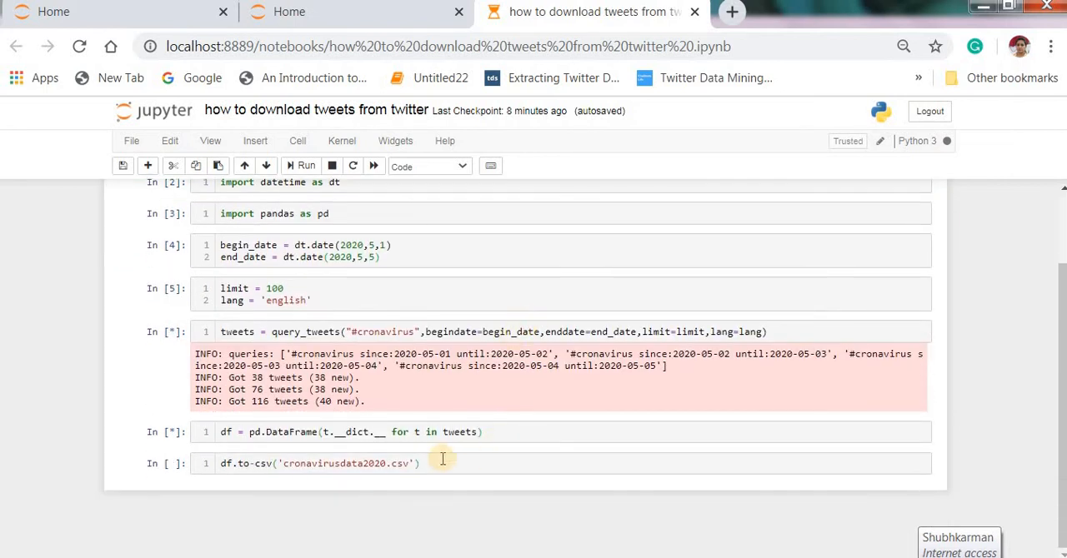
{"action": "mouse_move", "coordinate": [397, 503]}
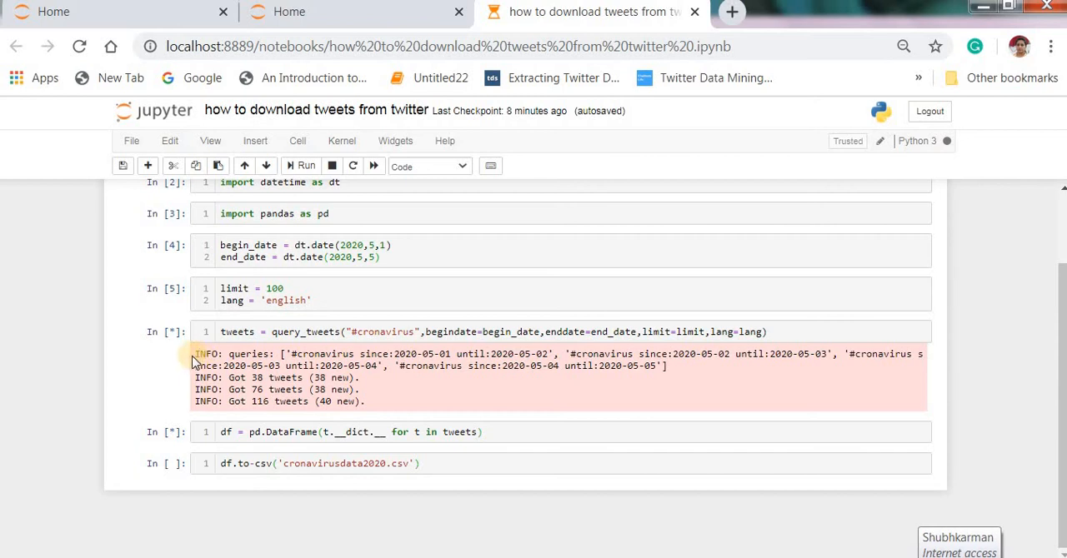
{"action": "double_click", "coordinate": [240, 354]}
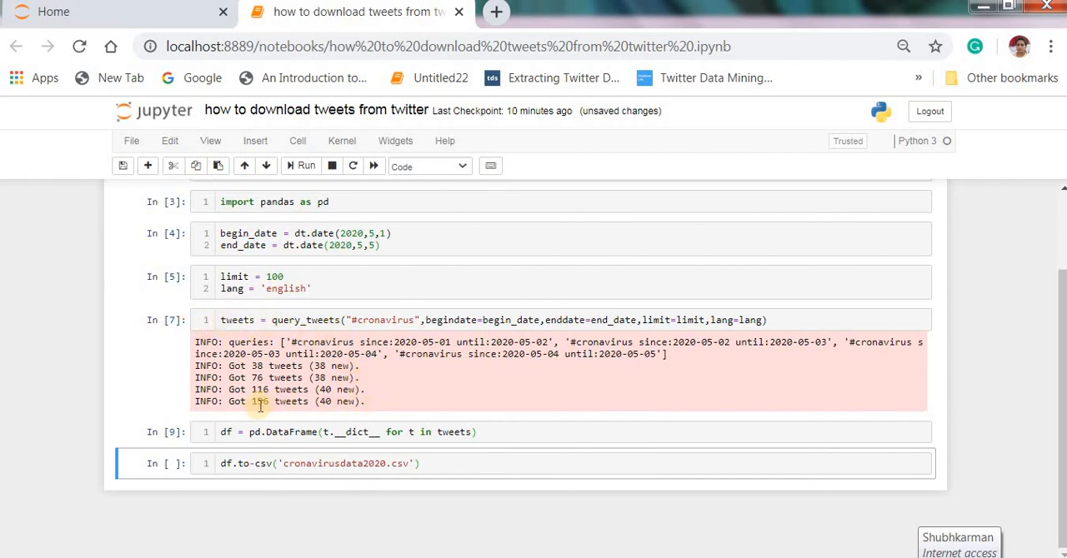
Step: Save the notebook, rerun the DataFrame cell on 156 tweets, and run the to_csv cell
{"action": "key", "text": "ctrl+s"}
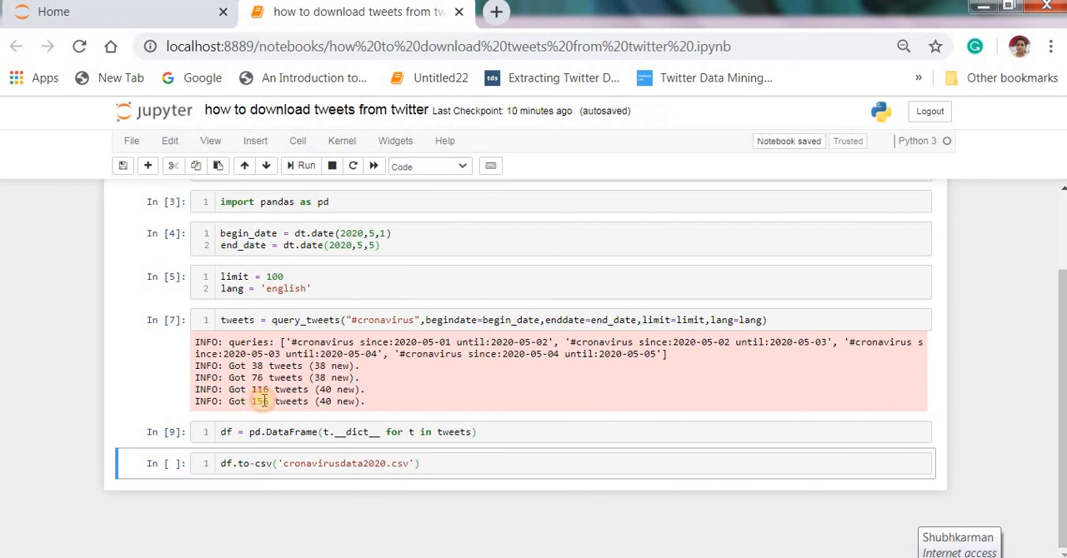
{"action": "double_click", "coordinate": [281, 400]}
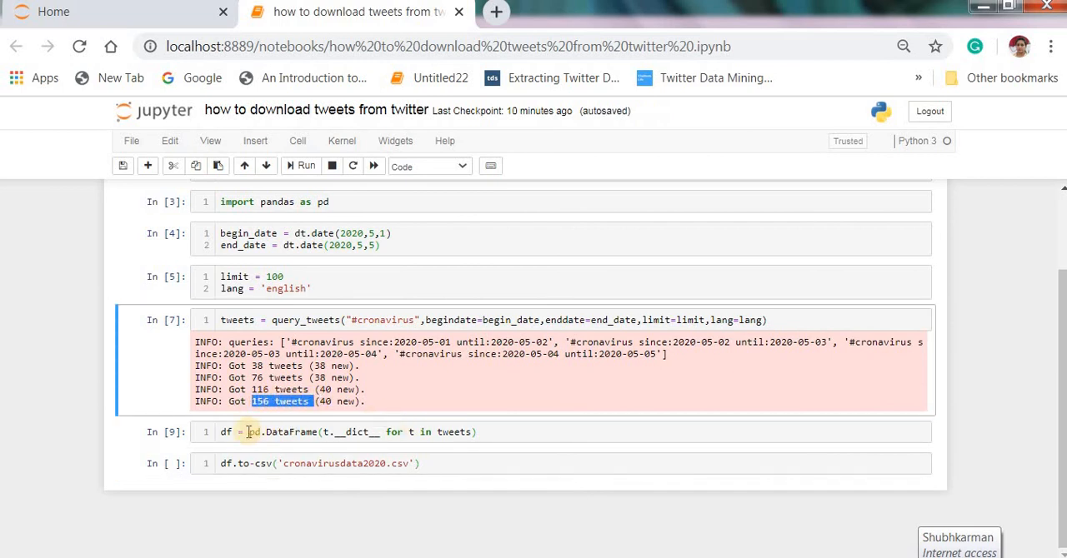
{"action": "left_click", "coordinate": [282, 276]}
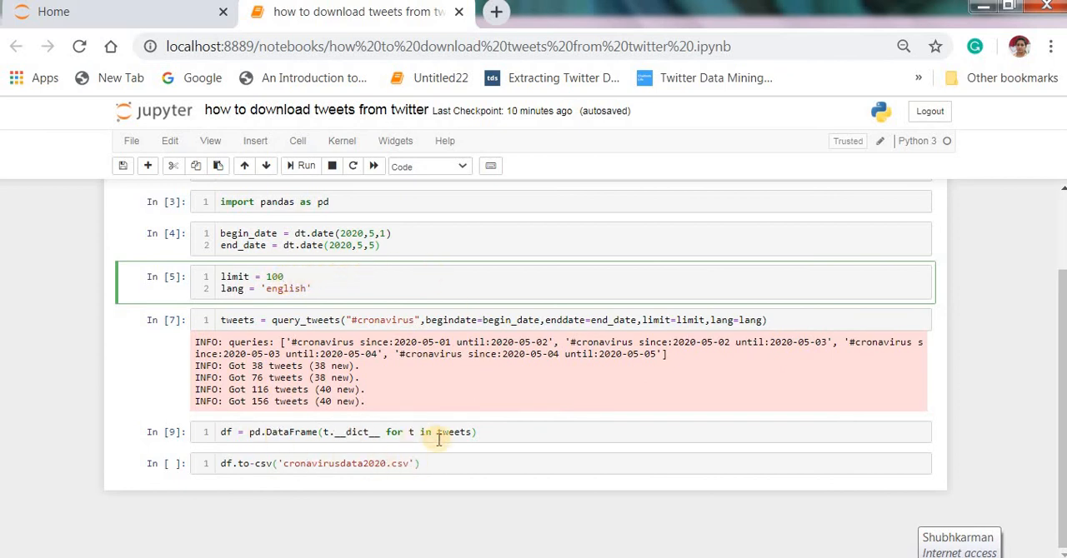
{"action": "left_click", "coordinate": [257, 432]}
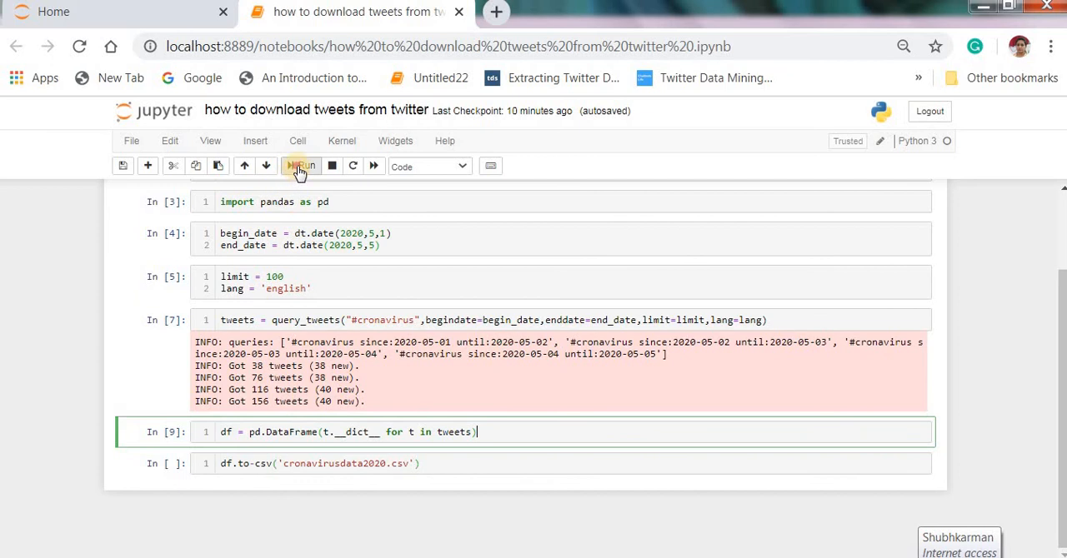
{"action": "left_click", "coordinate": [300, 167]}
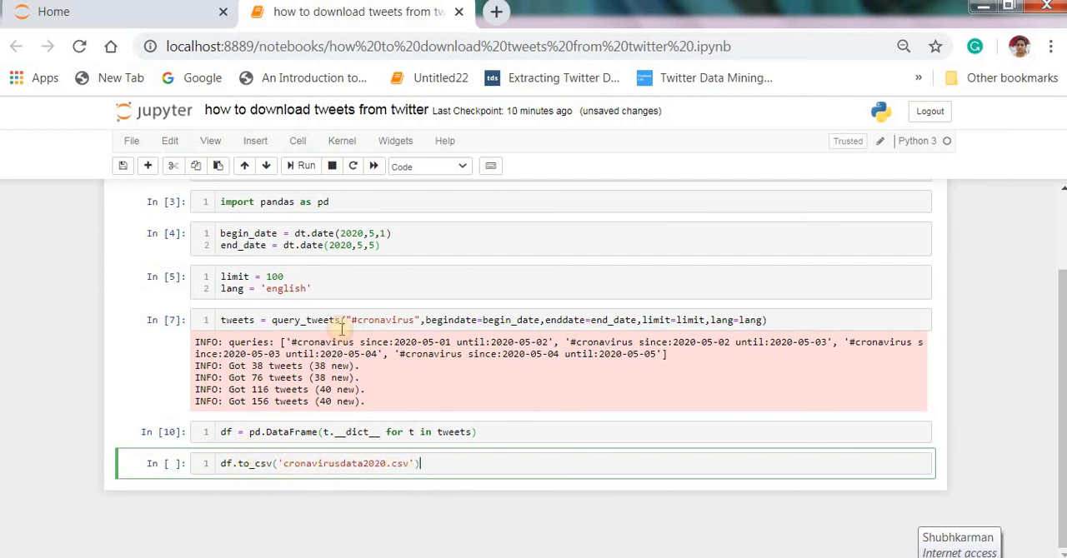
{"action": "key", "text": "shift+enter"}
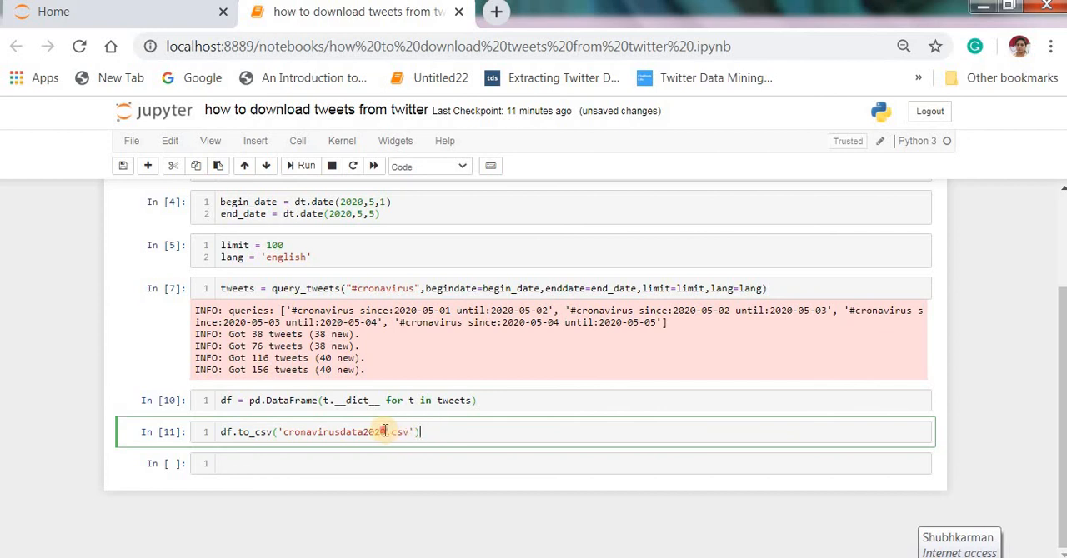
Step: Search cronavirusdata2020 from the Start menu and open the matching CSV file
{"action": "double_click", "coordinate": [334, 432]}
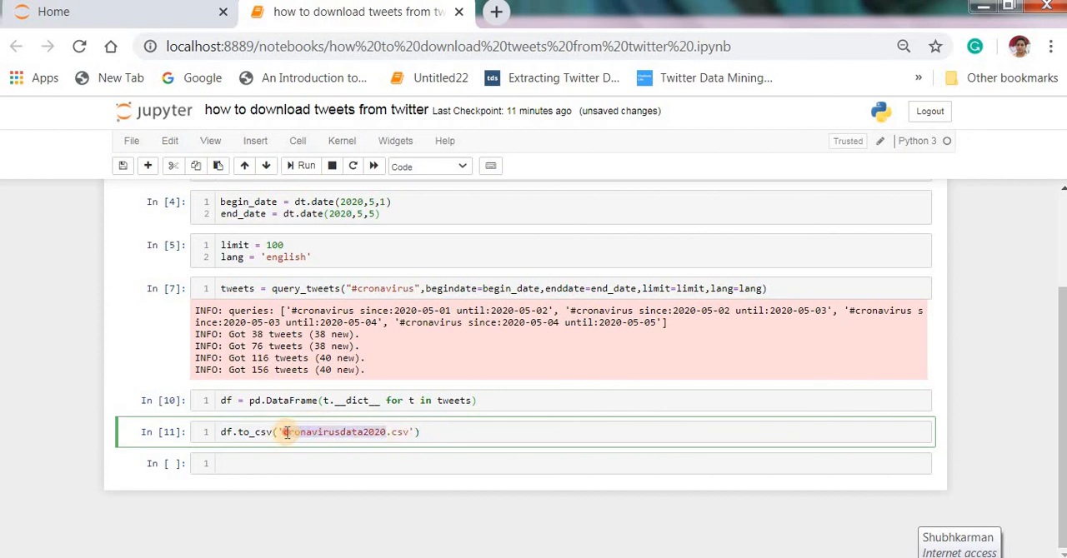
{"action": "double_click", "coordinate": [333, 432]}
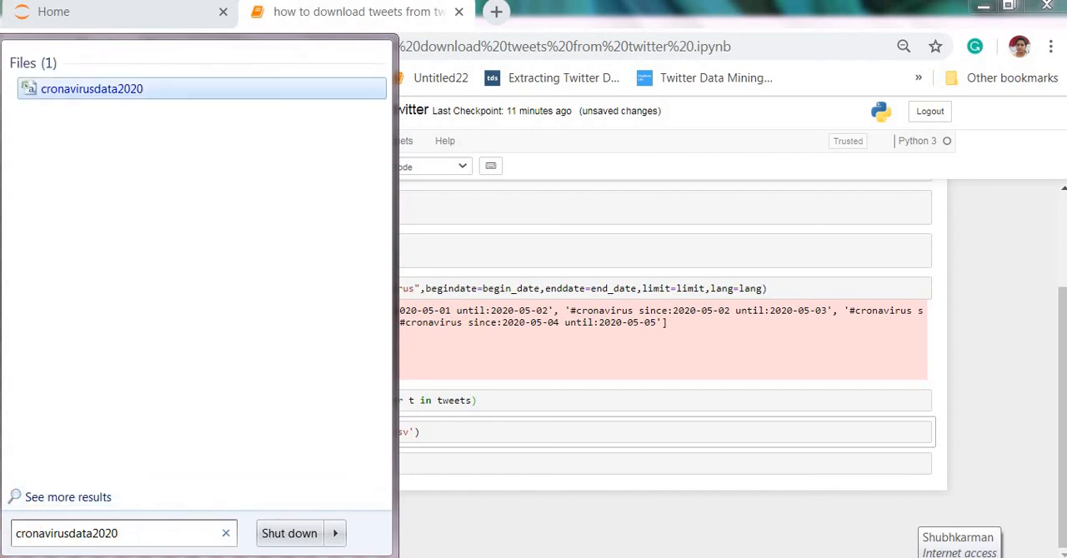
{"action": "left_click", "coordinate": [467, 250]}
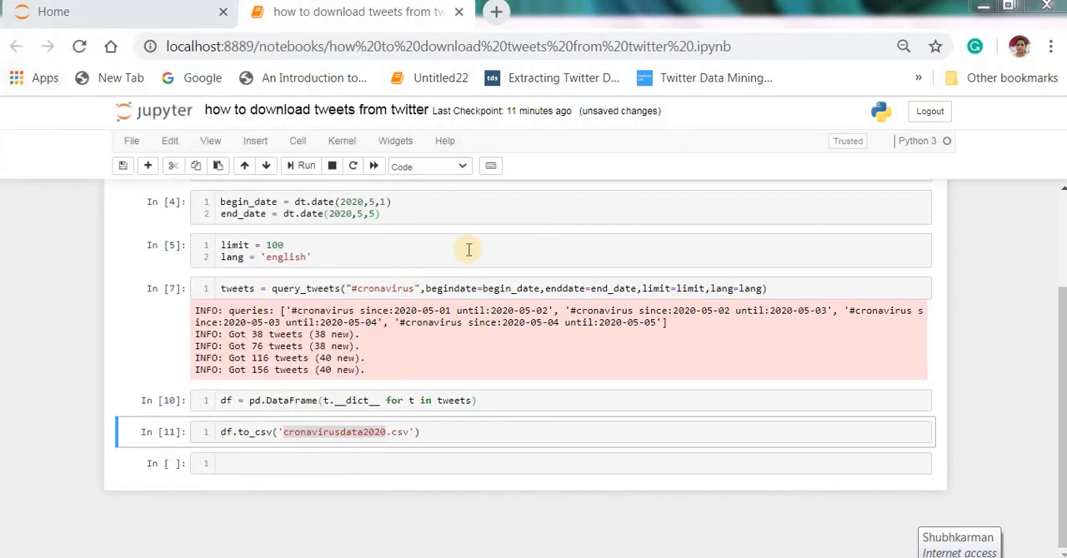
{"action": "mouse_move", "coordinate": [410, 244]}
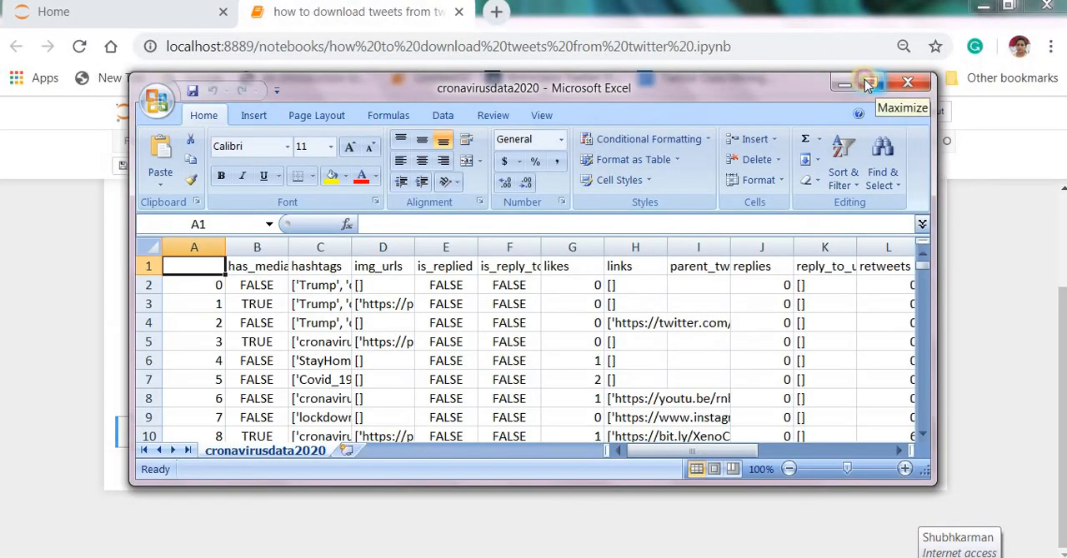
Step: Maximize Excel and scroll through the scraped tweet rows and columns
{"action": "left_click", "coordinate": [869, 85]}
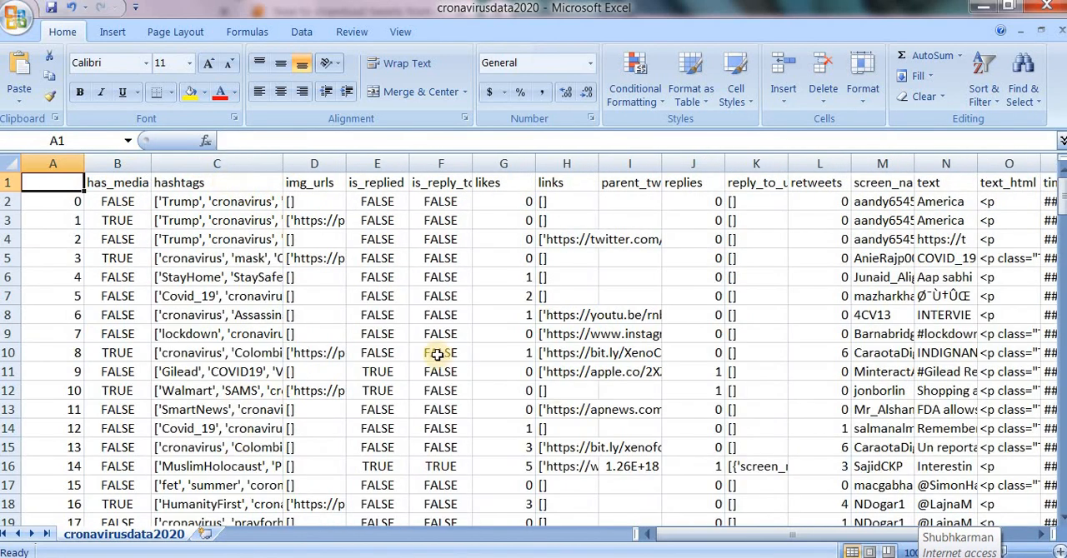
{"action": "scroll", "scroll_direction": "right", "scroll_amount": 3}
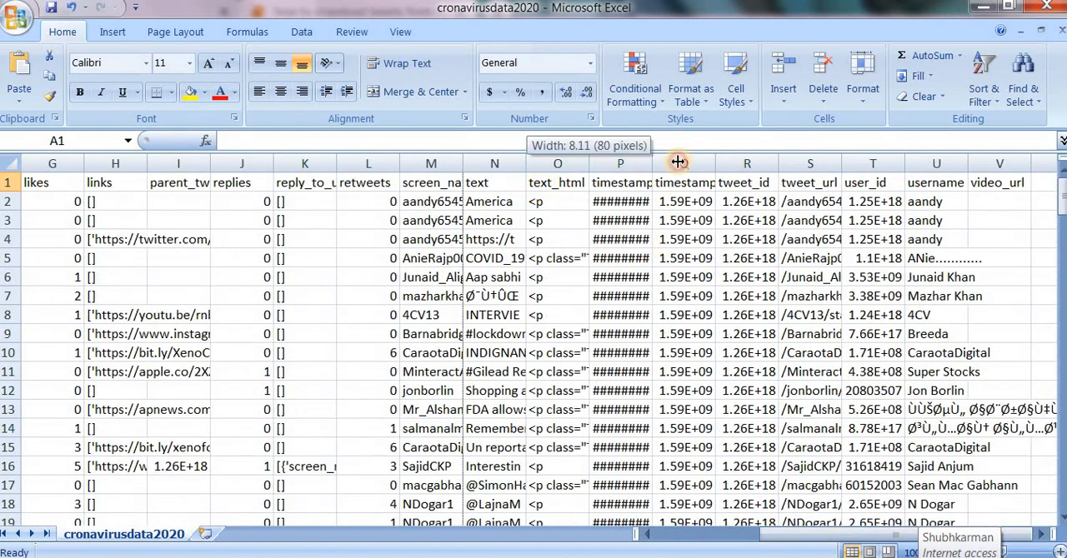
{"action": "scroll", "scroll_direction": "down", "scroll_amount": 3}
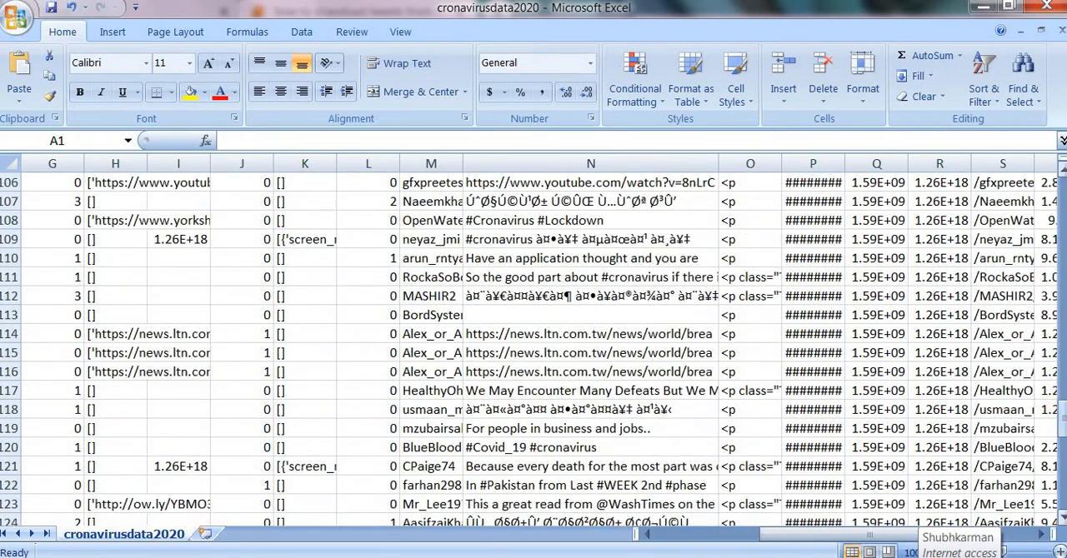
{"action": "scroll", "scroll_direction": "down", "scroll_amount": 3}
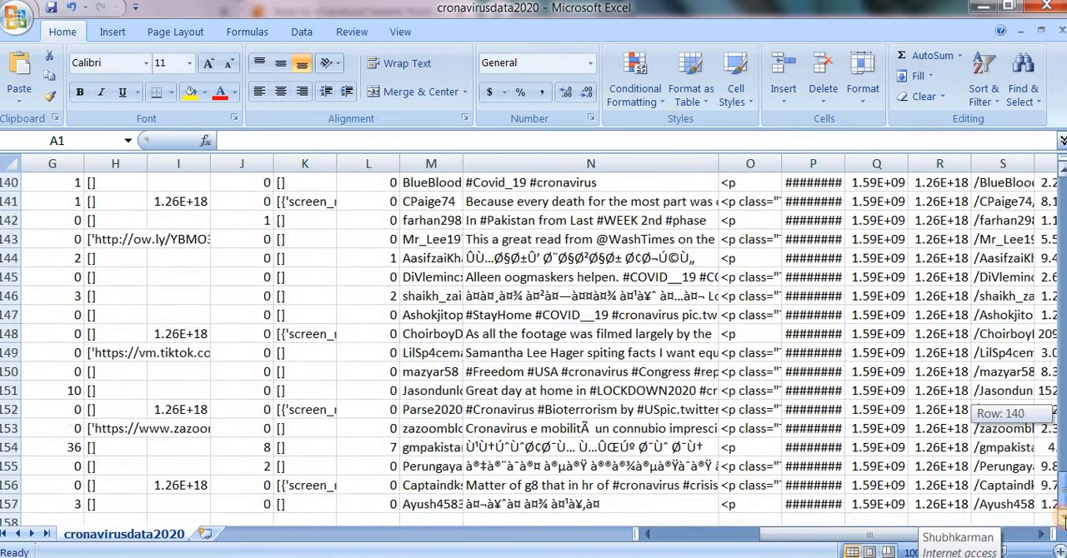
{"action": "scroll", "scroll_direction": "left", "scroll_amount": 3}
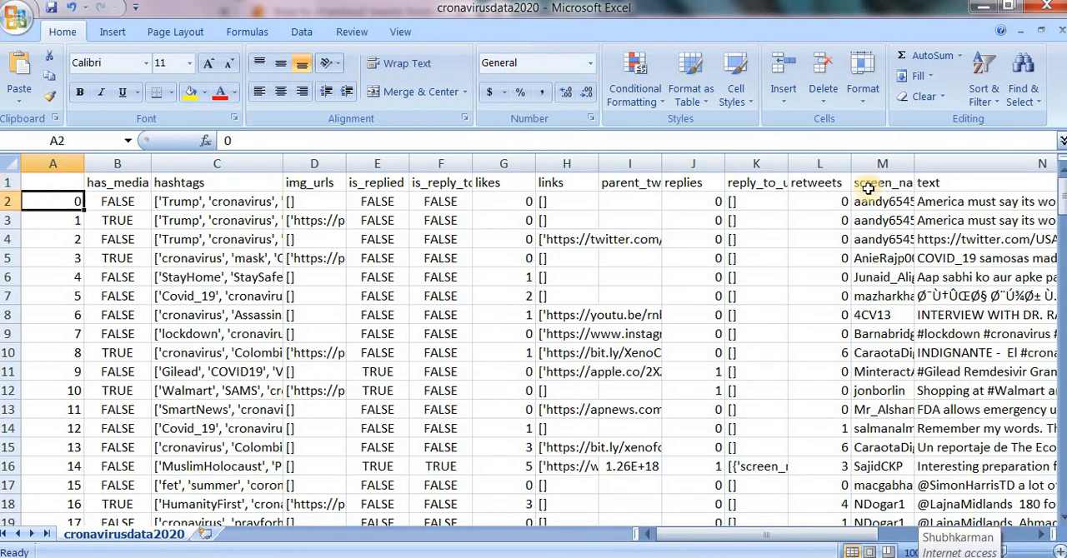
{"action": "scroll", "scroll_direction": "down", "scroll_amount": 3}
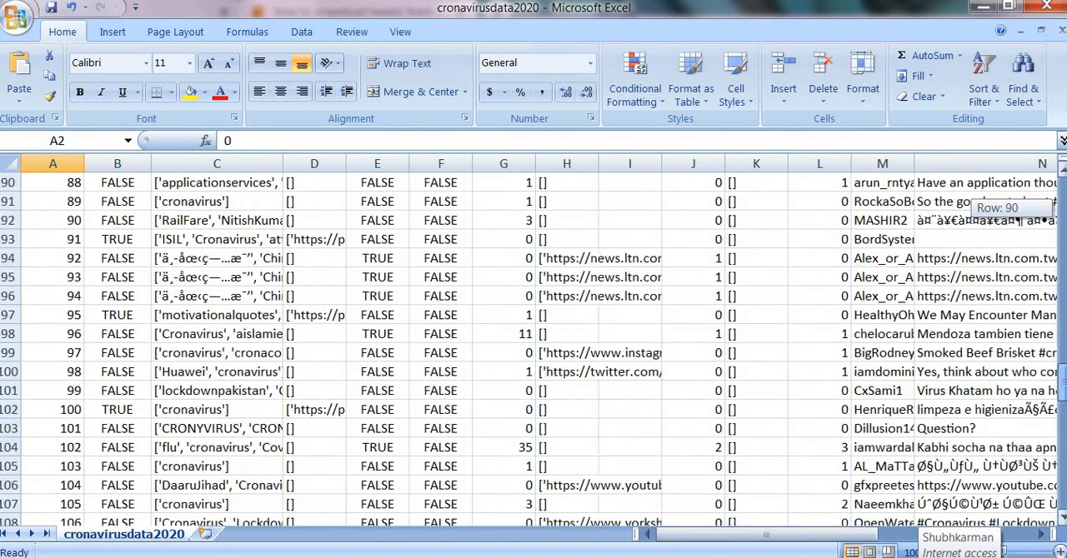
{"action": "scroll", "scroll_direction": "down", "scroll_amount": 3}
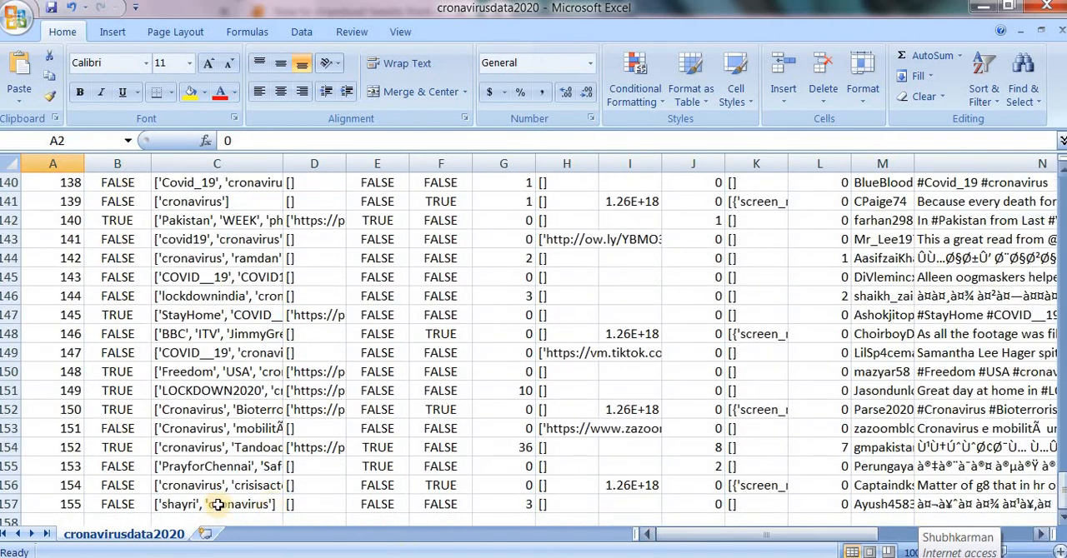
{"action": "scroll", "scroll_direction": "down", "scroll_amount": 3}
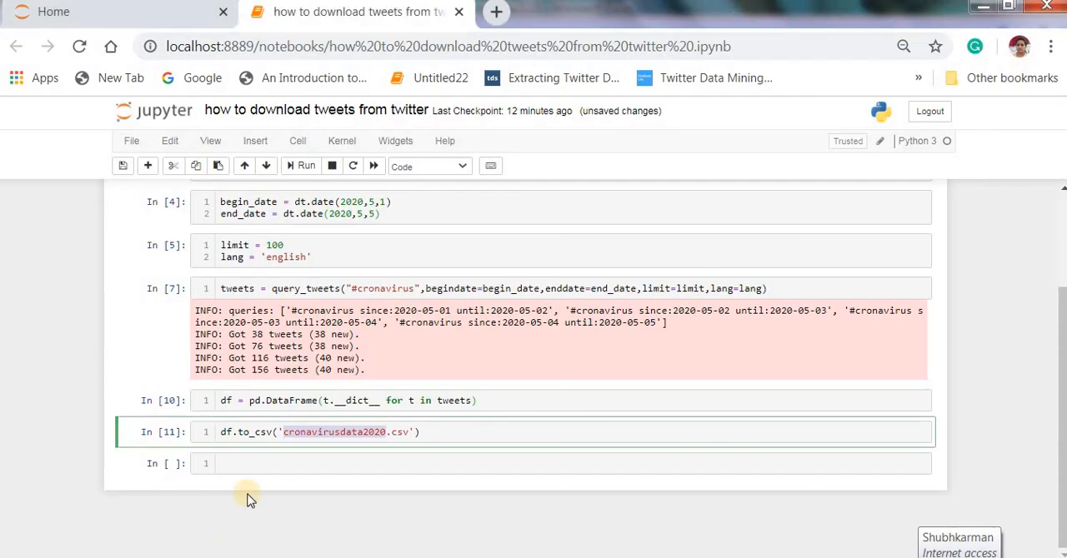
{"action": "mouse_move", "coordinate": [253, 370]}
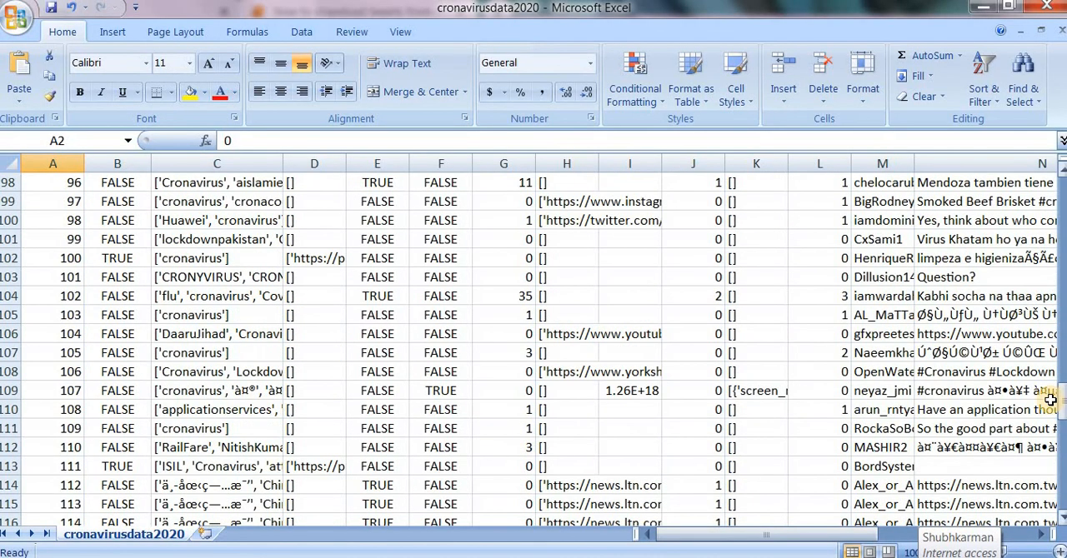
{"action": "scroll", "scroll_direction": "up", "scroll_amount": 3}
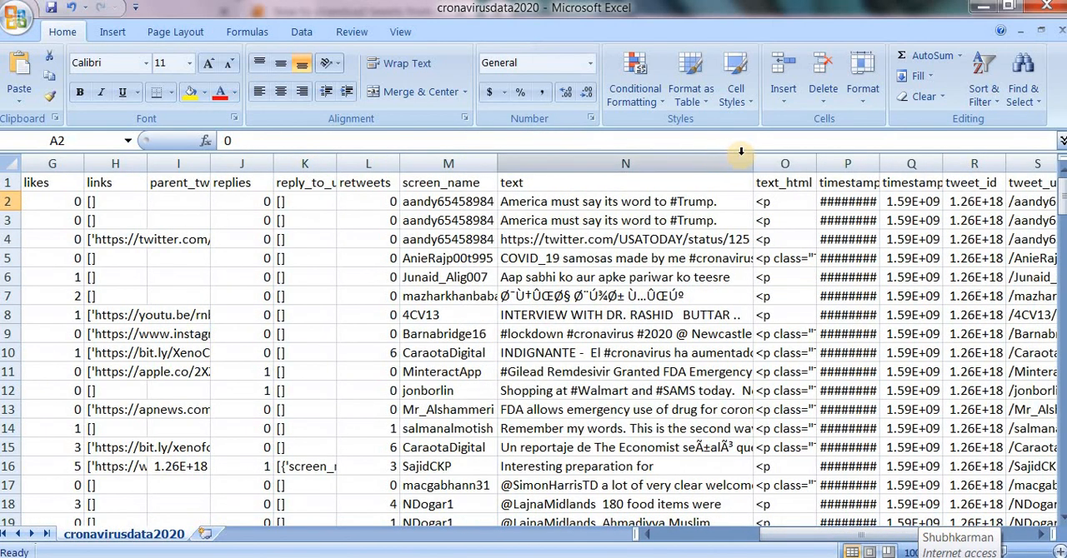
Step: Widen the text column to read each tweet and browse further rows
{"action": "left_click_drag", "start_coordinate": [741, 163], "coordinate": [809, 163]}
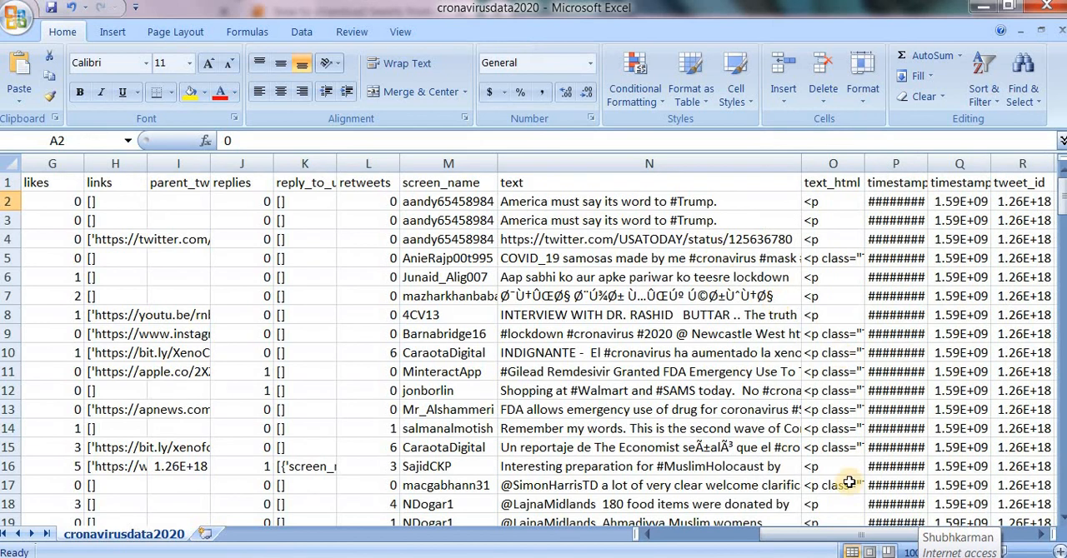
{"action": "scroll", "scroll_direction": "right", "scroll_amount": 3}
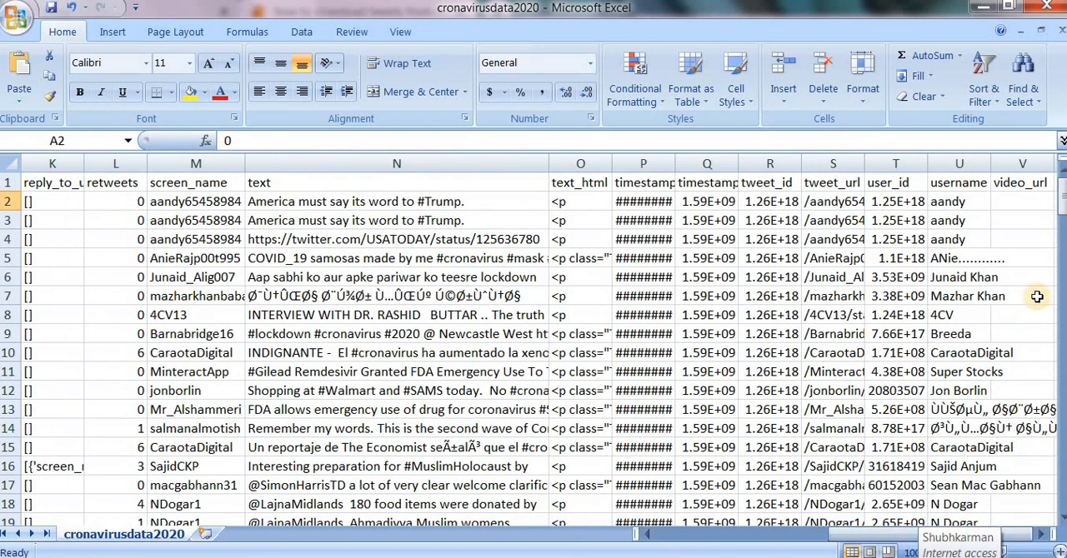
{"action": "mouse_move", "coordinate": [497, 258]}
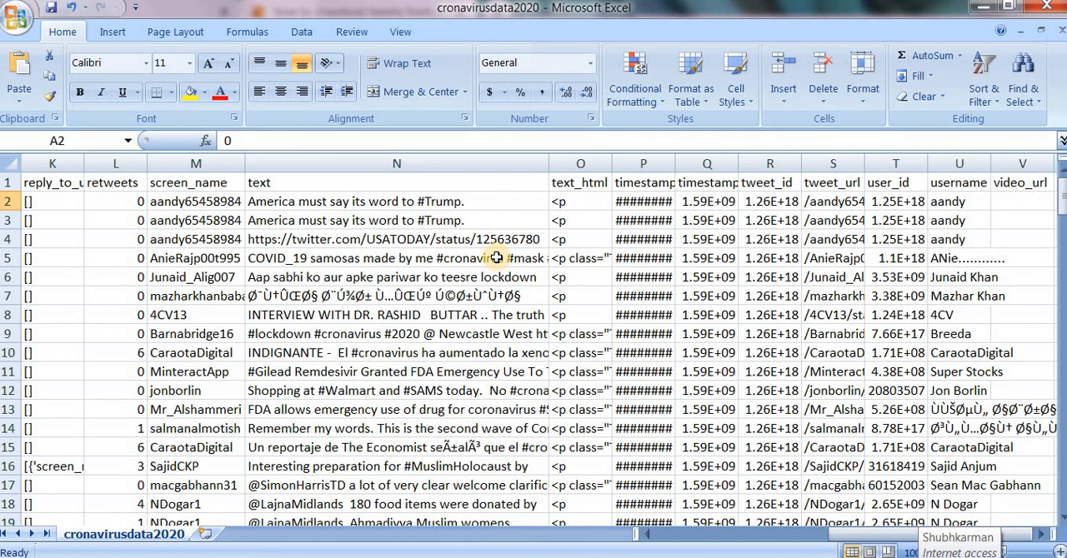
{"action": "mouse_move", "coordinate": [603, 173]}
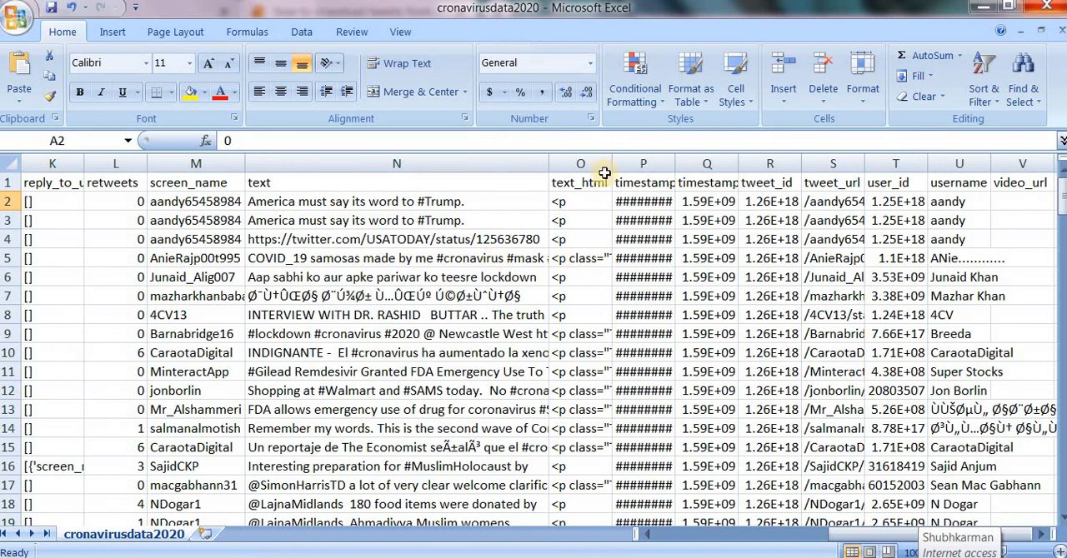
{"action": "scroll", "scroll_direction": "down", "scroll_amount": 3}
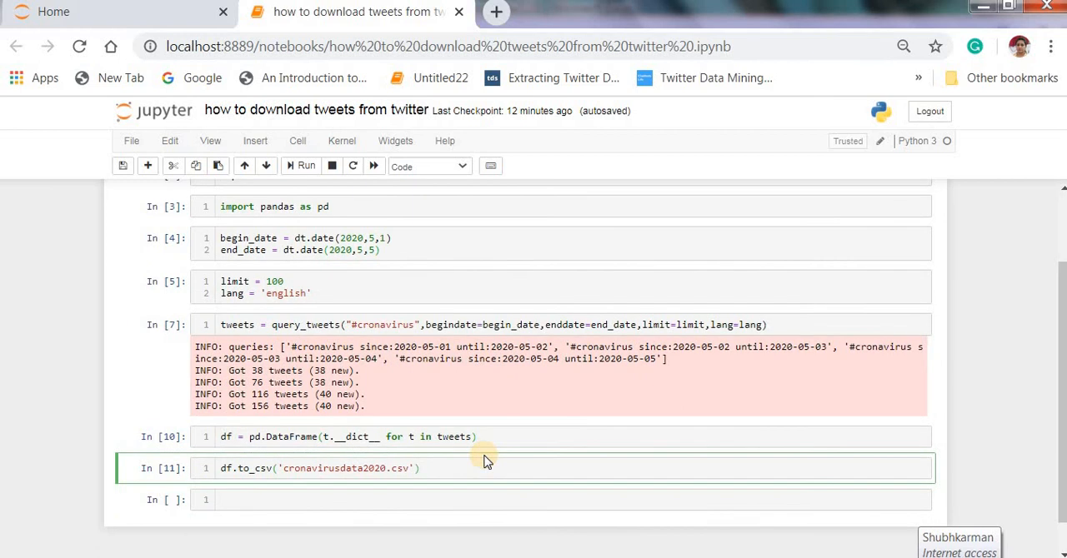
{"action": "scroll", "scroll_direction": "up", "scroll_amount": 3}
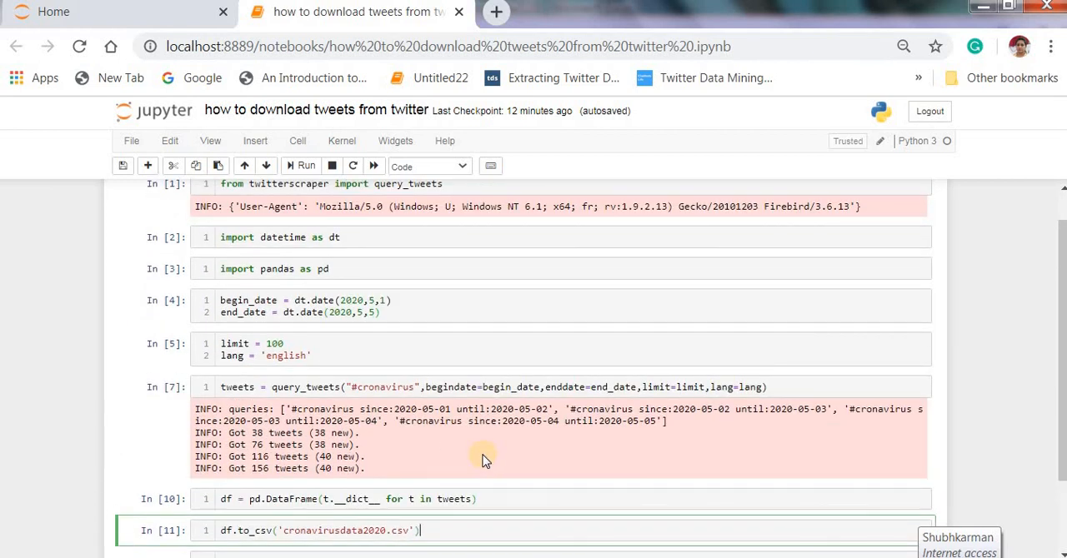
{"action": "scroll", "scroll_direction": "down", "scroll_amount": 3}
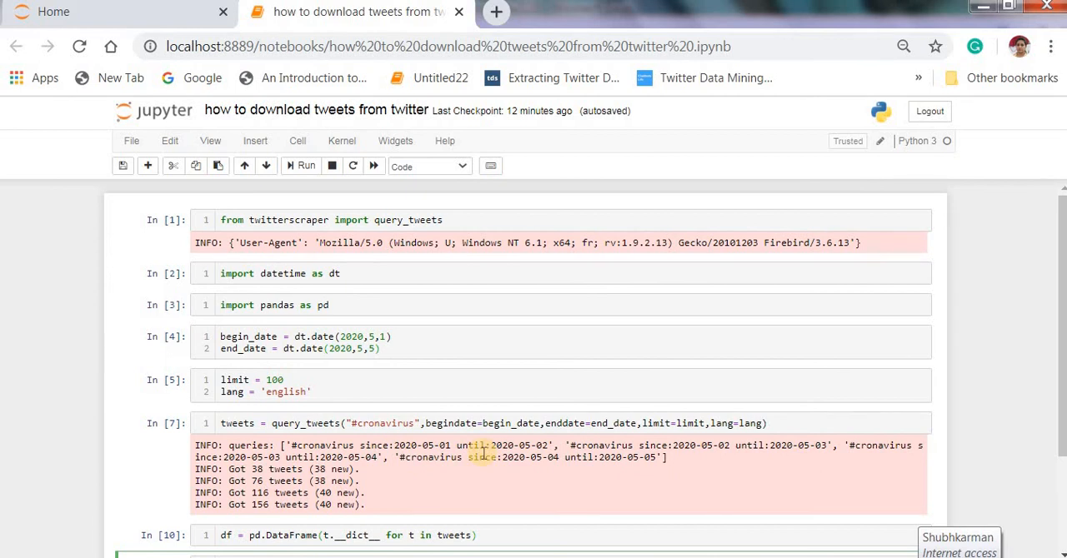